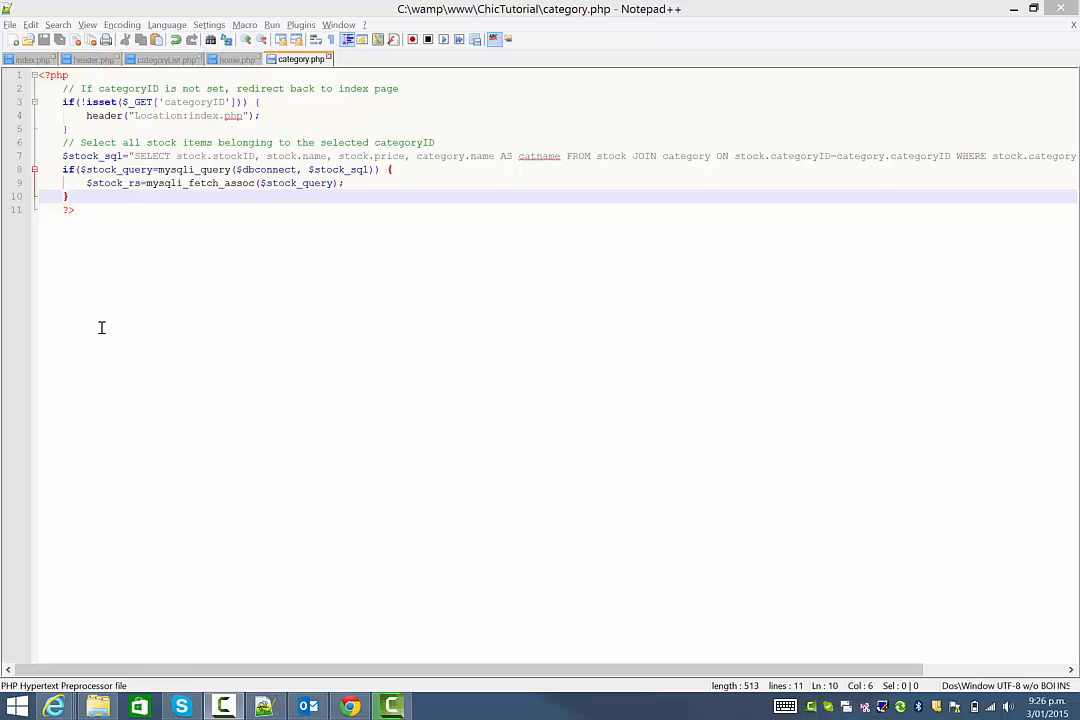
{"action": "mouse_move", "coordinate": [124, 324]}
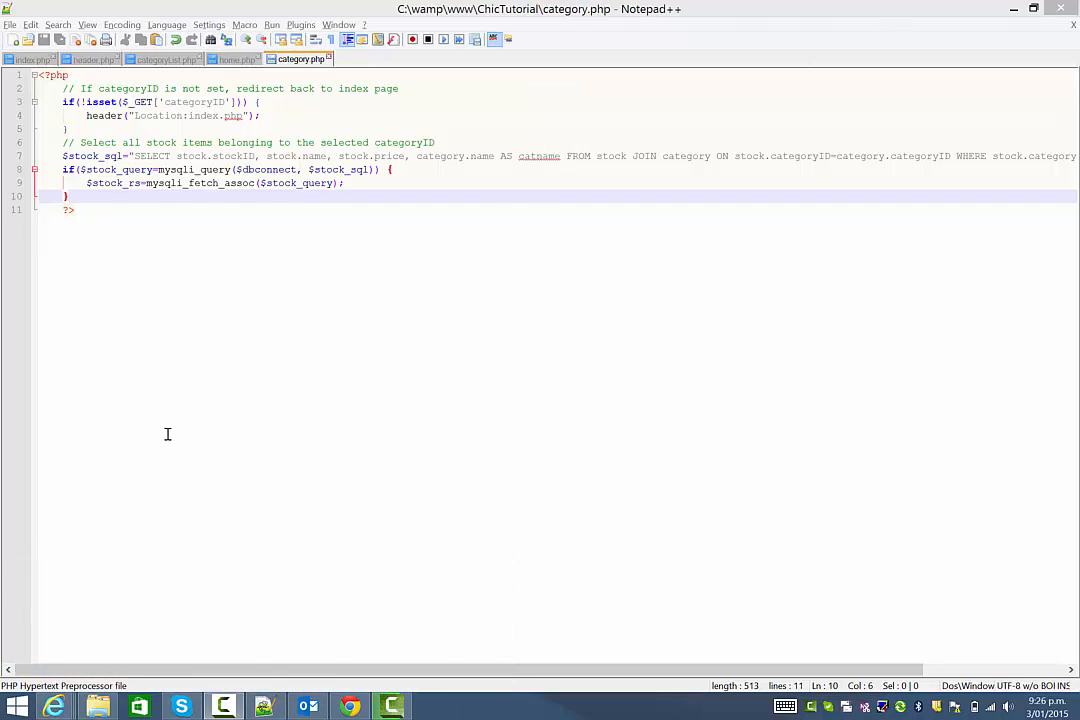
{"action": "mouse_move", "coordinate": [160, 164]}
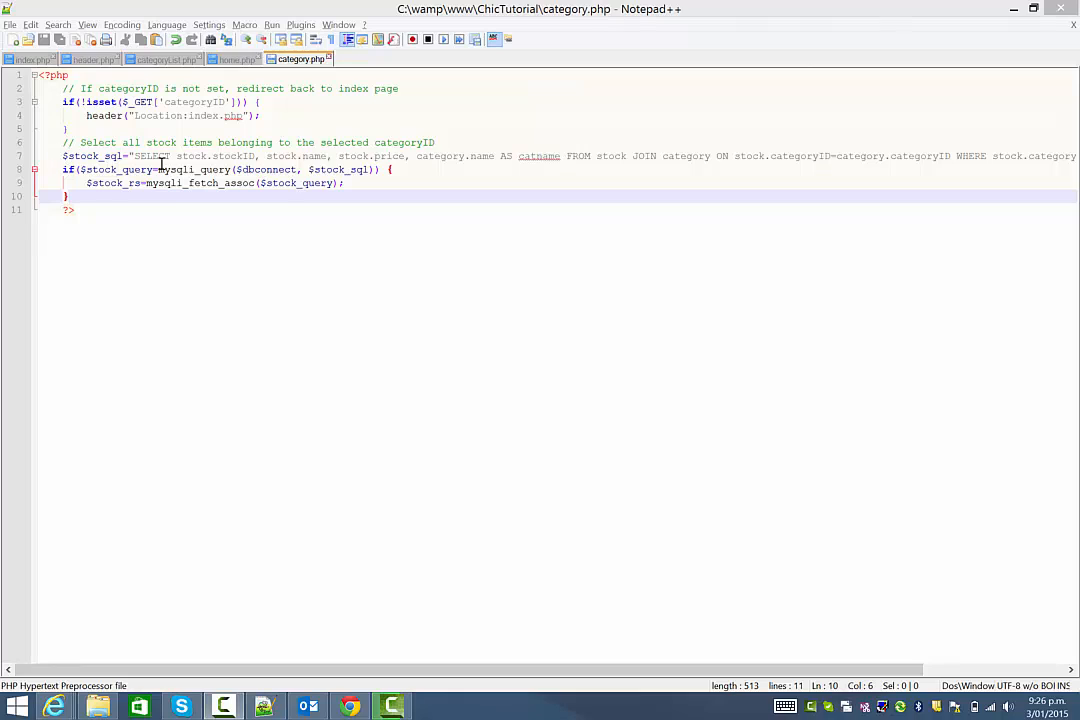
{"action": "mouse_move", "coordinate": [188, 248]}
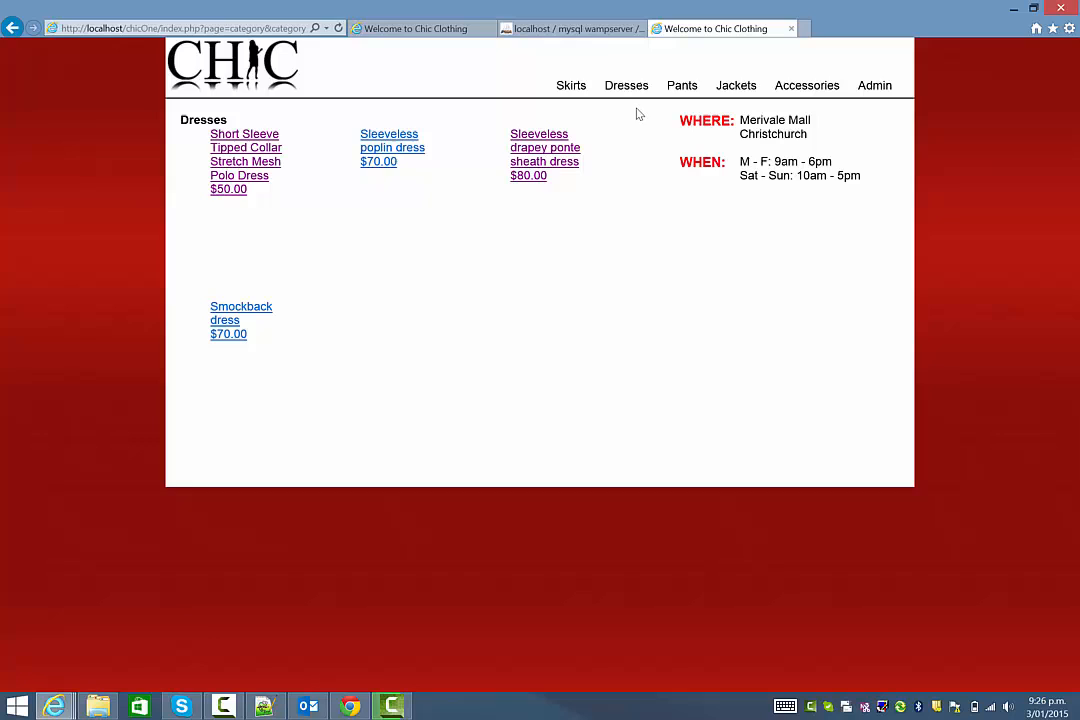
Browse the Skirts, Pants, Accessories and Dresses pages to find a category listing no items
{"action": "left_click", "coordinate": [572, 84]}
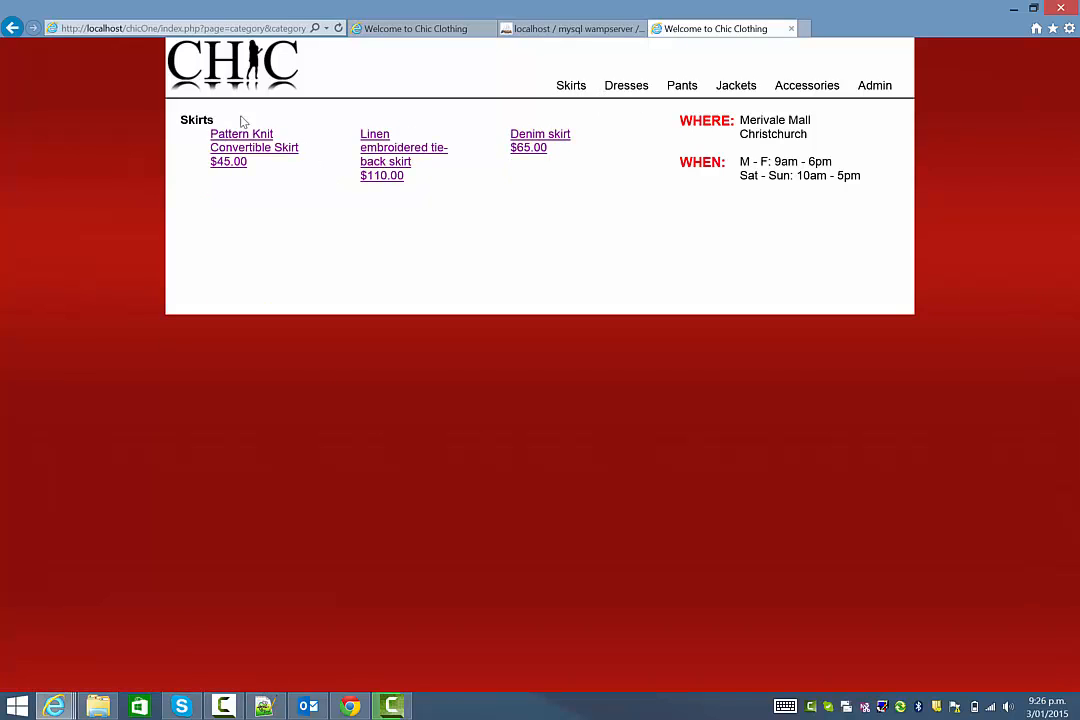
{"action": "double_click", "coordinate": [196, 120]}
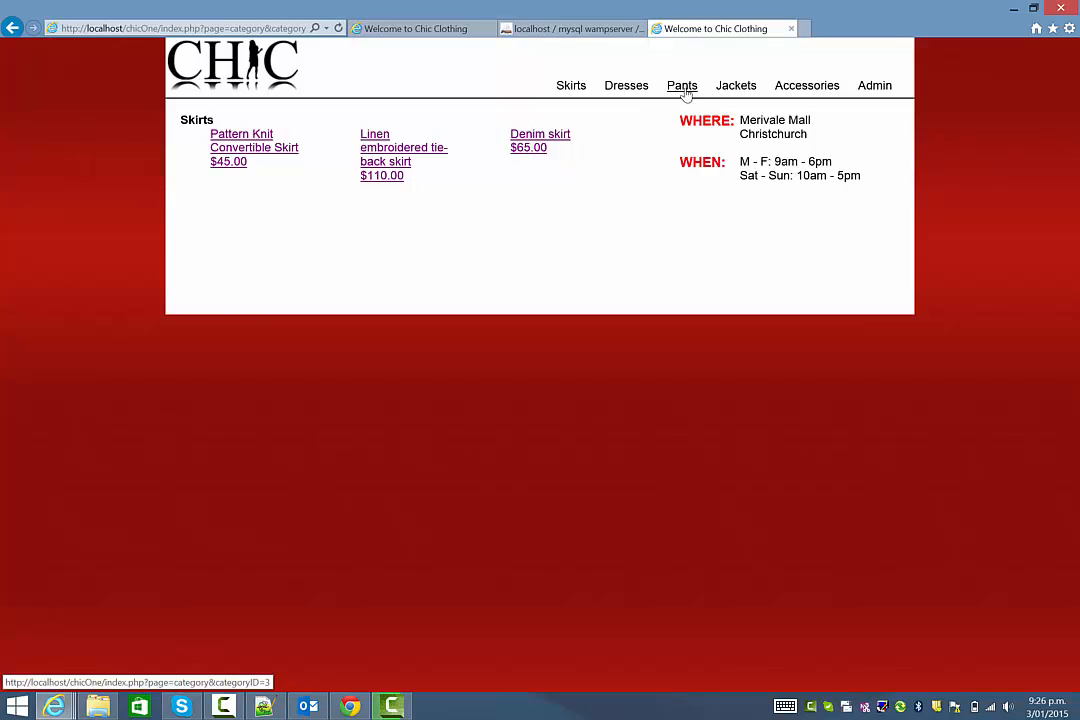
{"action": "left_click", "coordinate": [680, 84]}
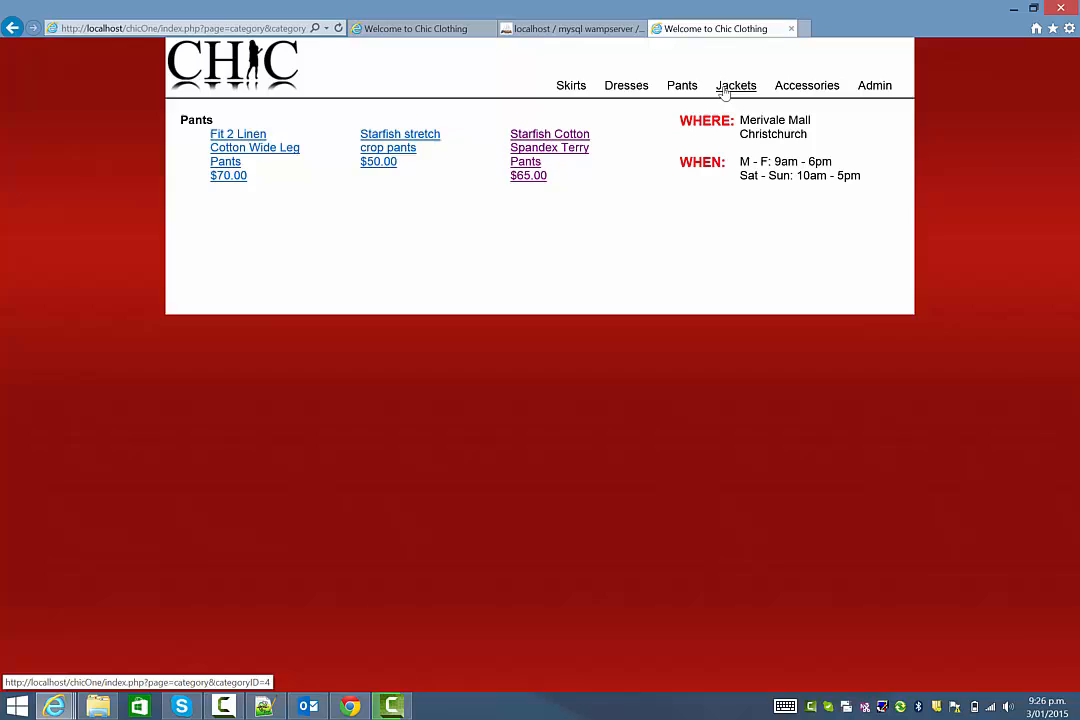
{"action": "left_click", "coordinate": [808, 84]}
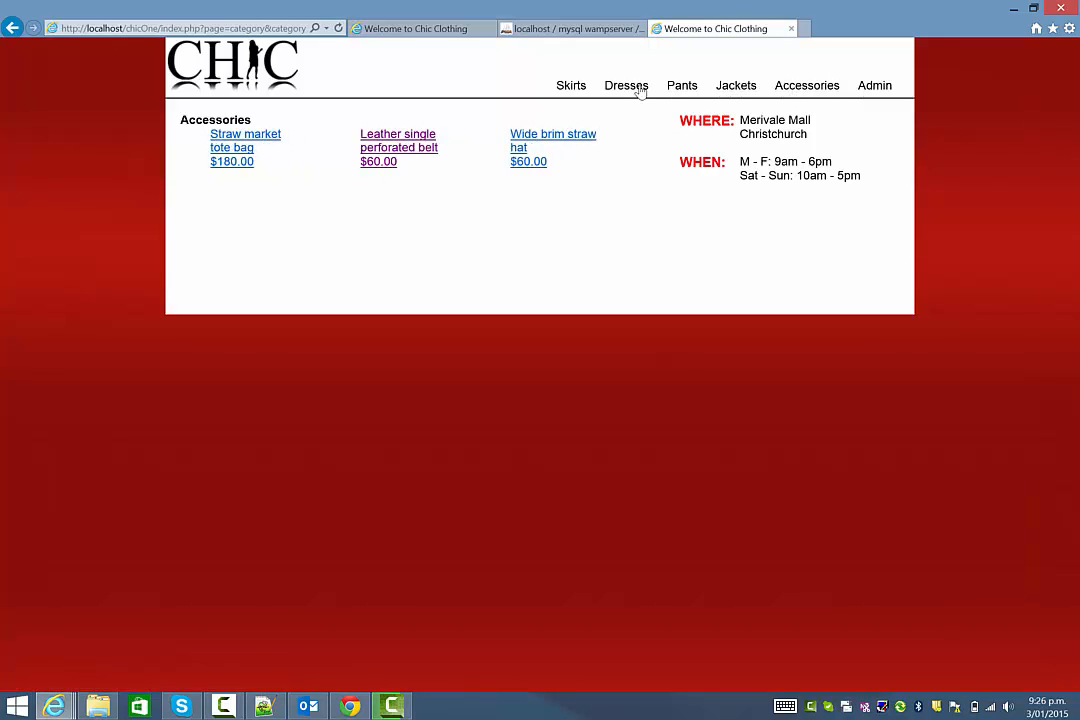
{"action": "left_click", "coordinate": [626, 84]}
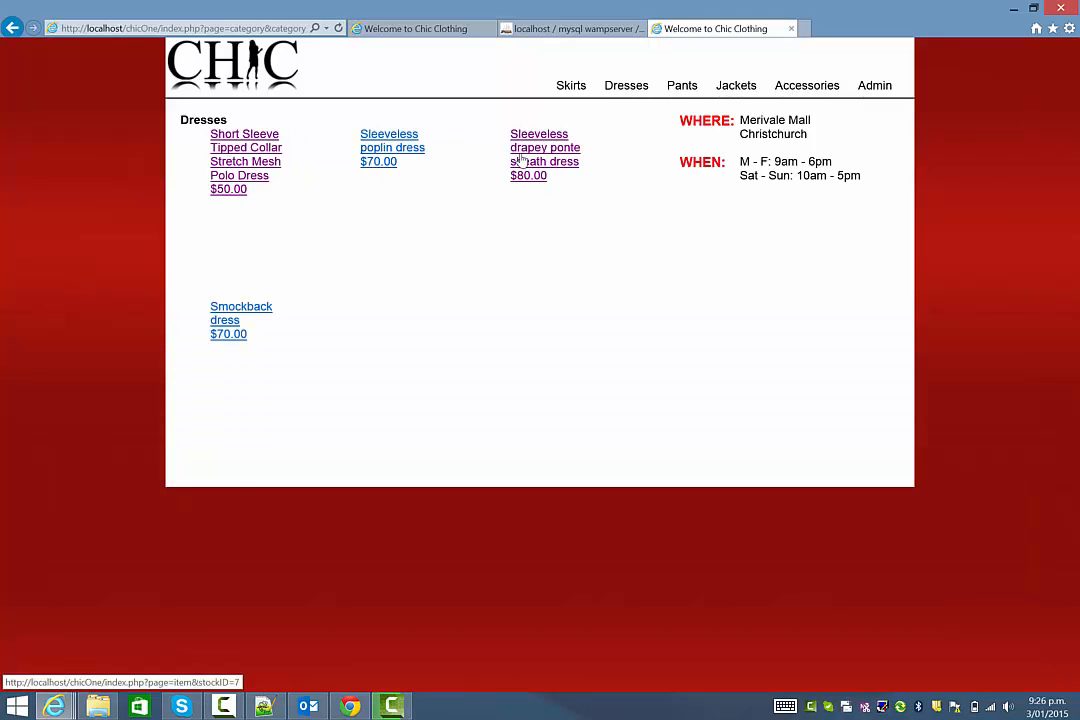
{"action": "mouse_move", "coordinate": [210, 218]}
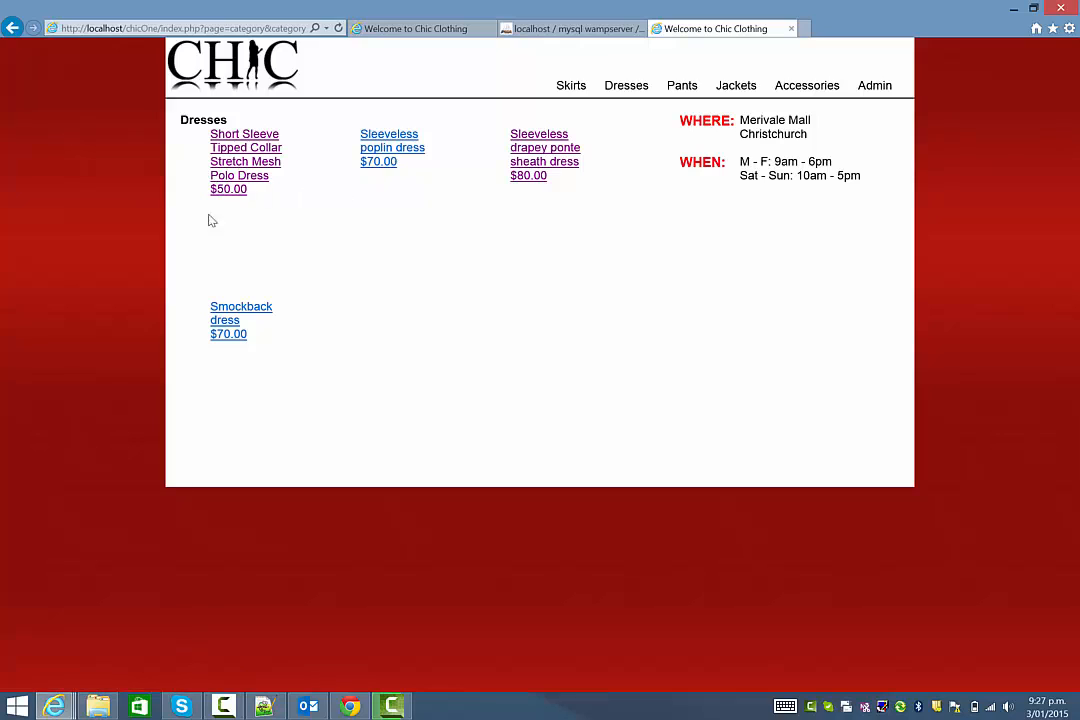
{"action": "mouse_move", "coordinate": [516, 248]}
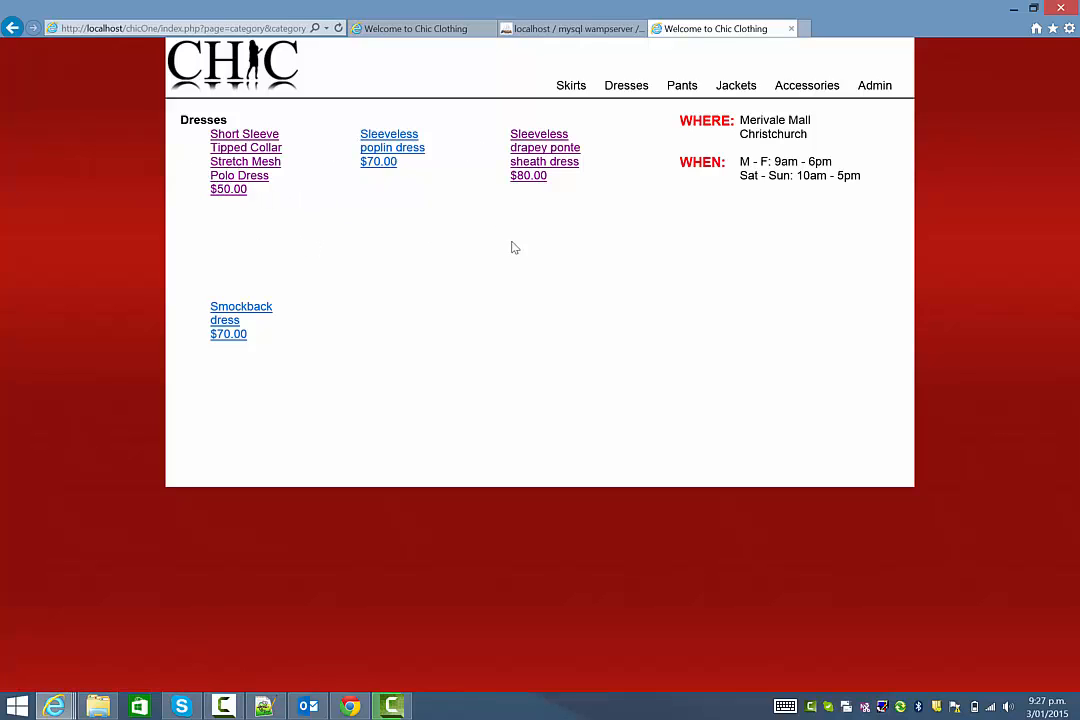
{"action": "mouse_move", "coordinate": [576, 256]}
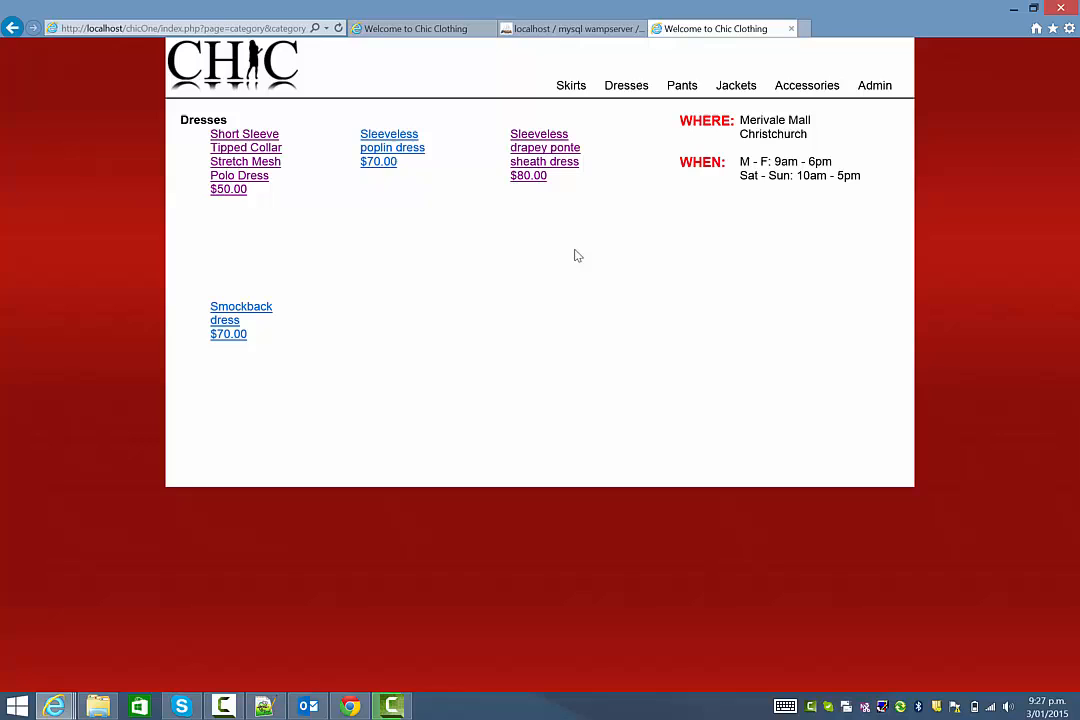
{"action": "mouse_move", "coordinate": [392, 148]}
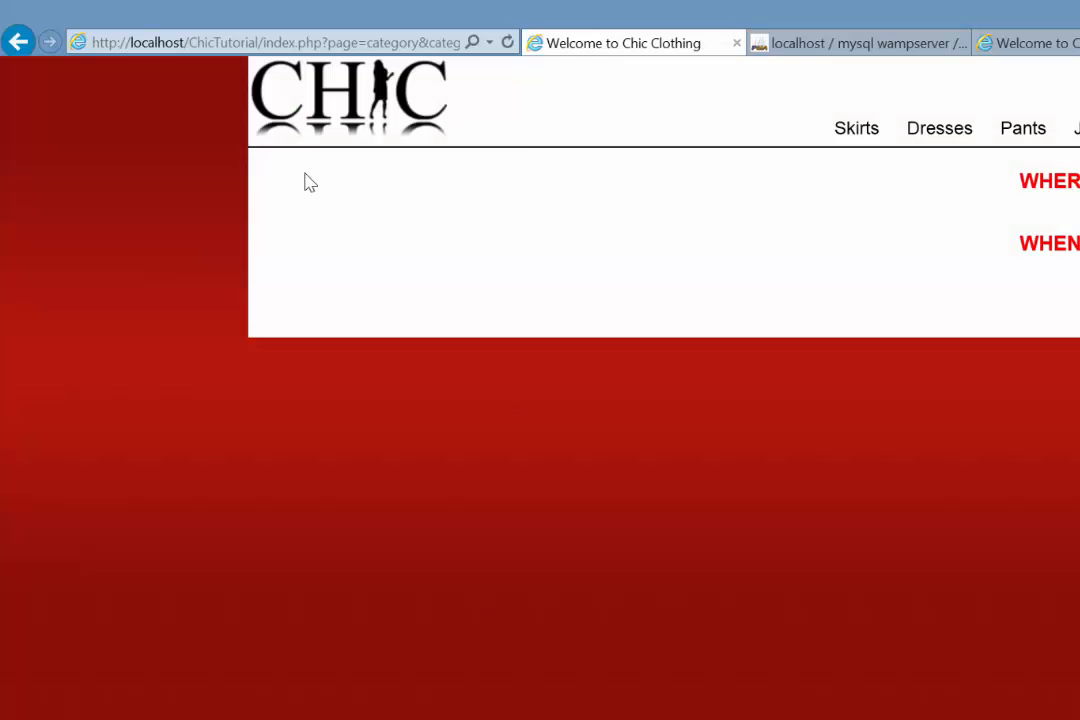
{"action": "mouse_move", "coordinate": [570, 196]}
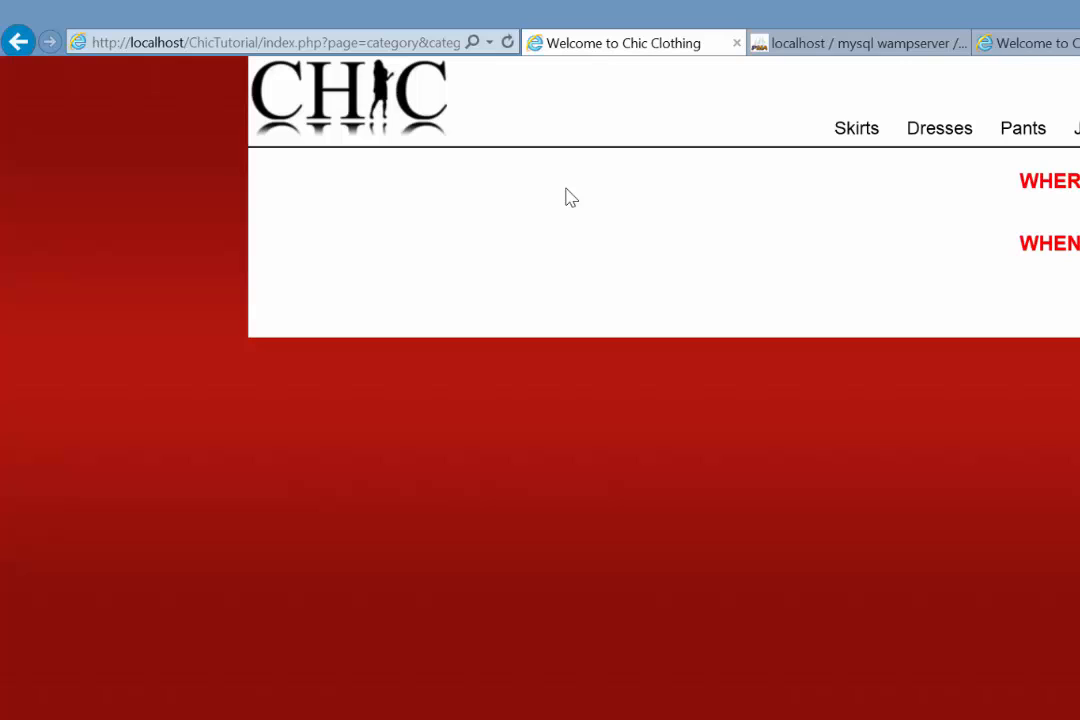
{"action": "mouse_move", "coordinate": [688, 276]}
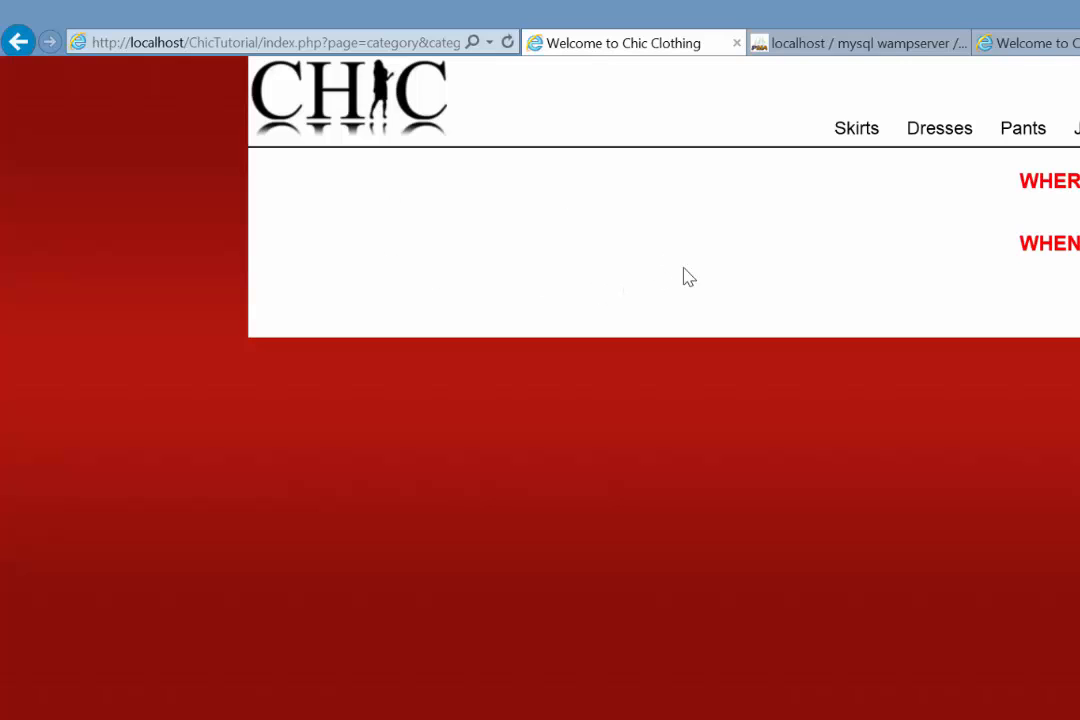
{"action": "mouse_move", "coordinate": [790, 110]}
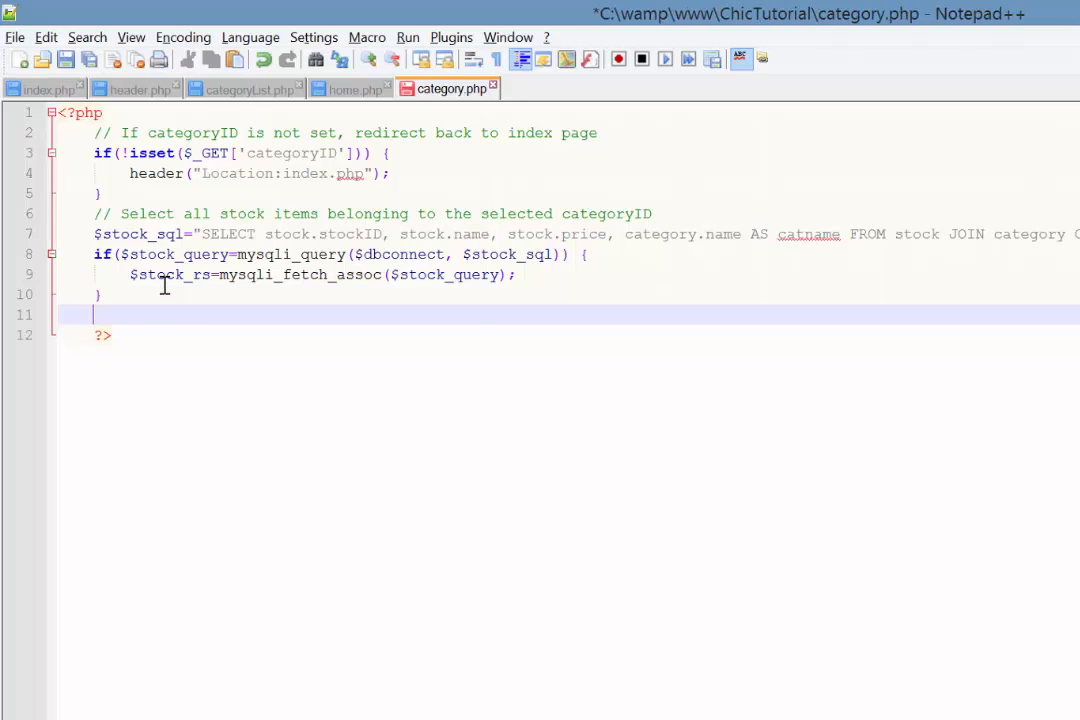
Add if(mysqli_num_rows($stock_query)==0) echoing "Sorry, we have no items currently in stock"
{"action": "type", "text": "if("}
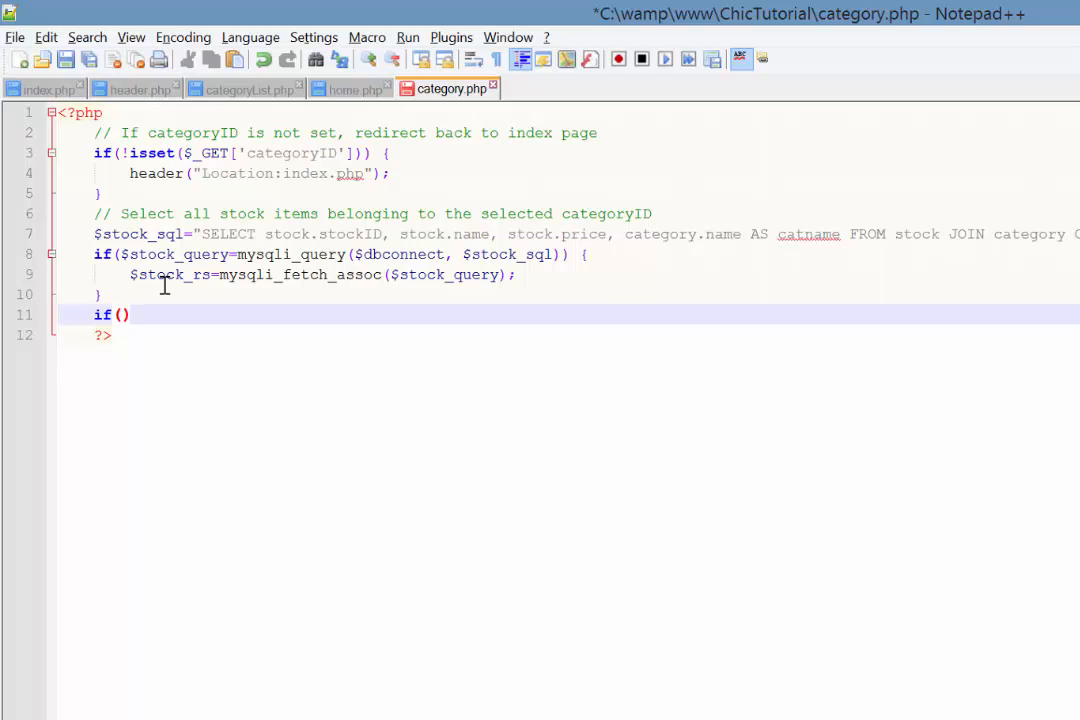
{"action": "type", "text": "mysqli"}
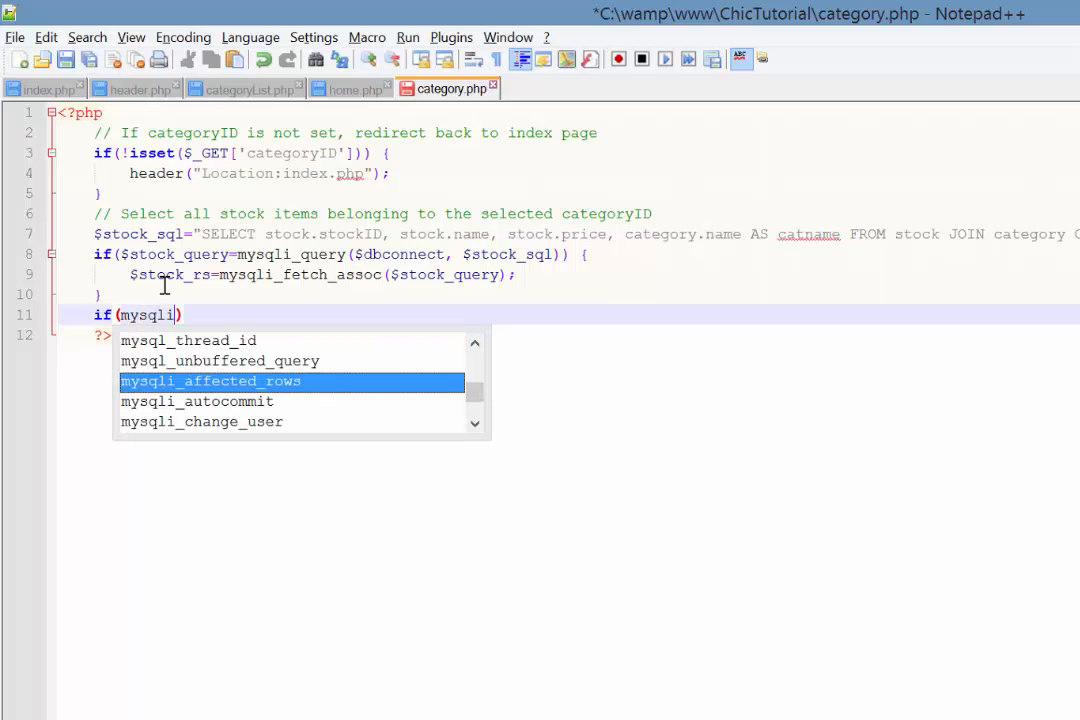
{"action": "type", "text": "_num"}
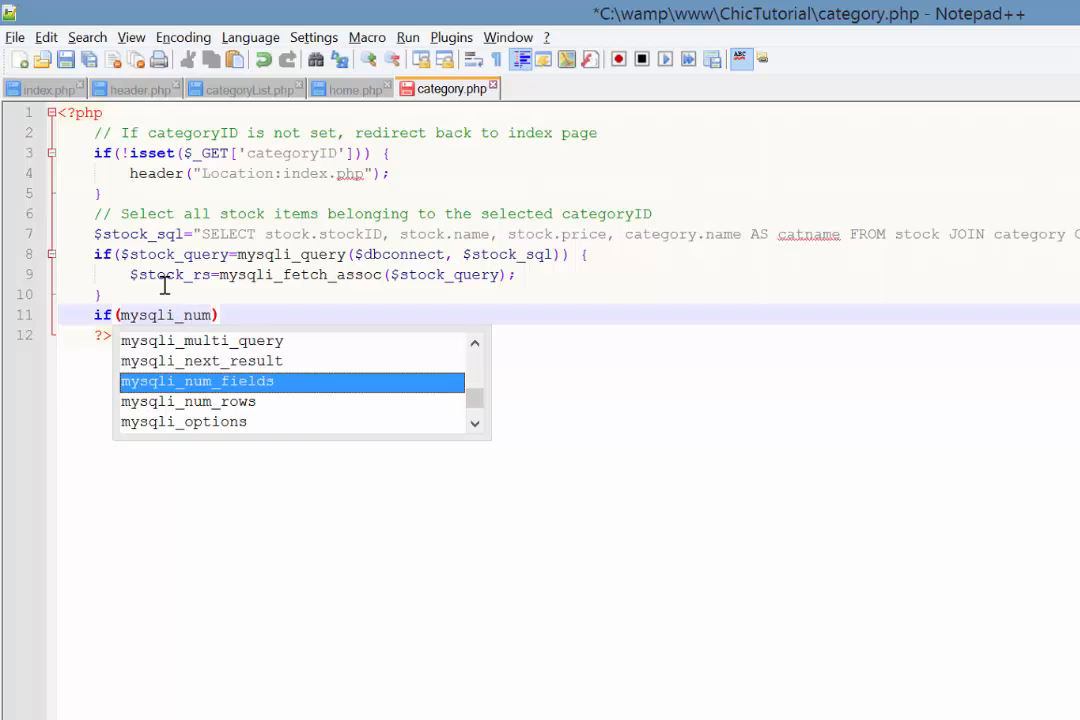
{"action": "type", "text": "_rows"}
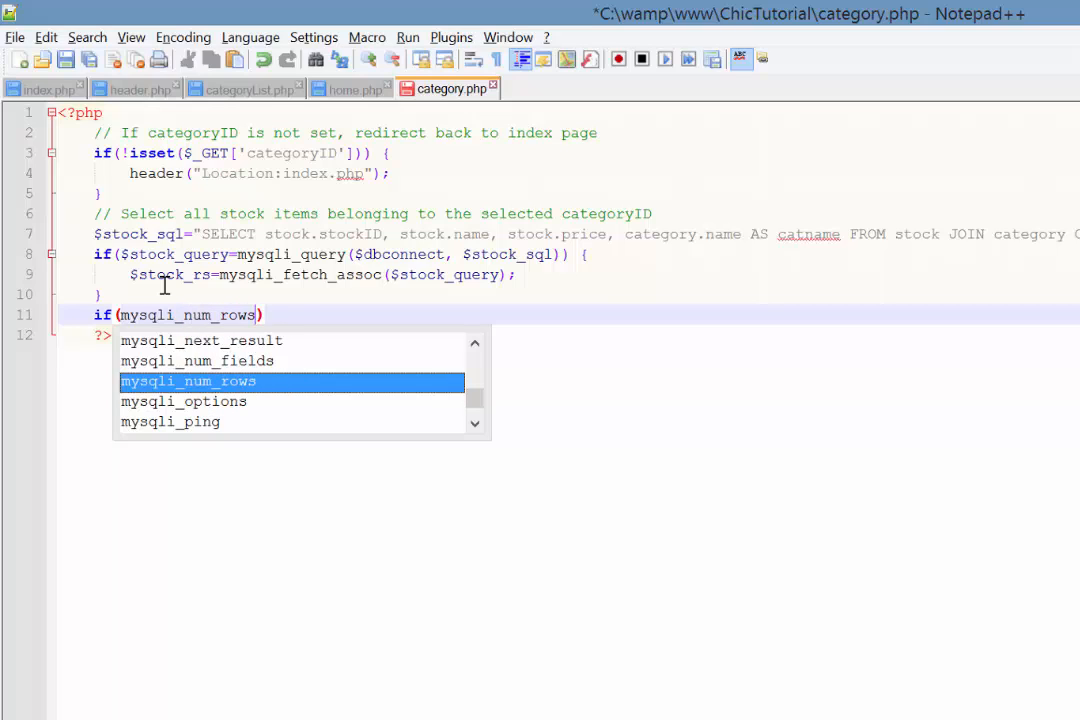
{"action": "type", "text": "($sotc"}
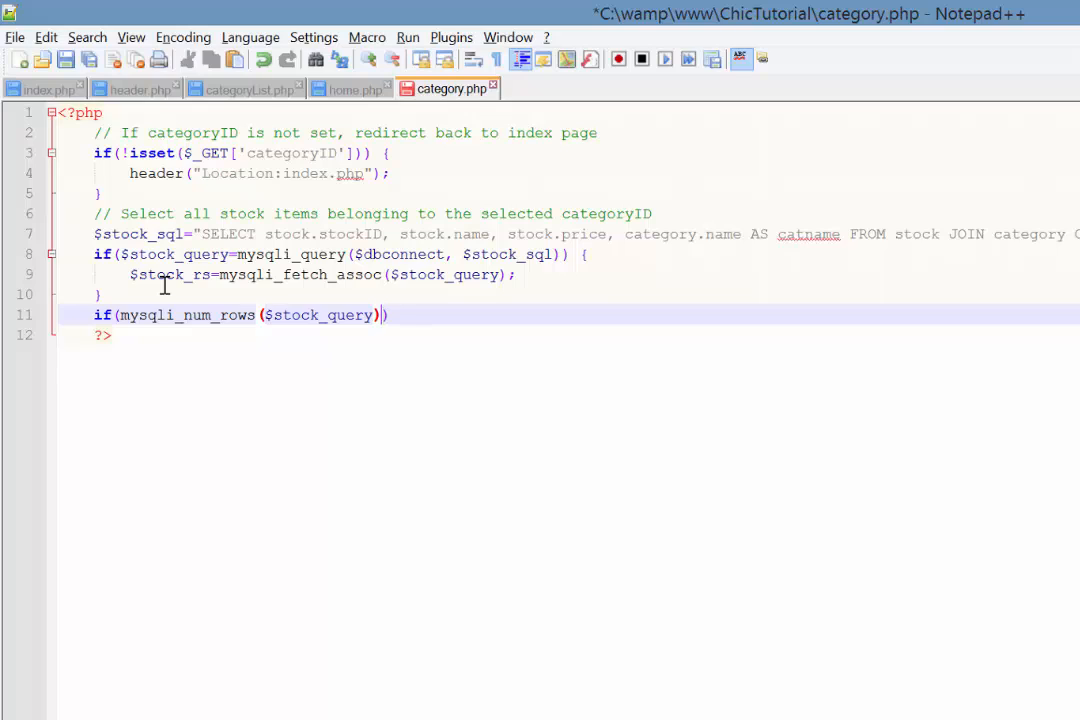
{"action": "type", "text": "==0"}
{"action": "type", "text": "echo \"Sorry, we have no items cu"}
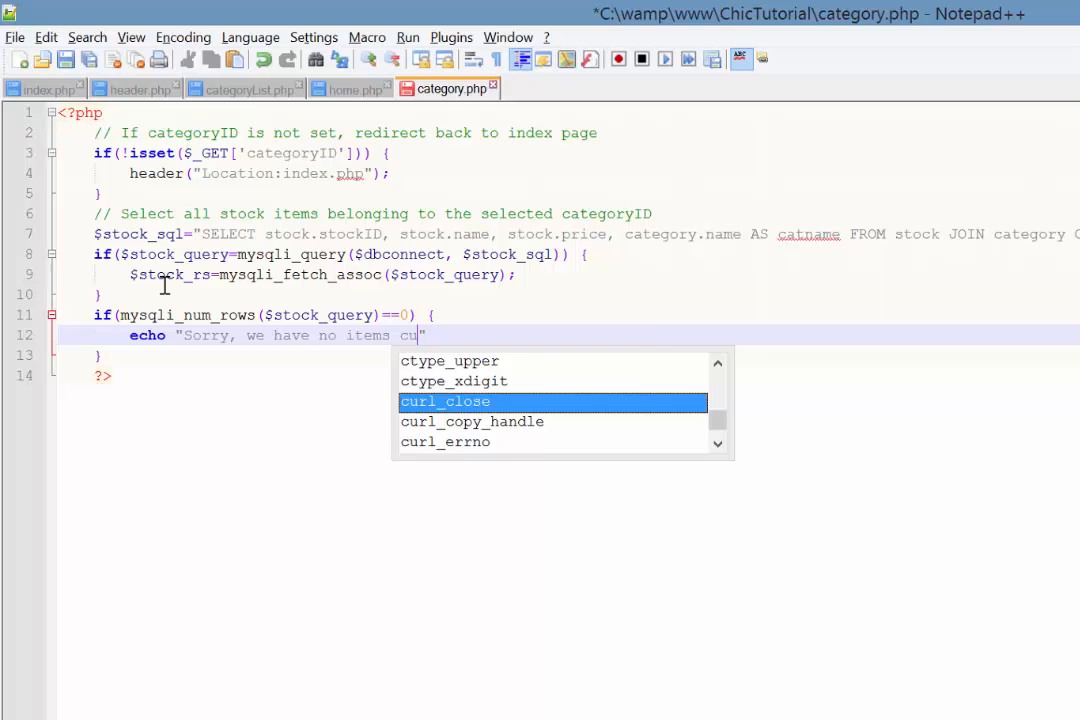
{"action": "type", "text": "rrently in st"}
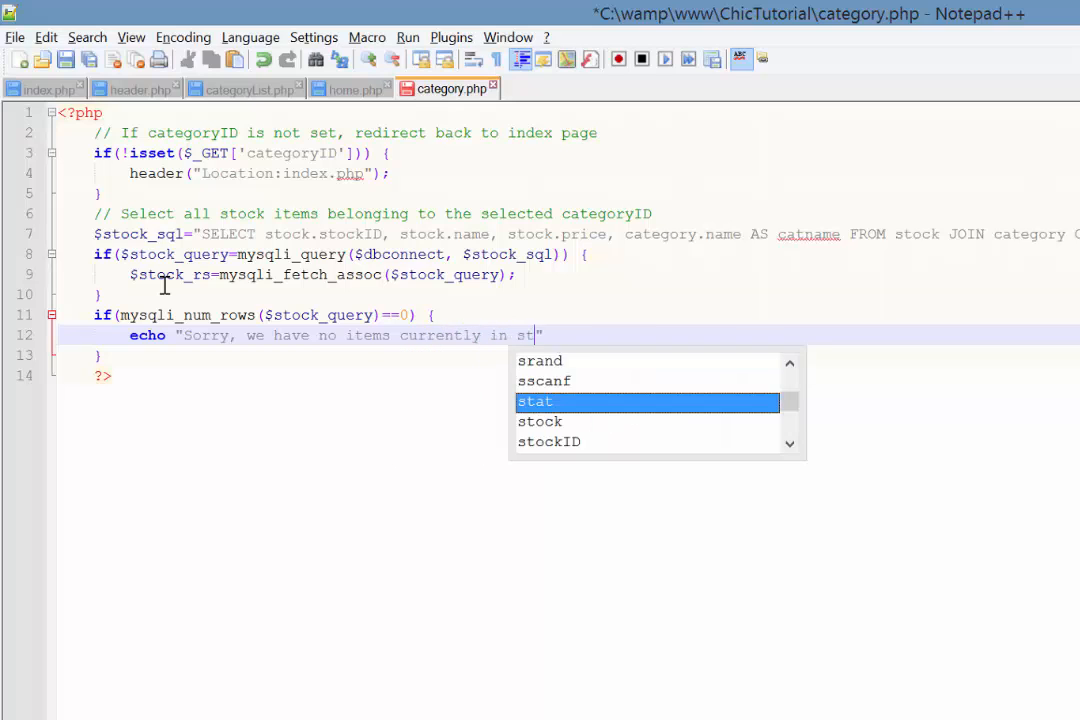
{"action": "type", "text": "ock"}
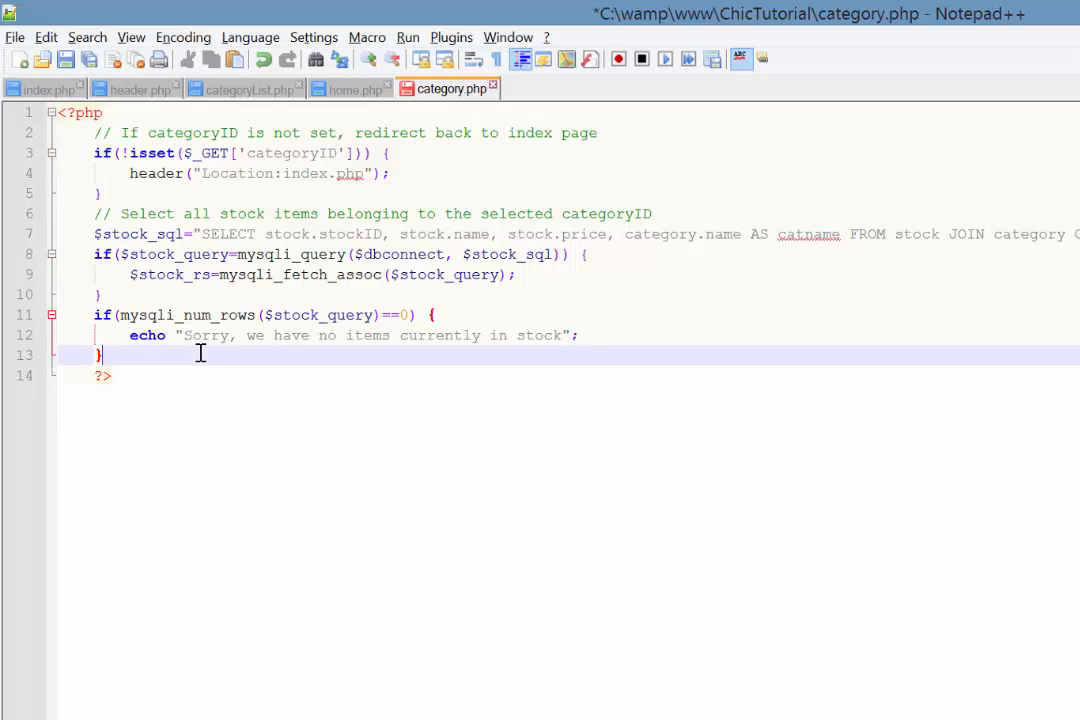
Add an empty else { } block below the no-stock check, ready for editing inside
{"action": "type", "text": "else"}
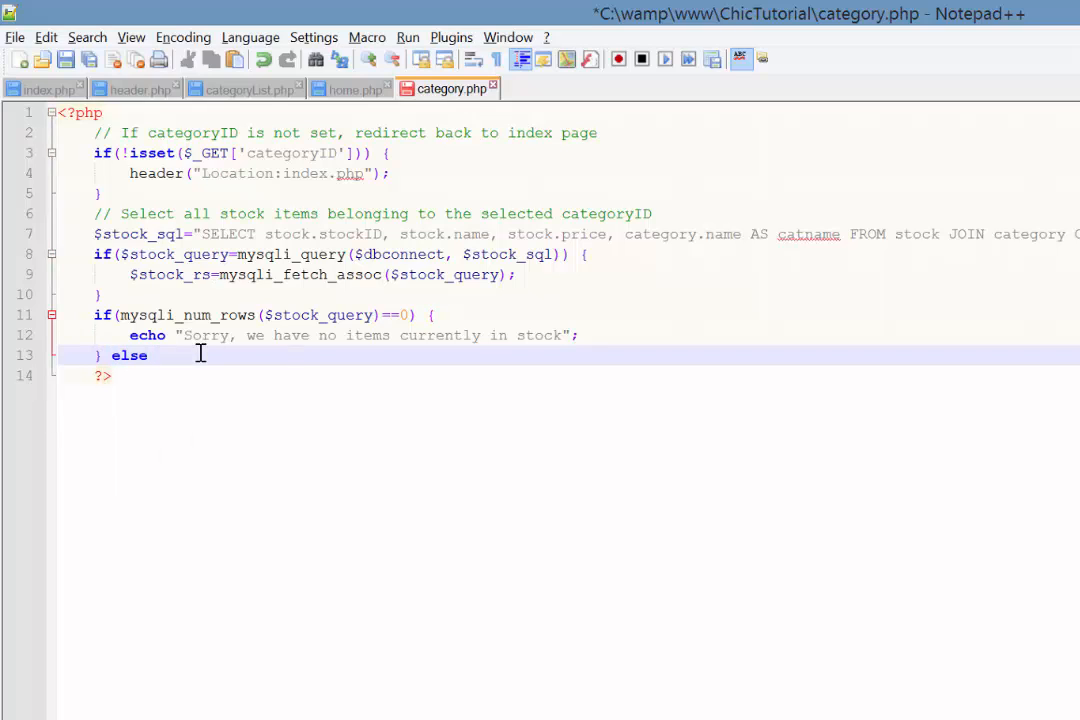
{"action": "type", "text": "{}"}
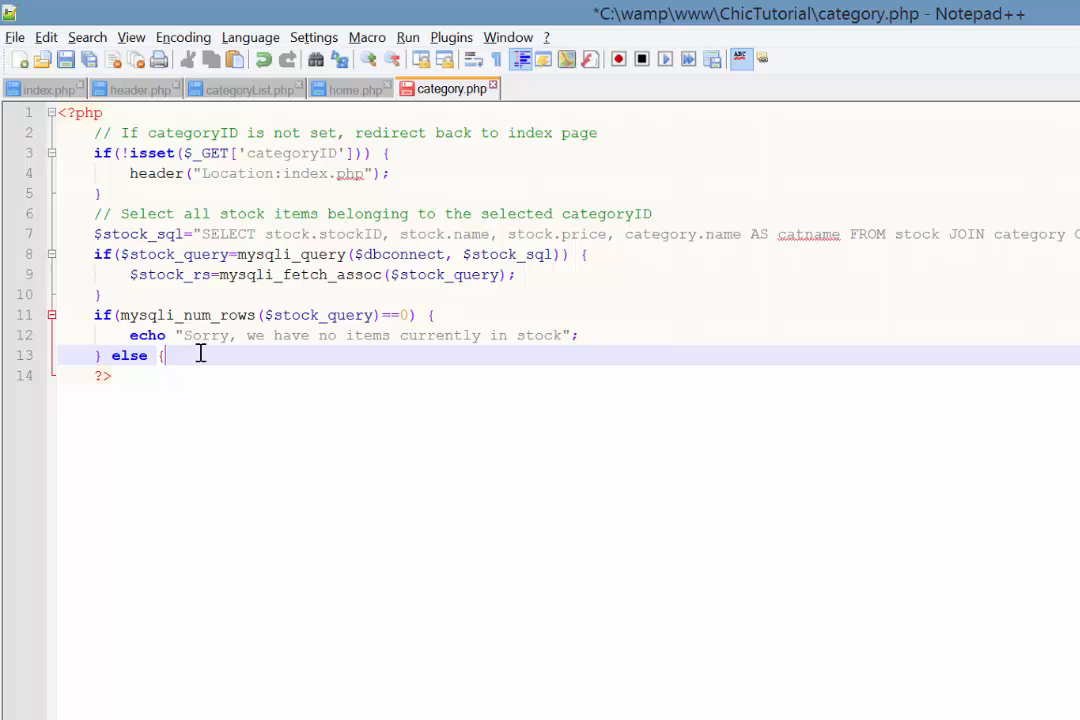
{"action": "key", "text": "Enter"}
{"action": "type", "text": "}"}
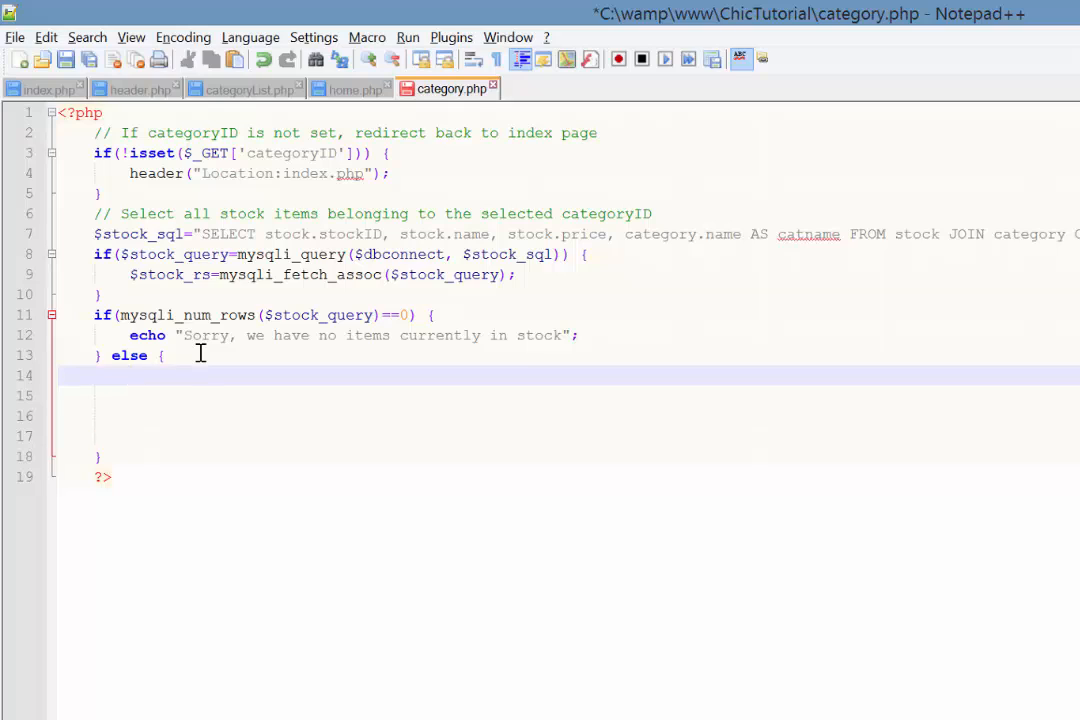
{"action": "left_click", "coordinate": [66, 60]}
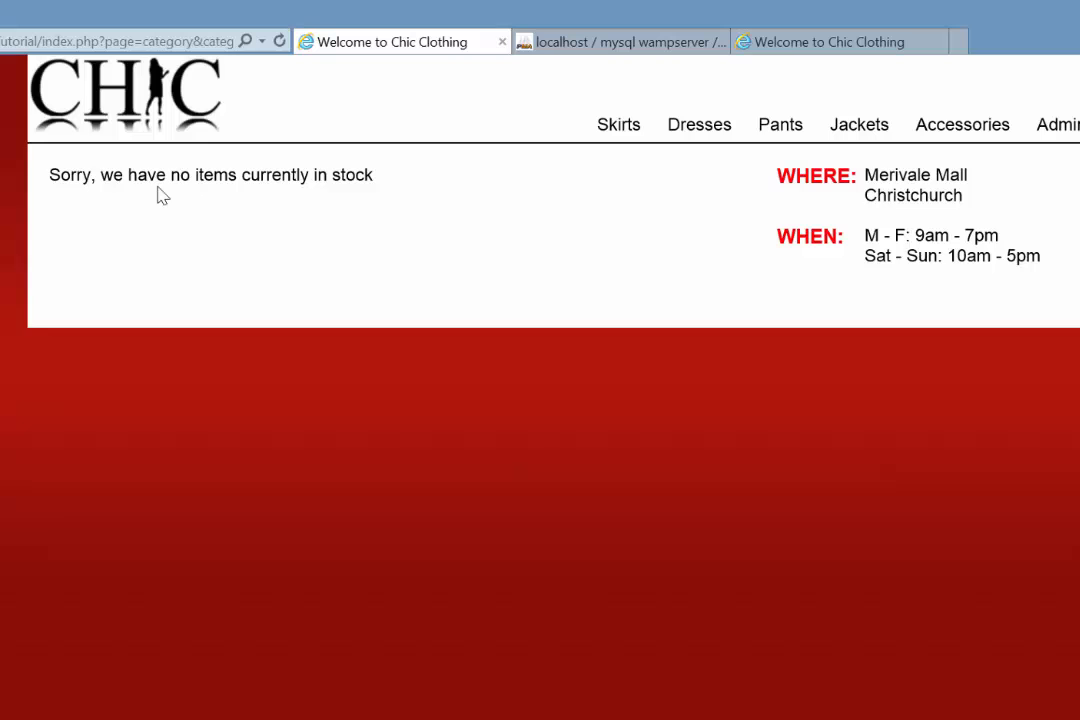
{"action": "mouse_move", "coordinate": [364, 210]}
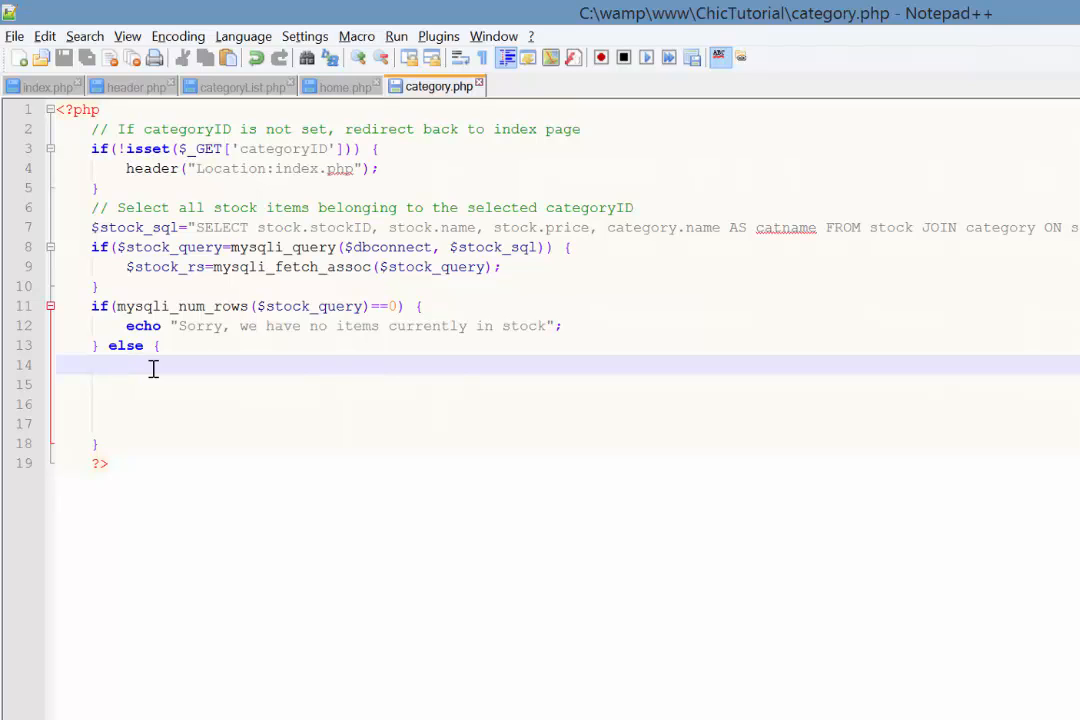
Write <h1><?php echo $stock_rs['catname']; ?></h1> in the else branch
{"action": "type", "text": "?>"}
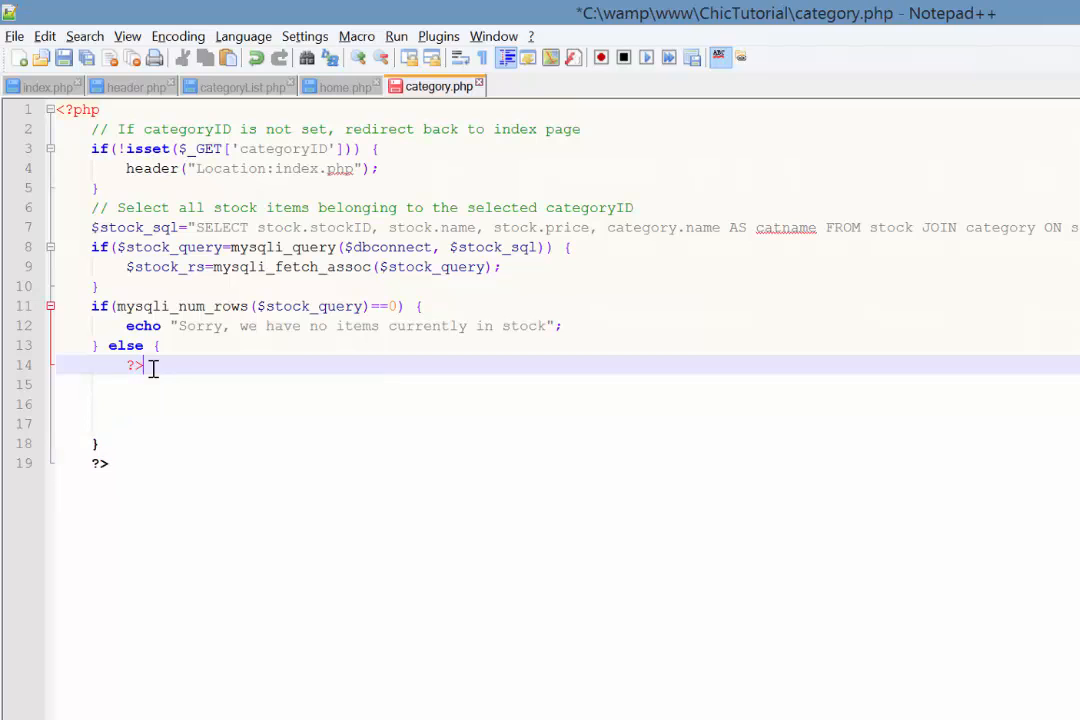
{"action": "type", "text": "<?php"}
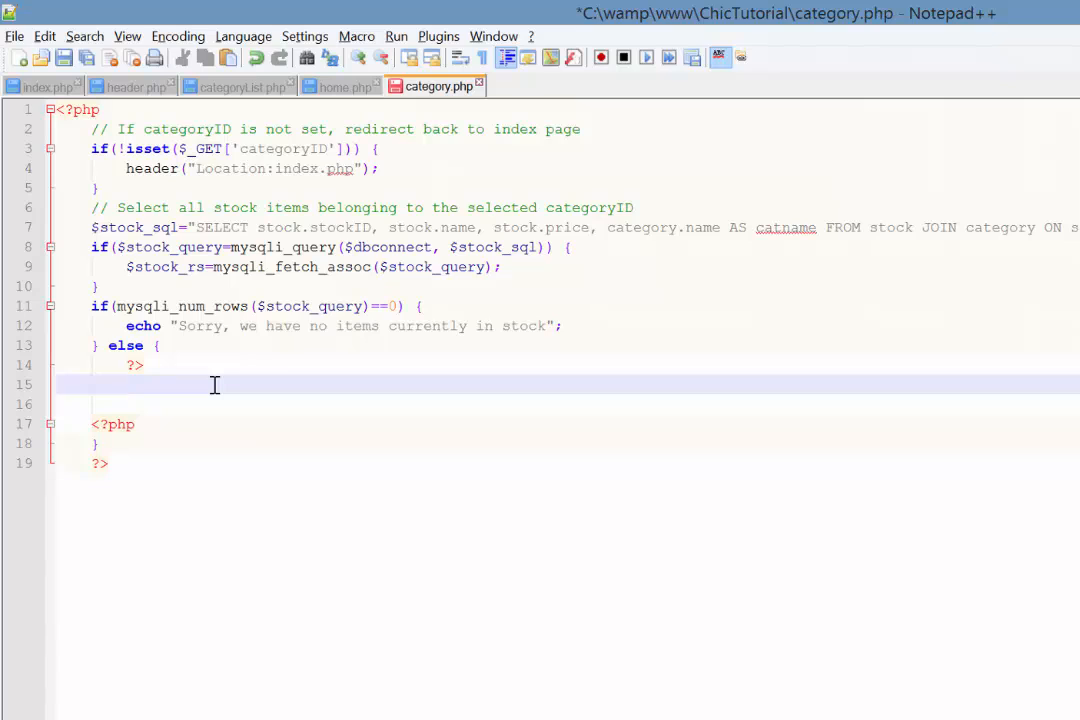
{"action": "type", "text": "<h1"}
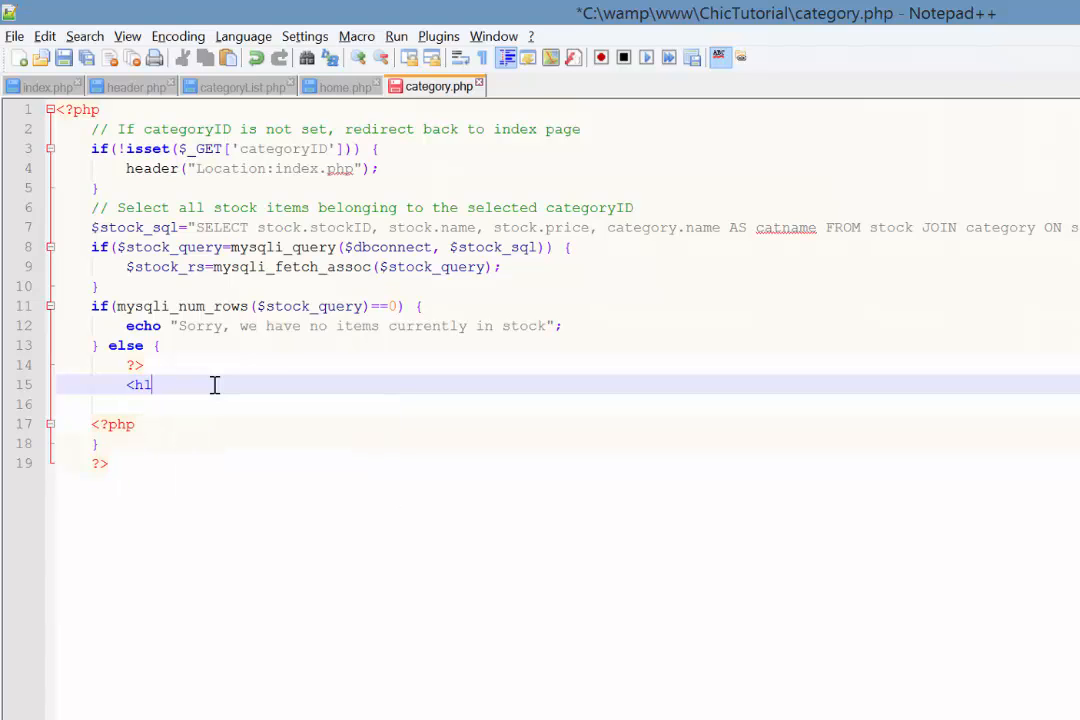
{"action": "type", "text": "></h1>"}
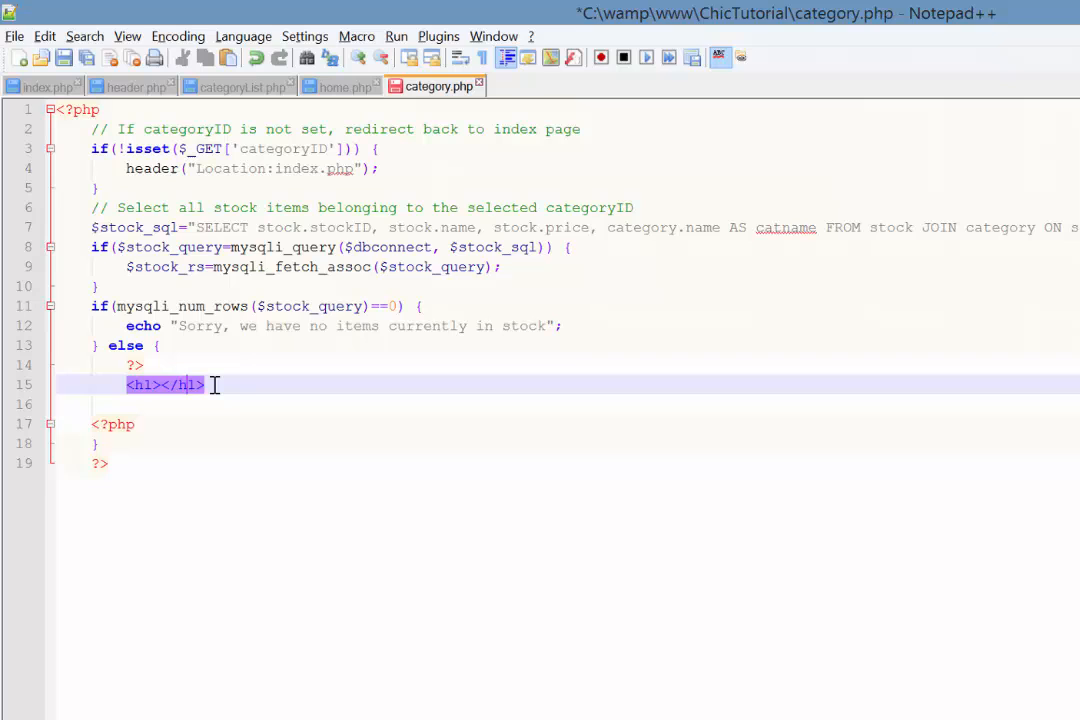
{"action": "type", "text": "<?php <"}
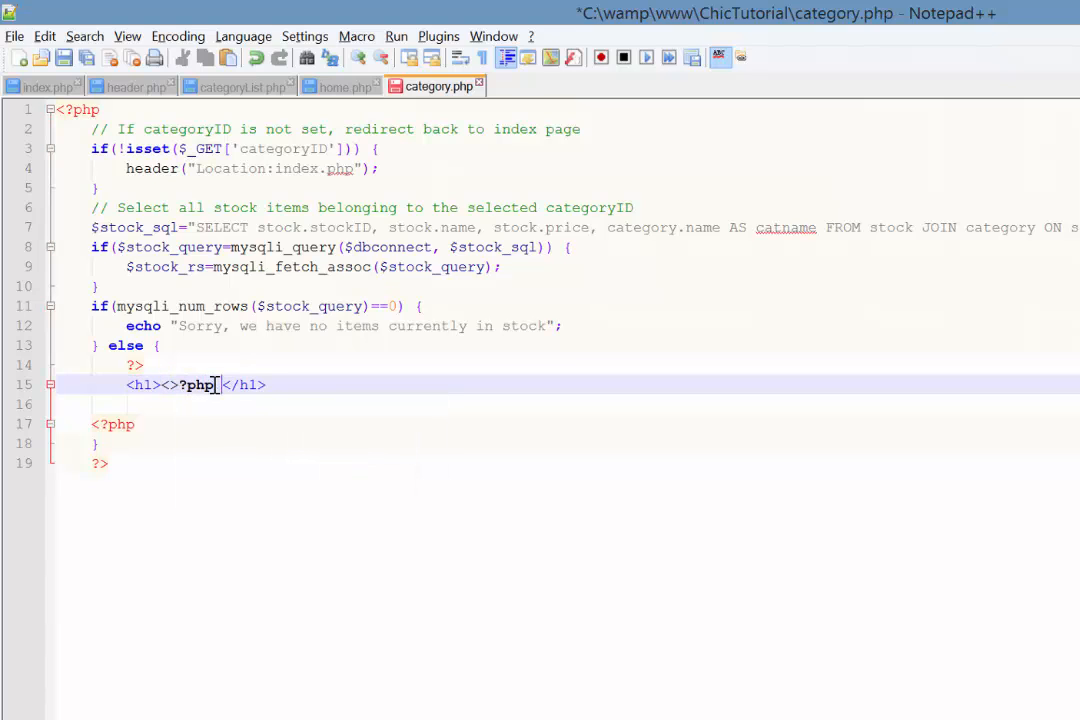
{"action": "key", "text": "Backspace"}
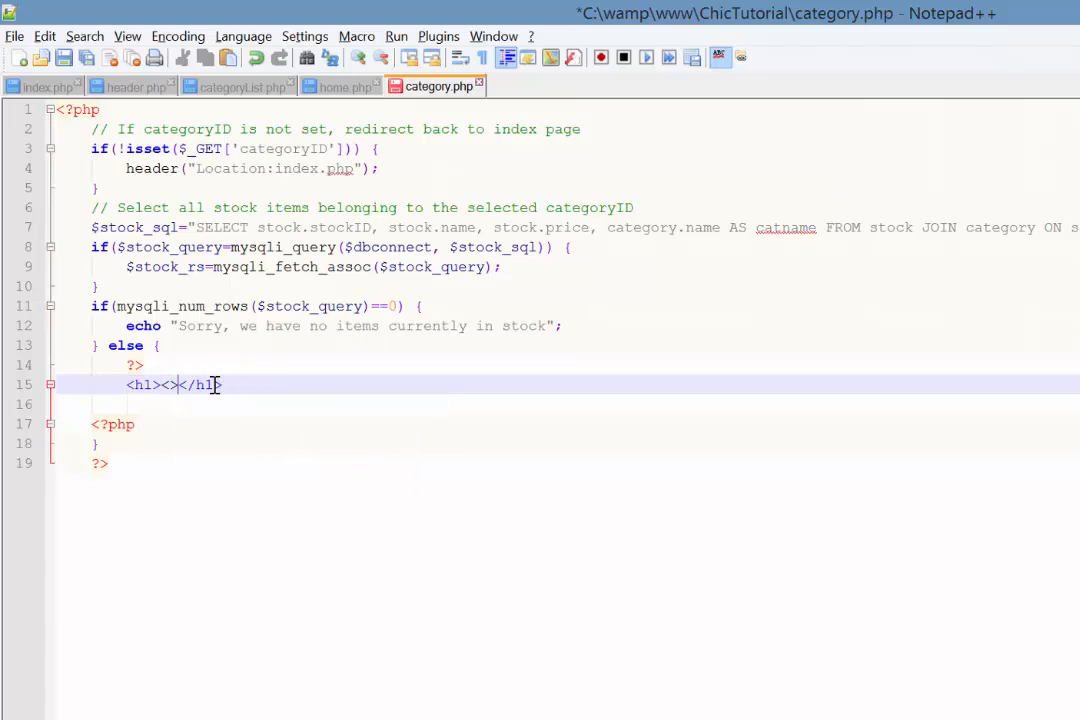
{"action": "key", "text": "Backspace"}
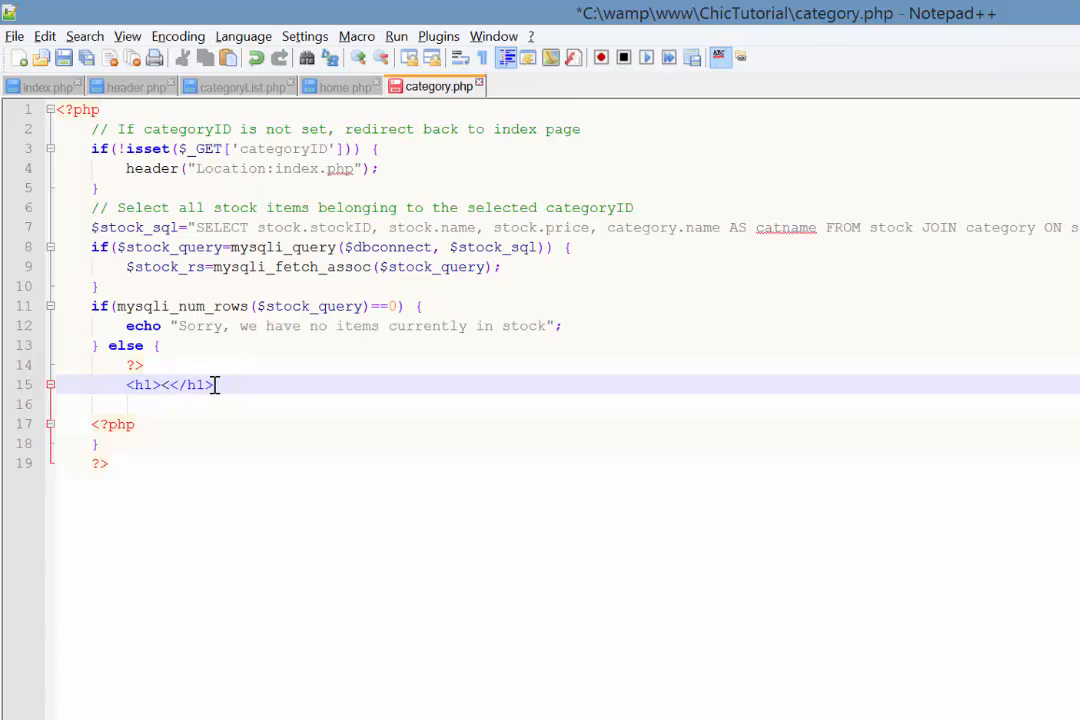
{"action": "type", "text": "?php echo"}
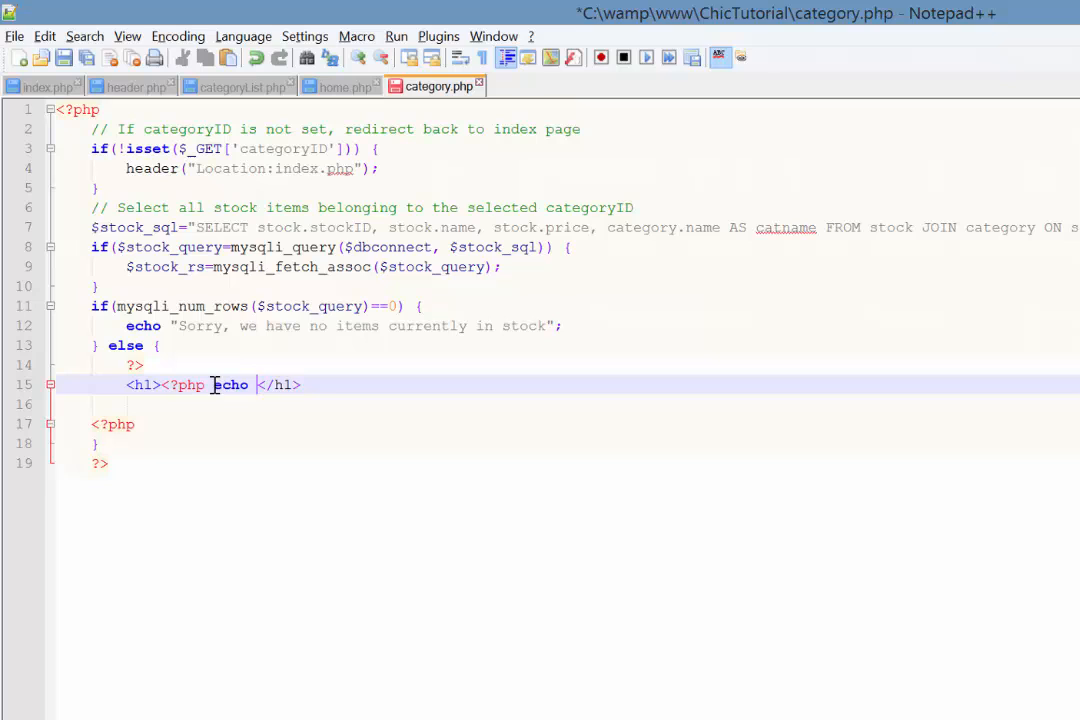
{"action": "type", "text": "$stock_"}
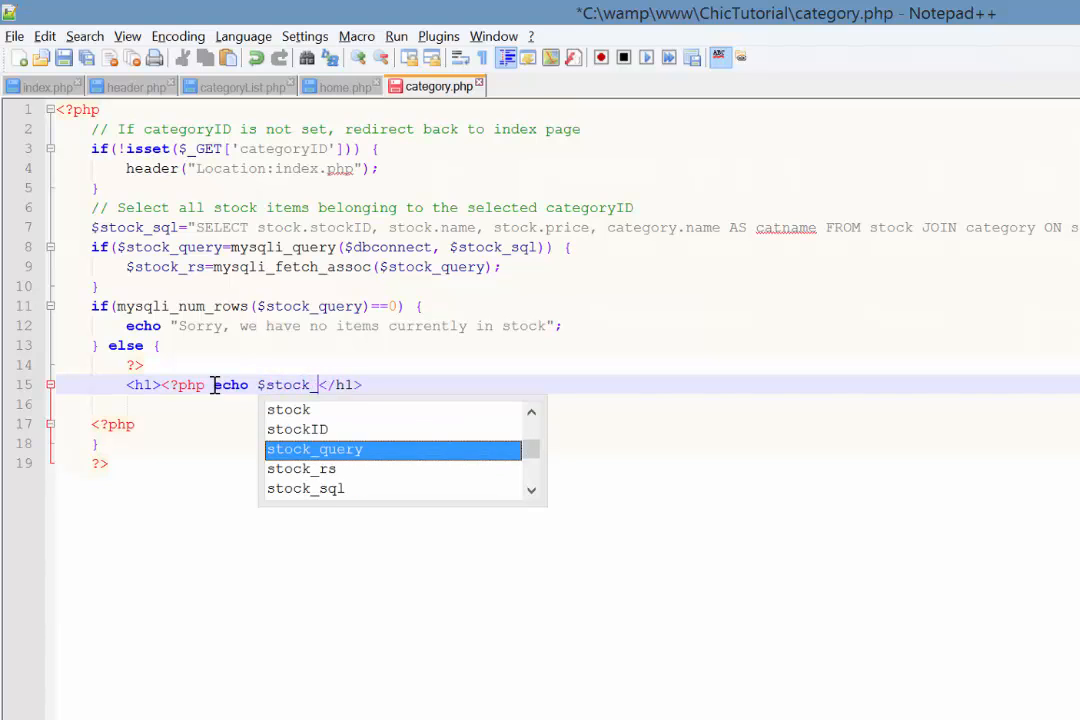
{"action": "type", "text": "rs["}
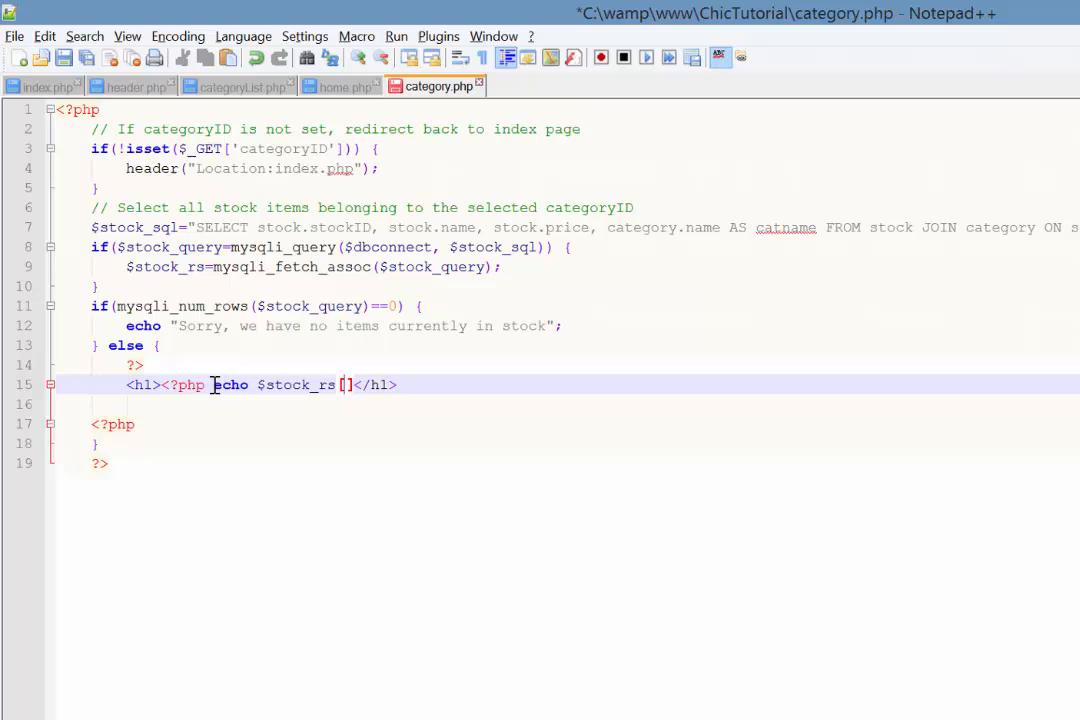
{"action": "type", "text": "catname'"}
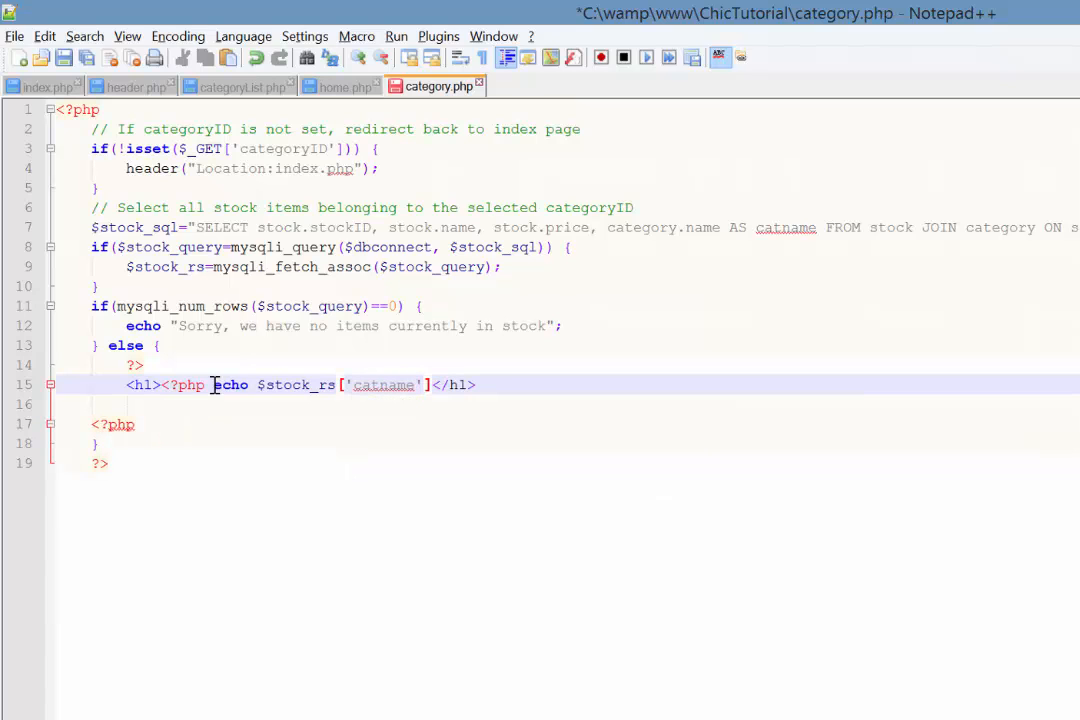
{"action": "type", "text": ";"}
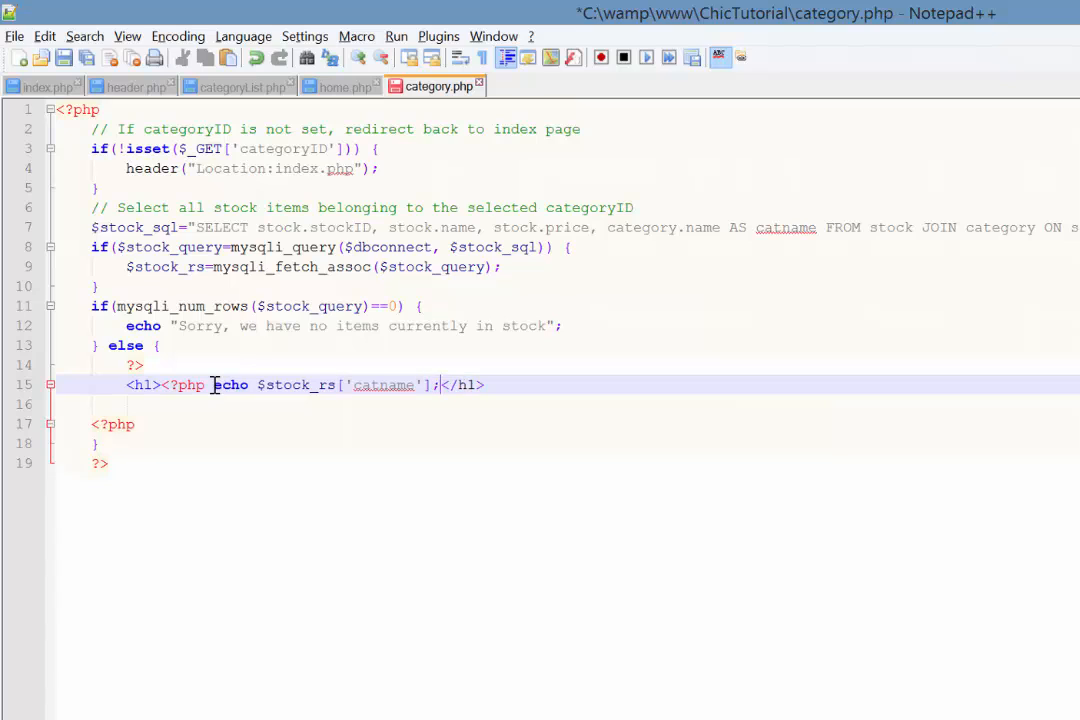
{"action": "type", "text": "?>"}
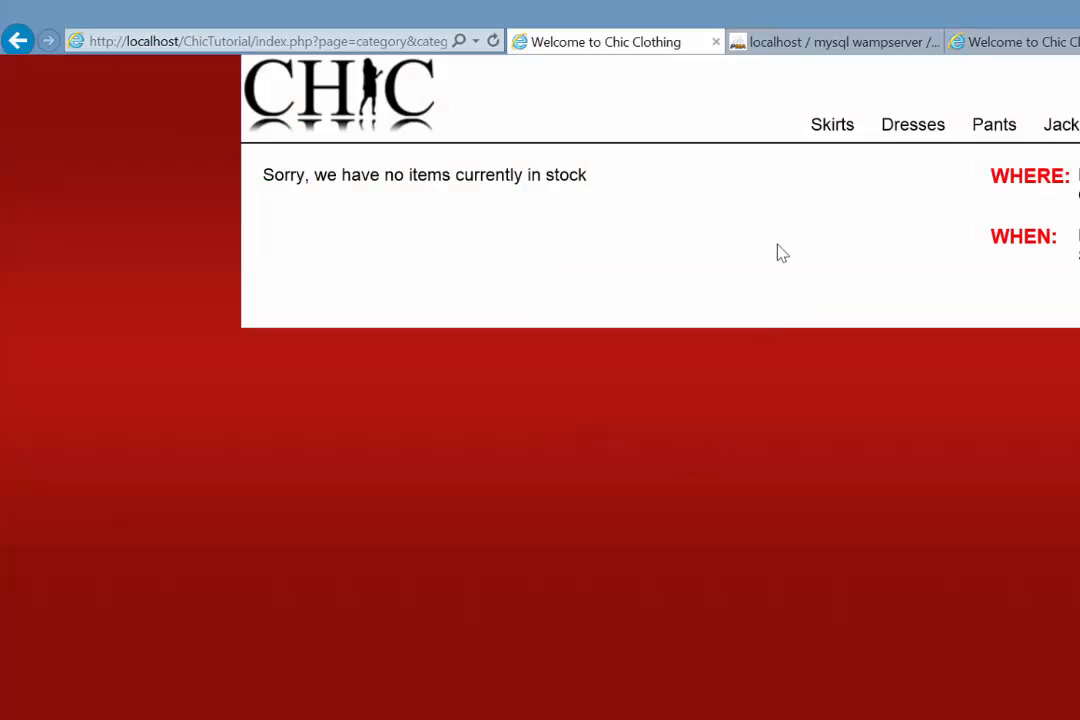
Reload the Skirts category page to check the heading appears
{"action": "left_click", "coordinate": [832, 124]}
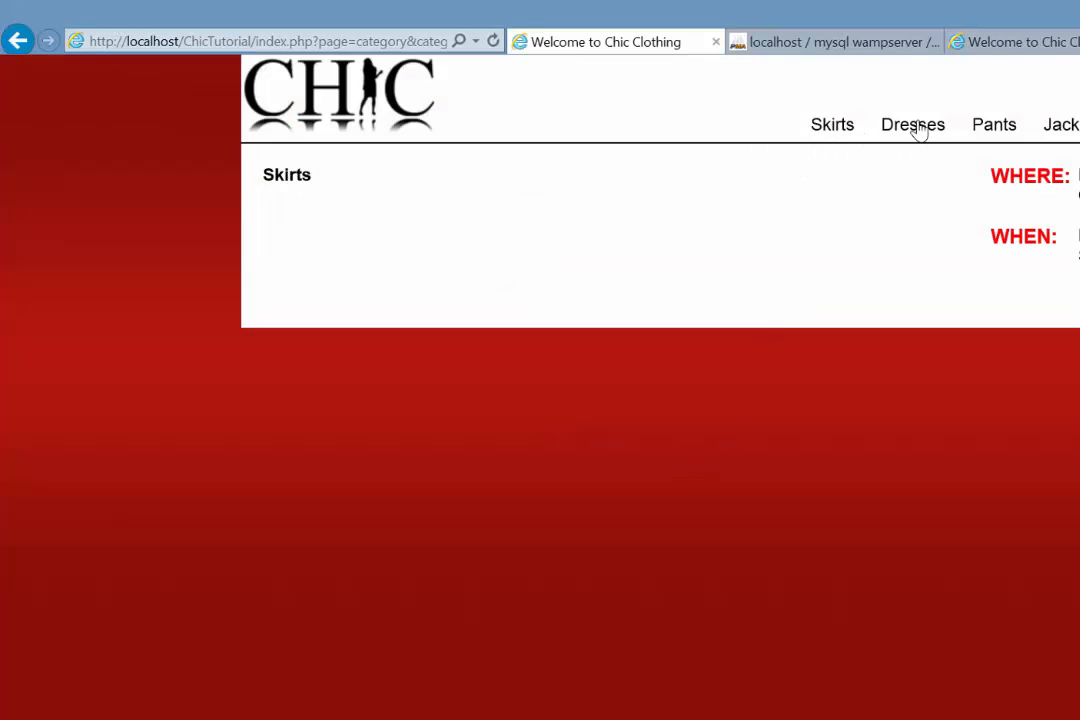
{"action": "left_click", "coordinate": [992, 124]}
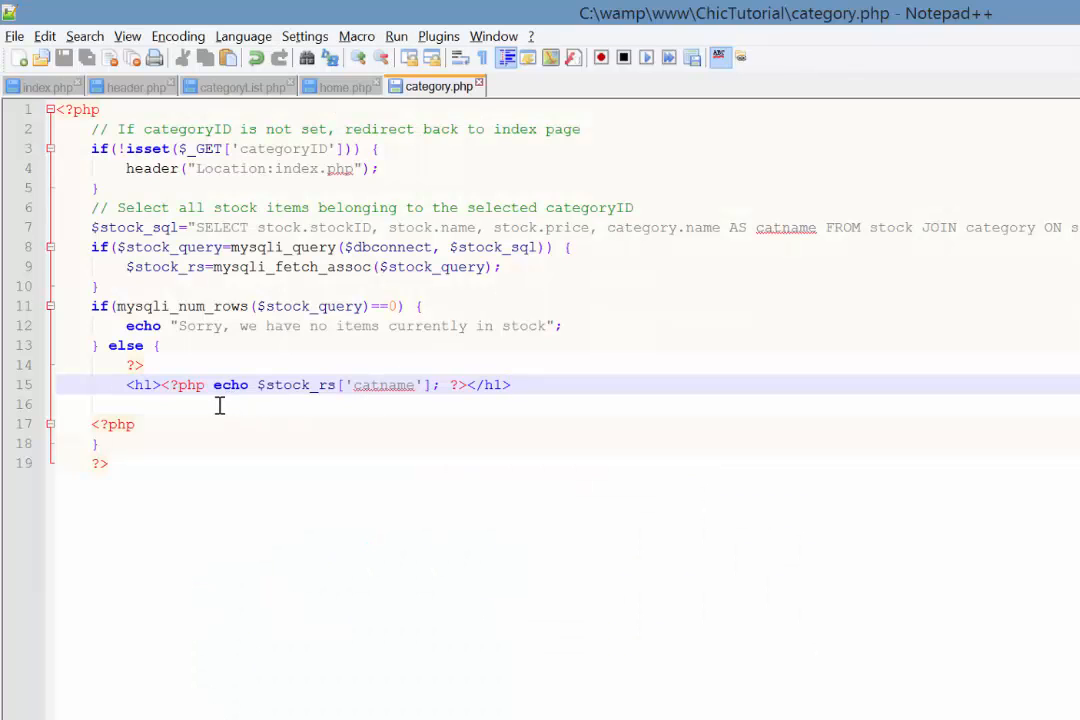
Under the heading write the <?php do { } while (); ?> loop skeleton
{"action": "left_click", "coordinate": [218, 404]}
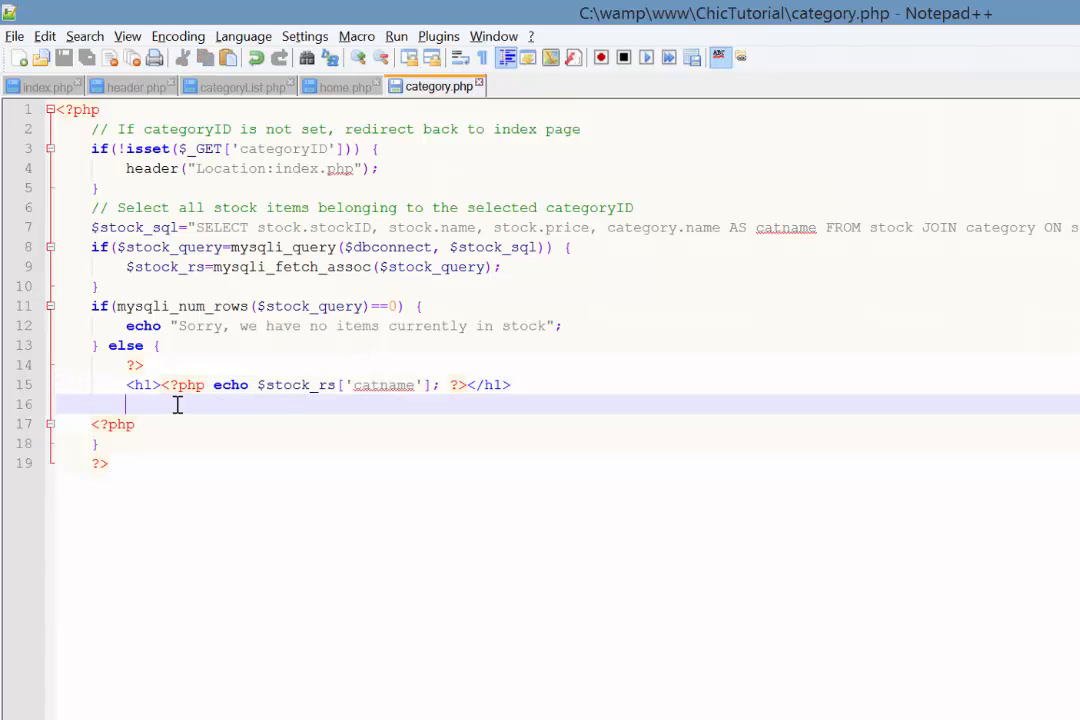
{"action": "type", "text": "<?php"}
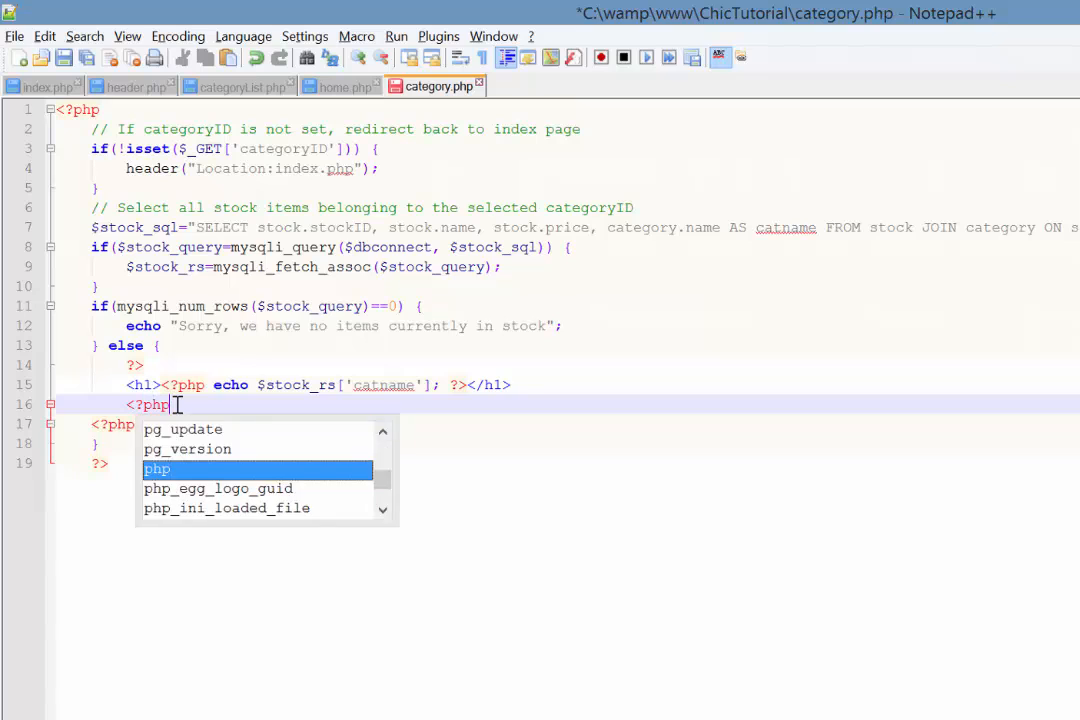
{"action": "type", "text": "do"}
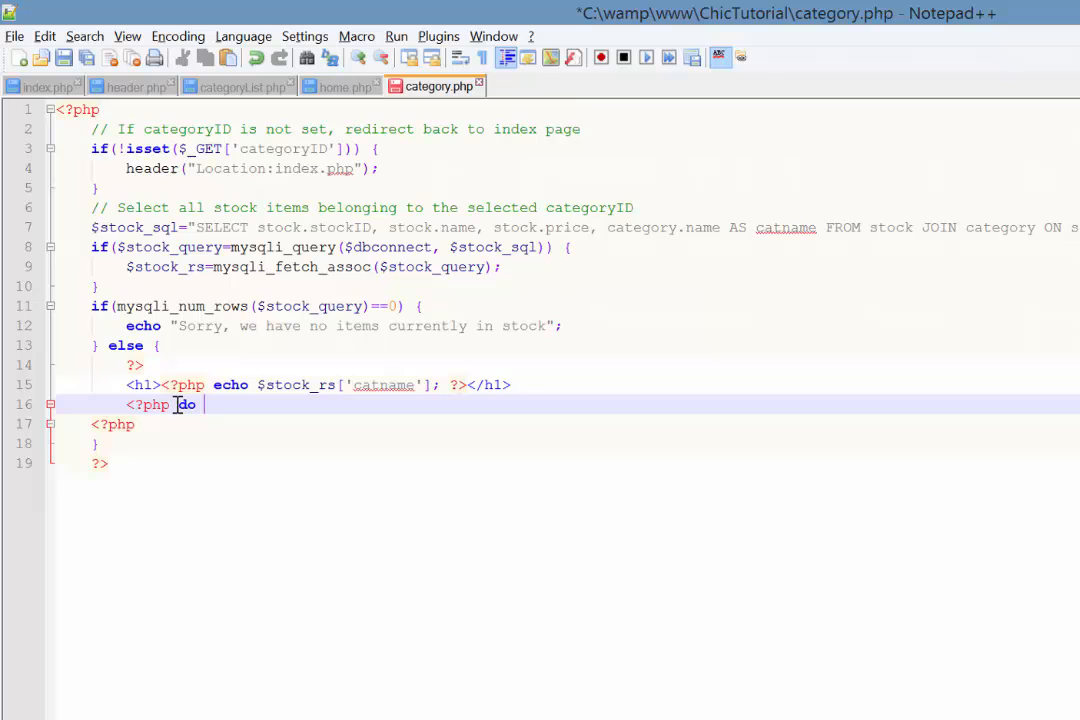
{"action": "type", "text": "{"}
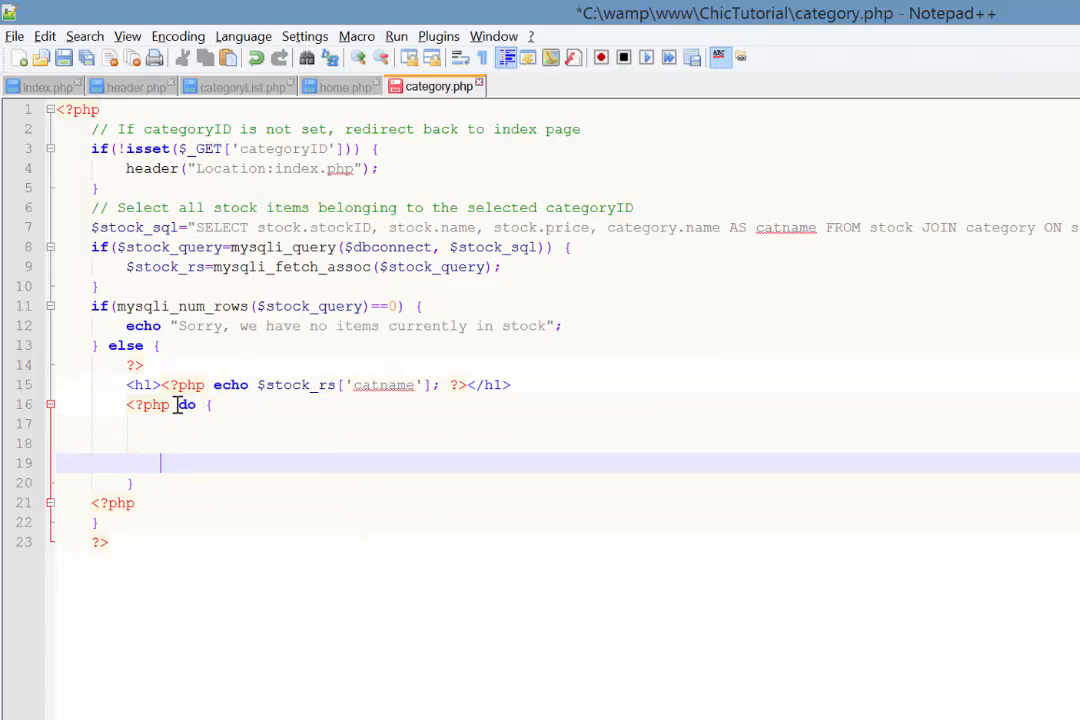
{"action": "type", "text": "} while"}
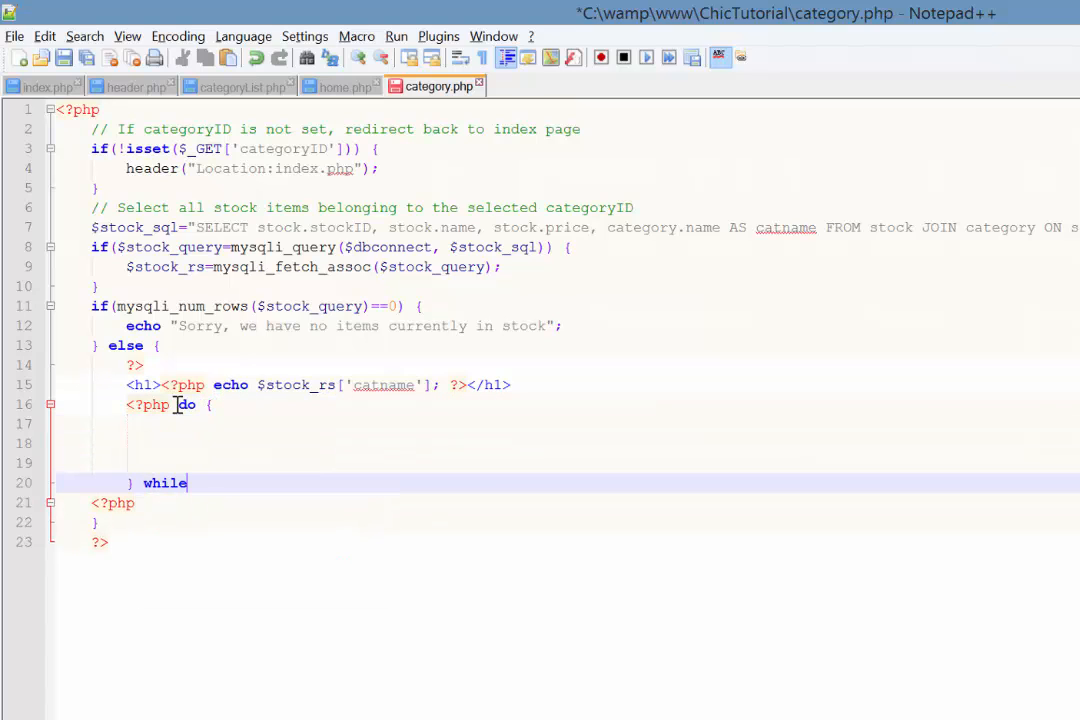
{"action": "type", "text": "();"}
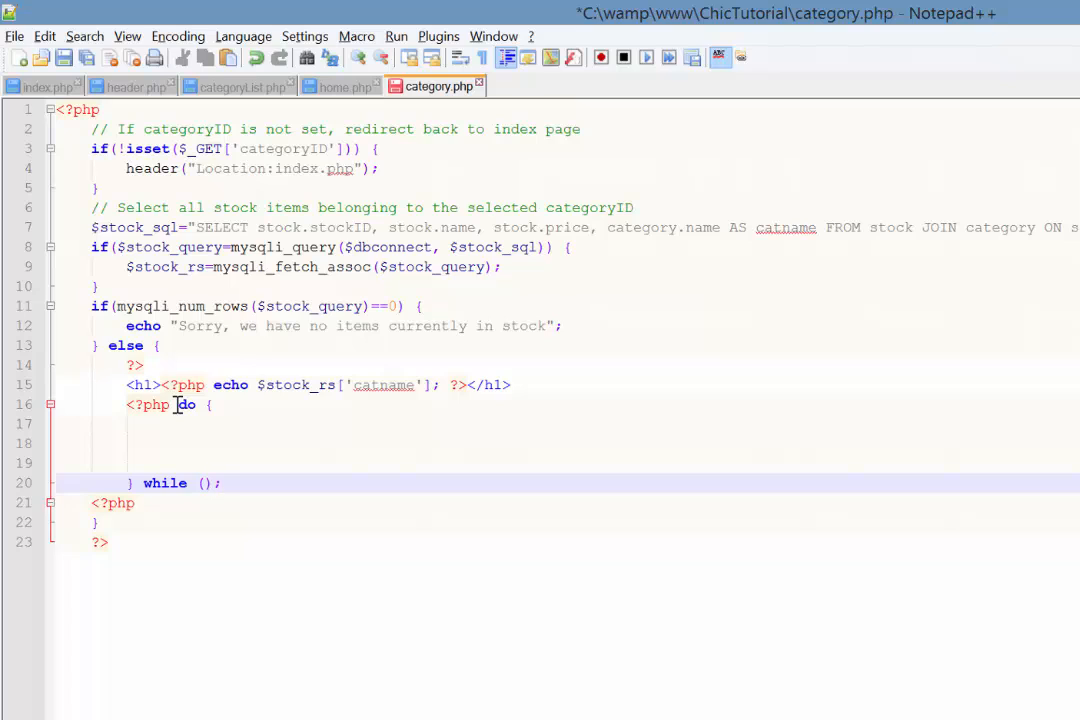
{"action": "type", "text": "?>"}
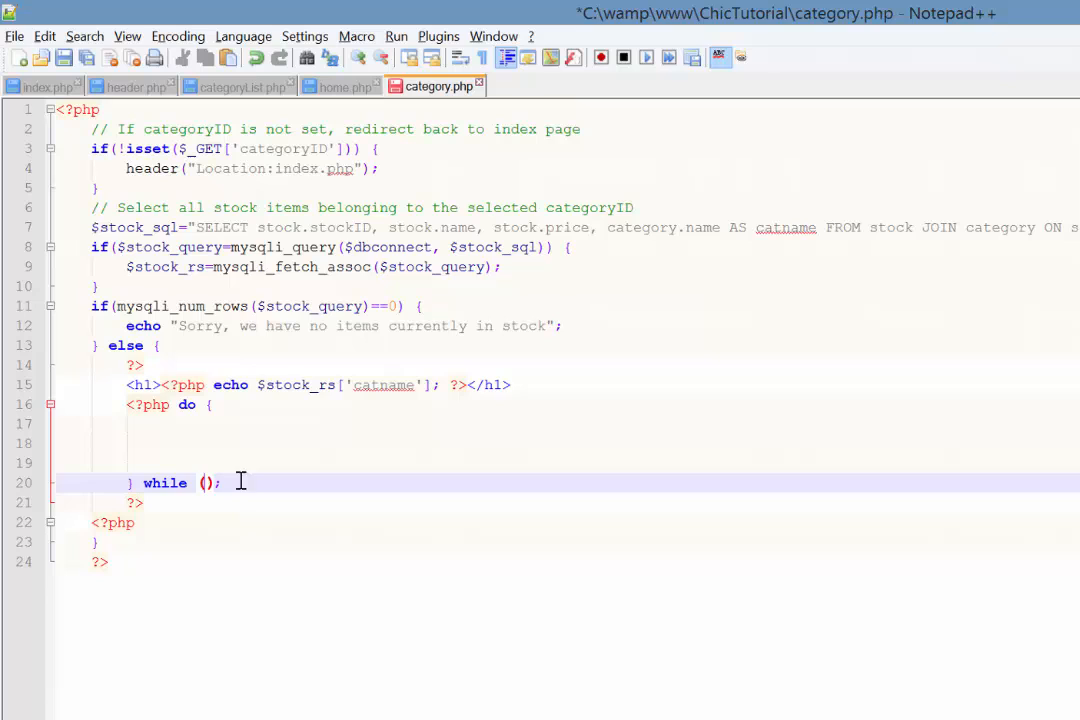
Fill the while condition with $stock_rs=mysqli_fetch_assoc($stock_query)
{"action": "type", "text": "$"}
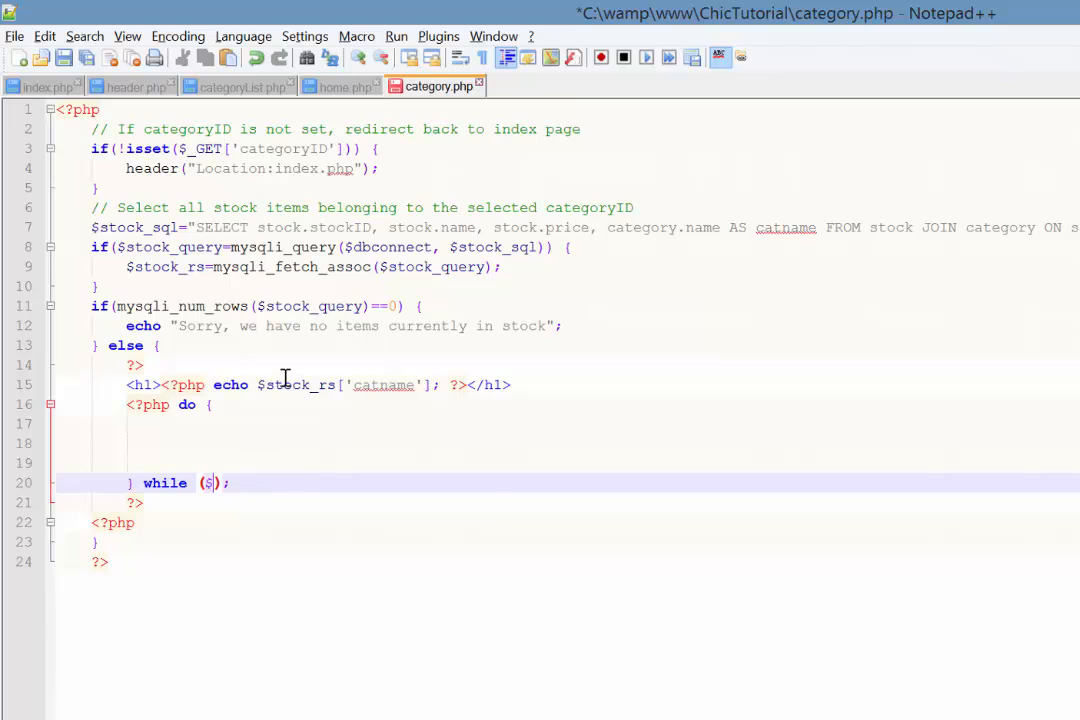
{"action": "type", "text": "stock_rs"}
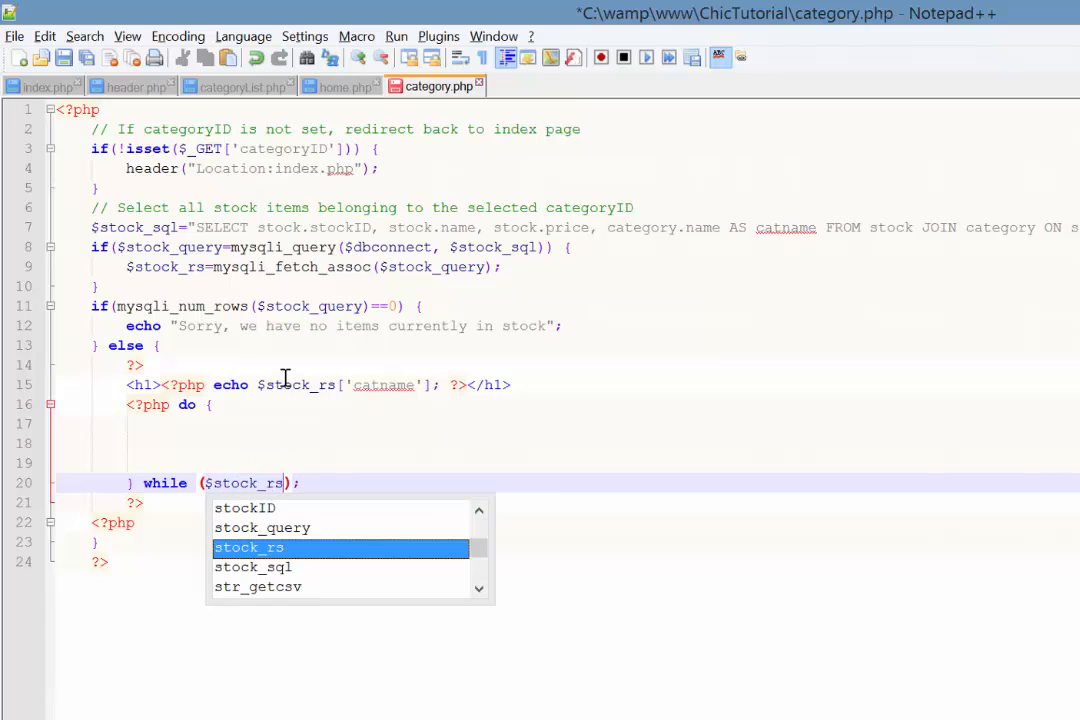
{"action": "type", "text": "=mysqli_fetch"}
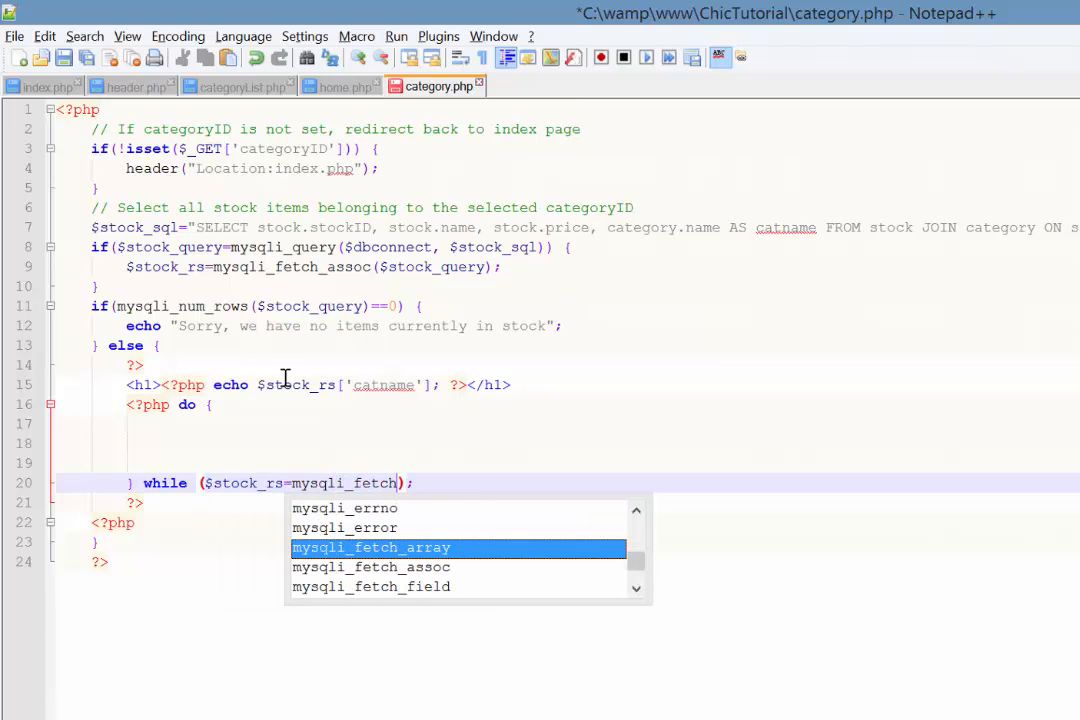
{"action": "type", "text": "_assoc("}
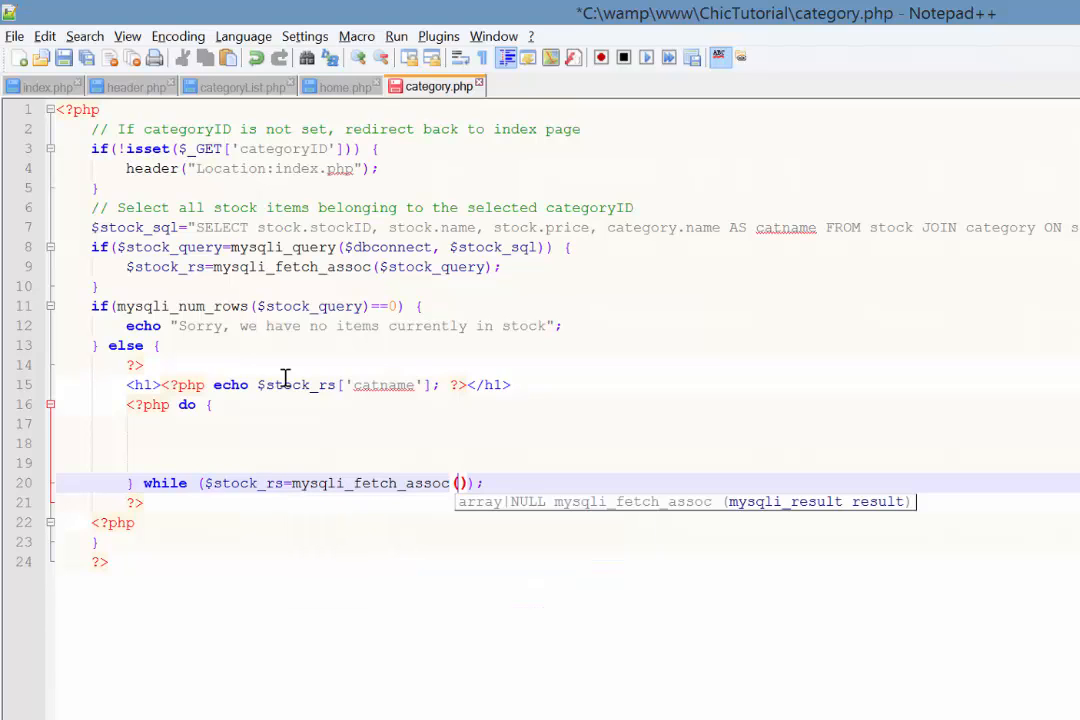
{"action": "type", "text": "$stock_query"}
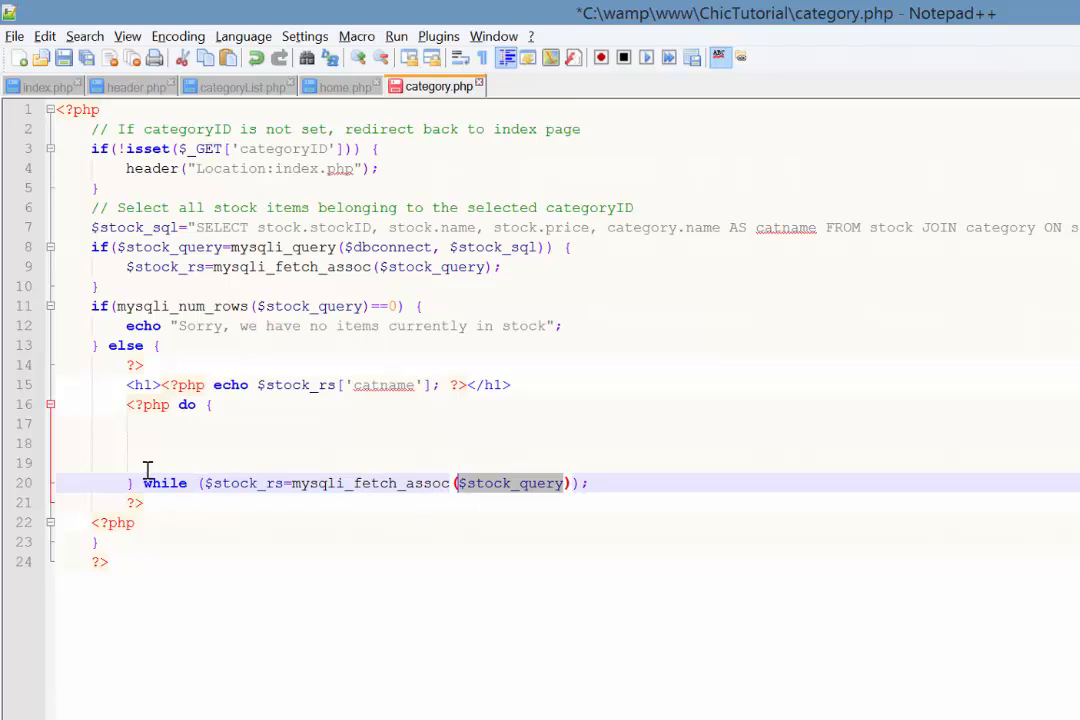
{"action": "left_click", "coordinate": [248, 424]}
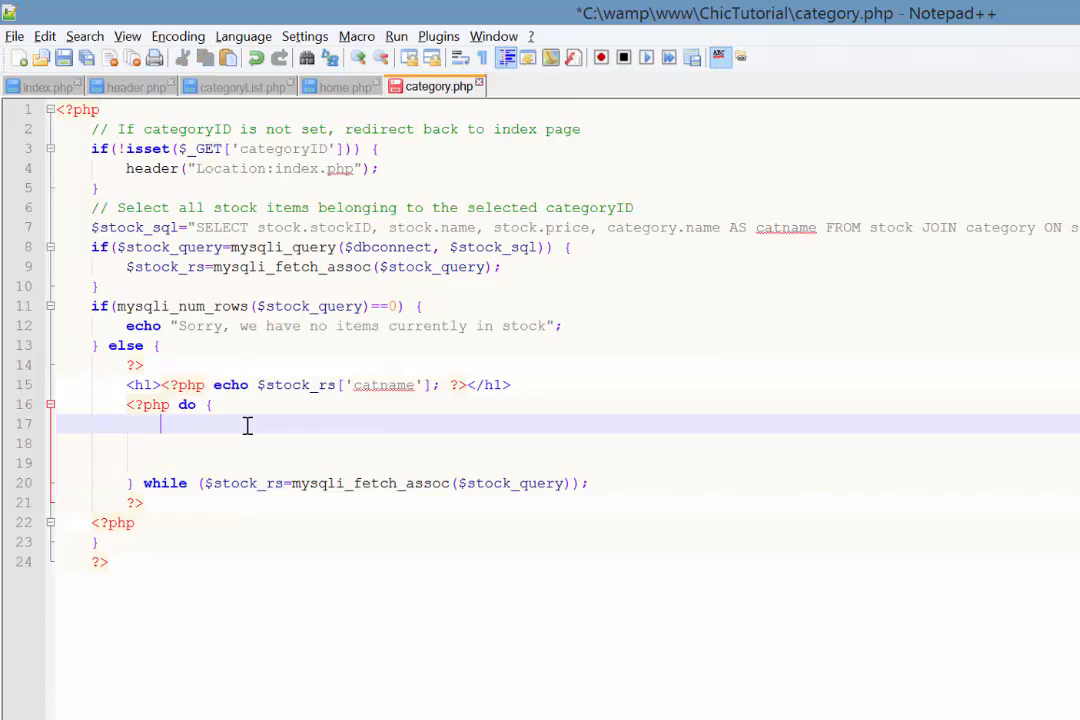
{"action": "mouse_move", "coordinate": [268, 464]}
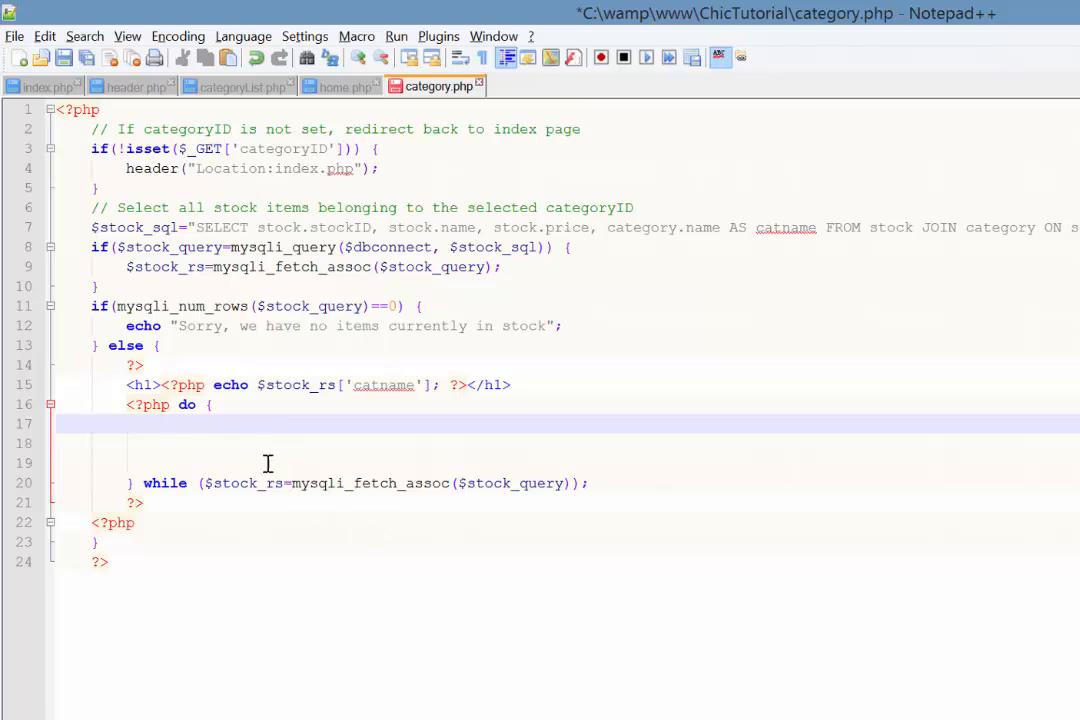
{"action": "mouse_move", "coordinate": [352, 384]}
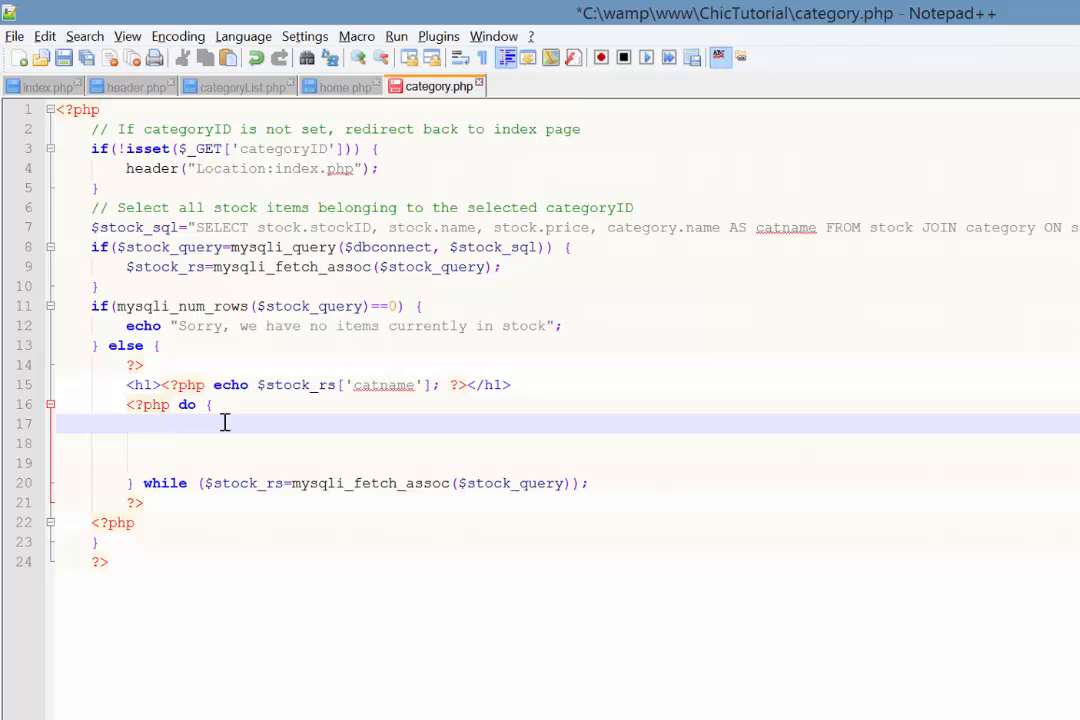
Close PHP inside the loop and add <div class="item"> with its closing </div>
{"action": "type", "text": "?>"}
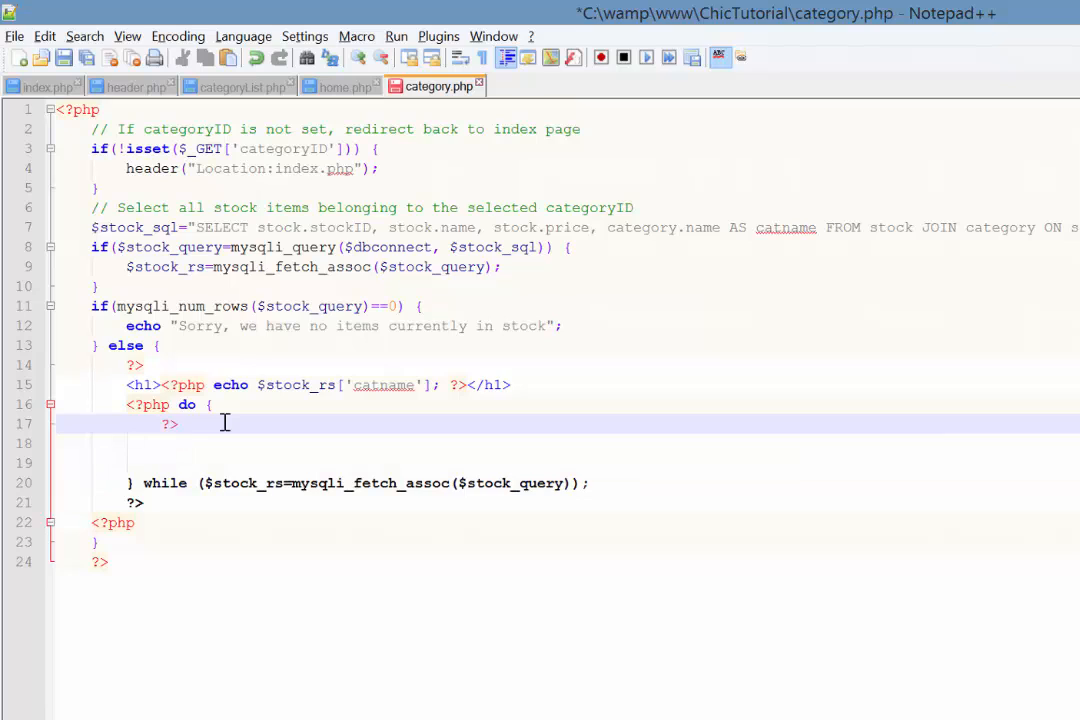
{"action": "left_click", "coordinate": [160, 462]}
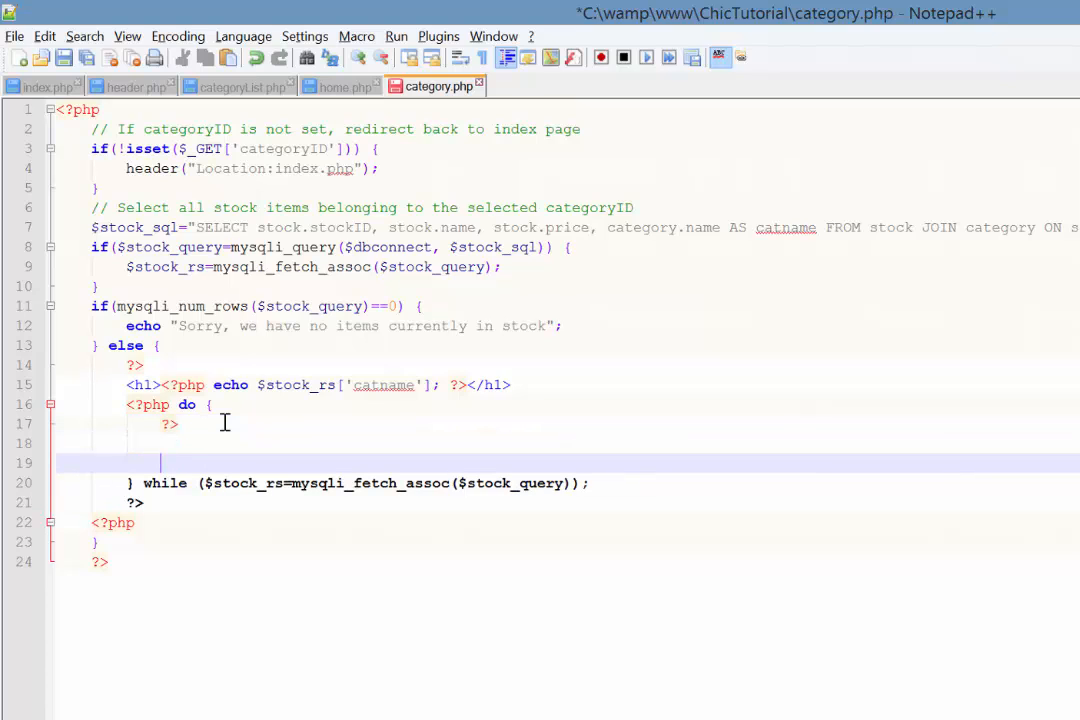
{"action": "type", "text": "<?"}
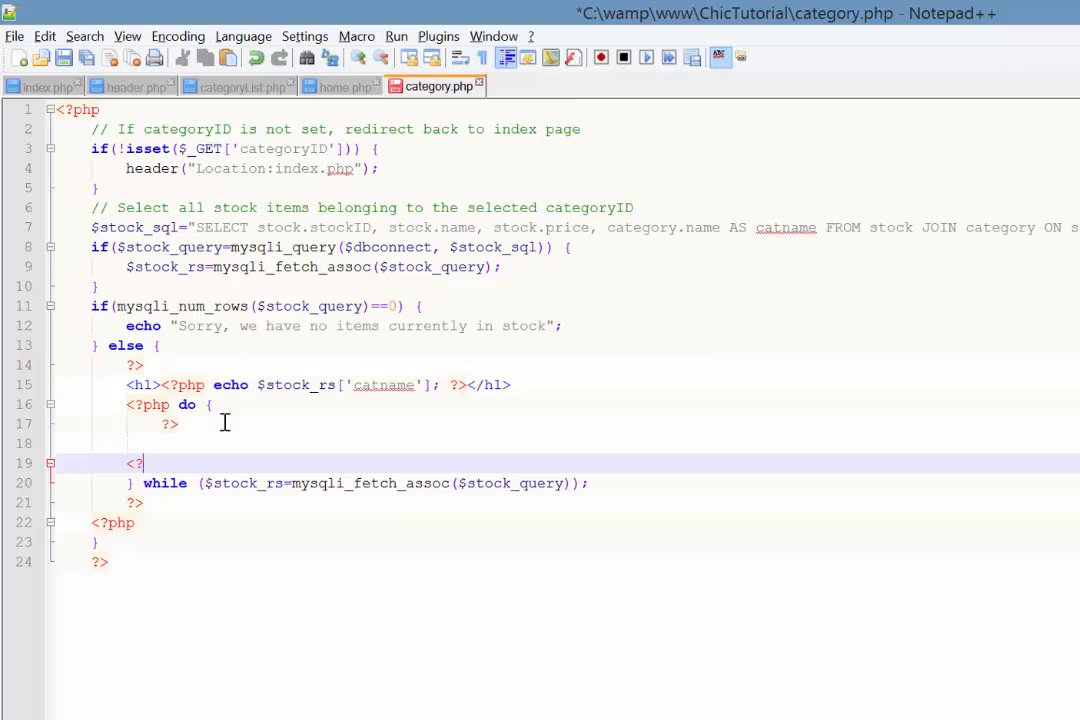
{"action": "type", "text": "php"}
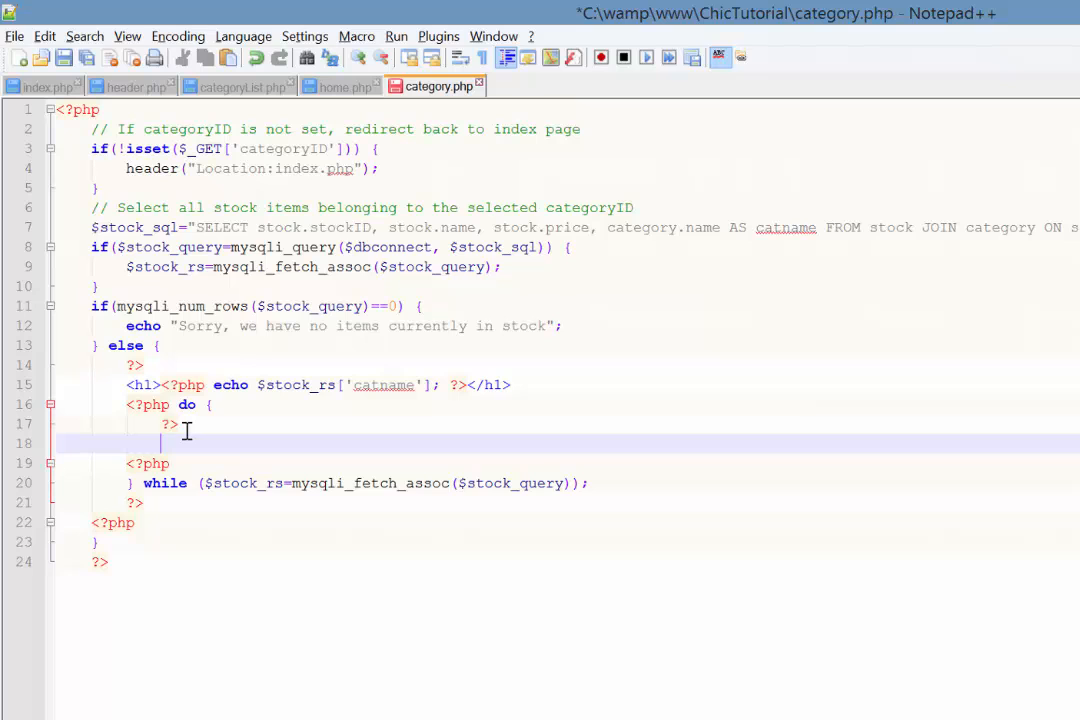
{"action": "type", "text": "<div c"}
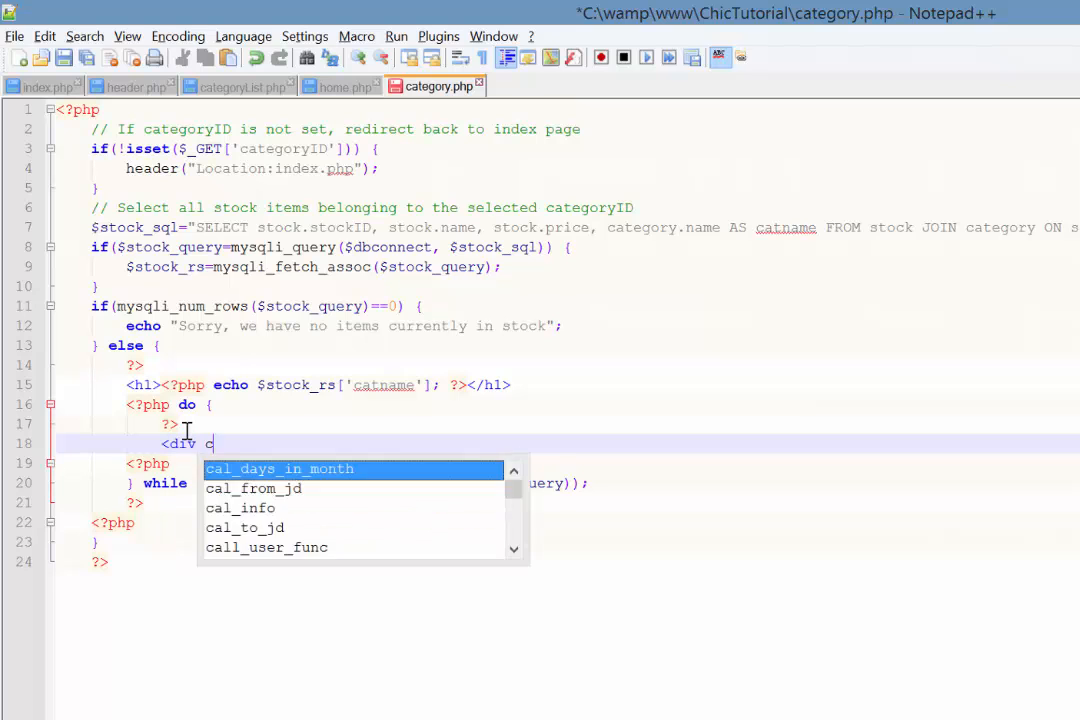
{"action": "type", "text": "class=\"item\">"}
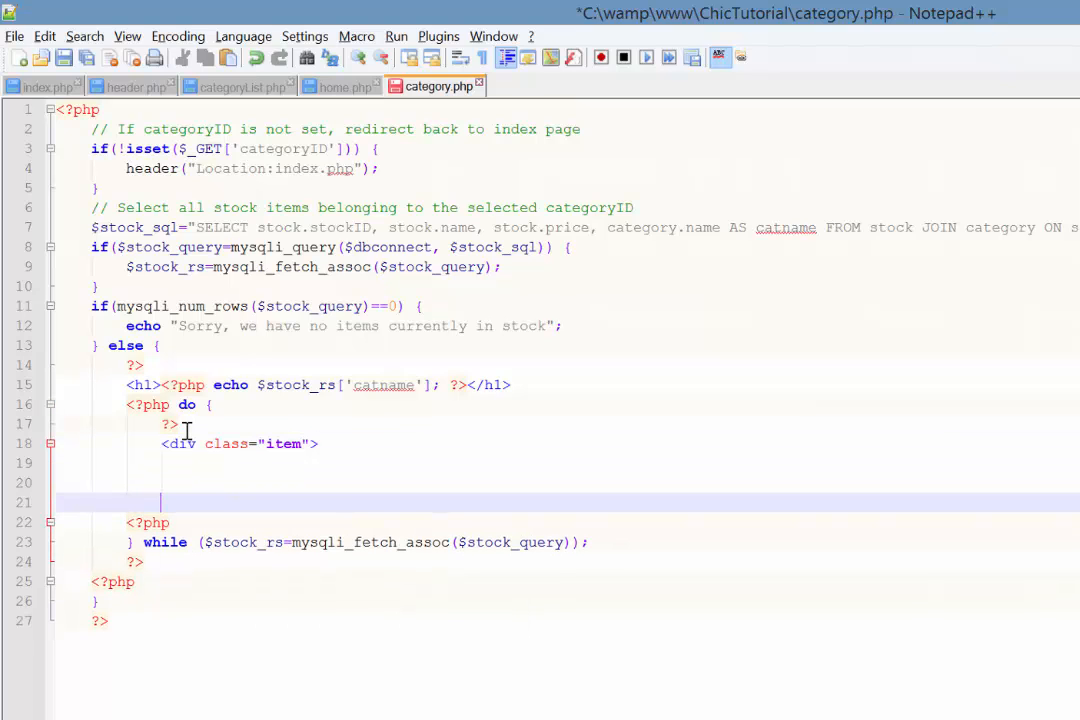
{"action": "type", "text": "</"}
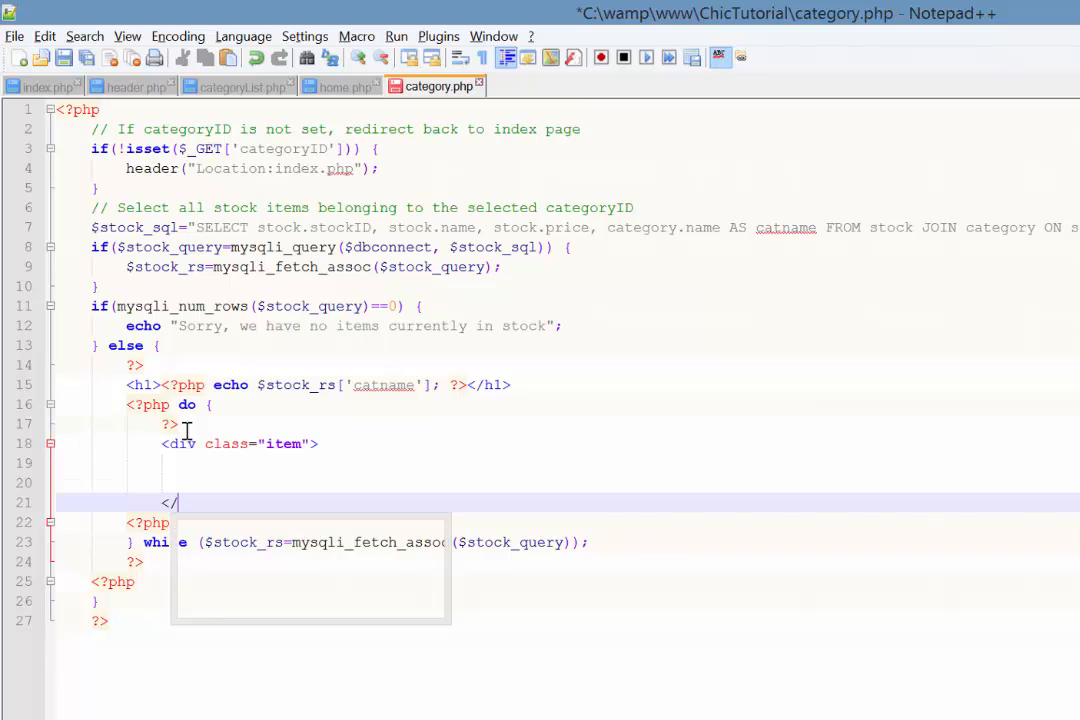
{"action": "type", "text": "div>"}
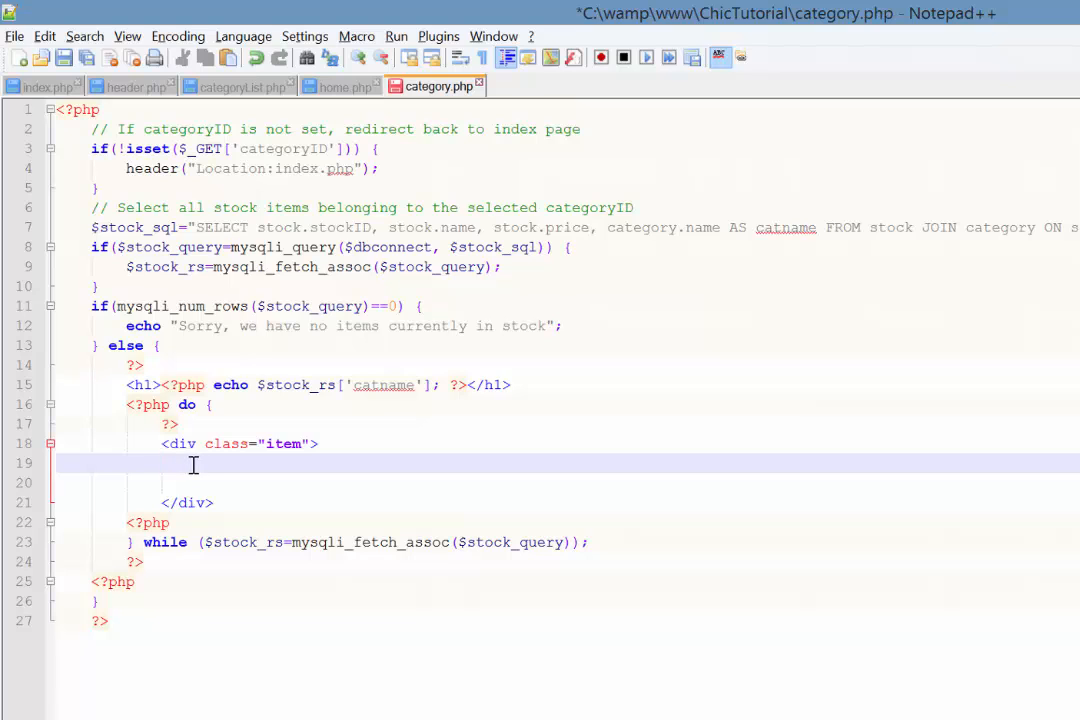
Inside the item div add <p><?php echo $stock_rs['name']; ?></p>
{"action": "type", "text": "<p>"}
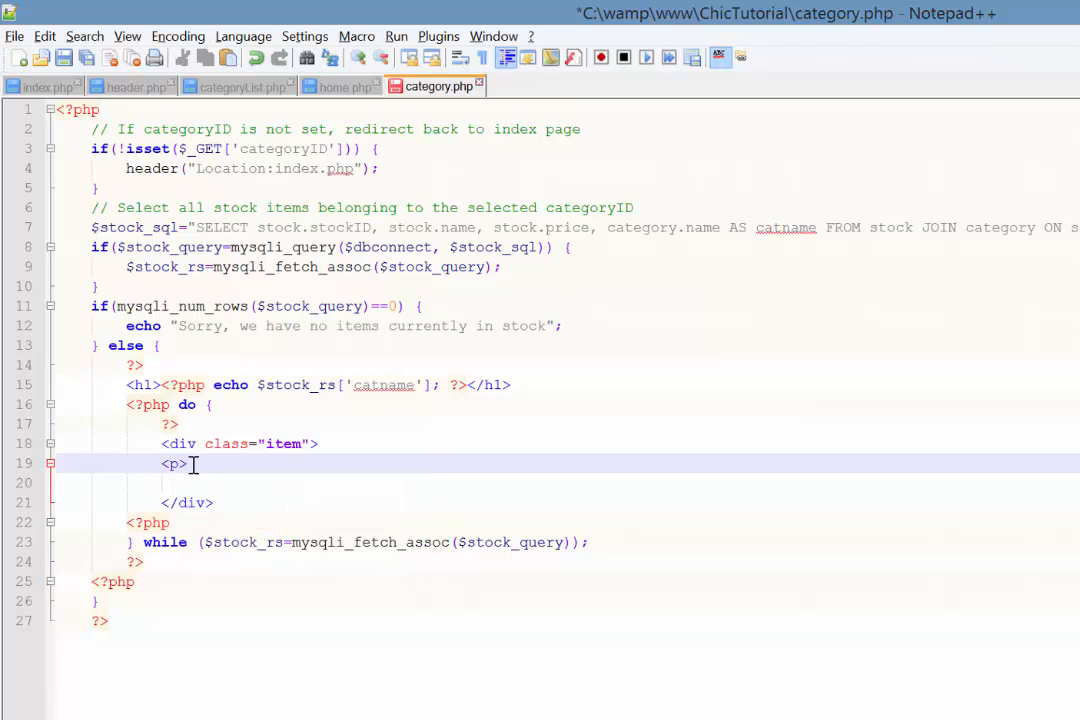
{"action": "type", "text": "</p>"}
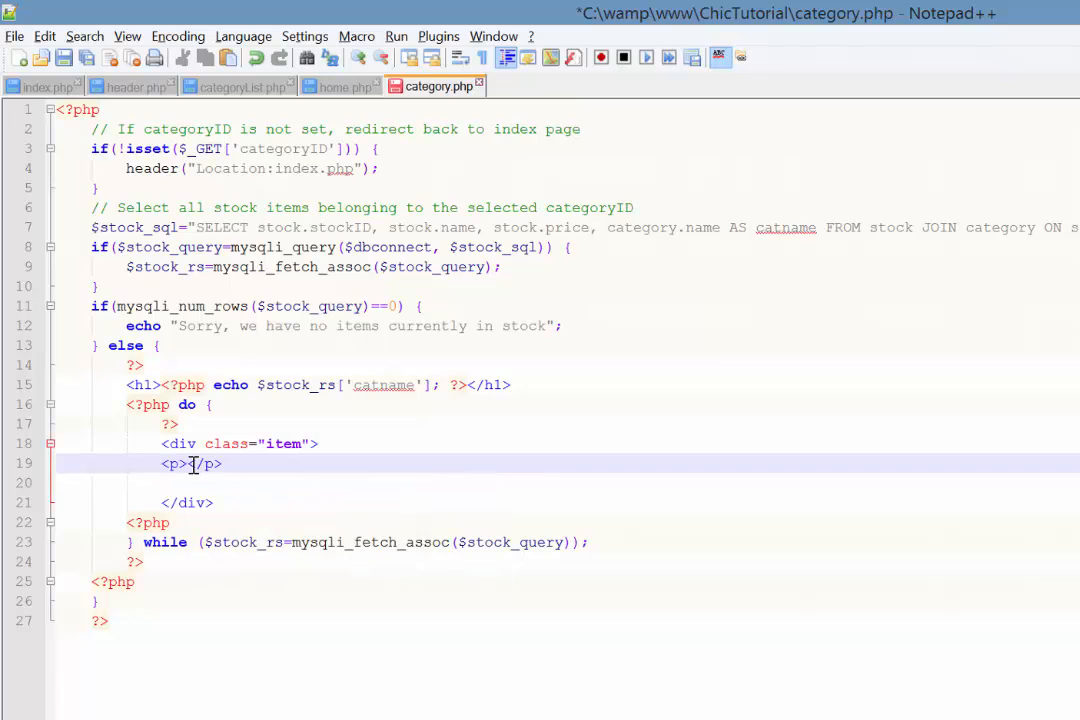
{"action": "type", "text": "?php echo $<"}
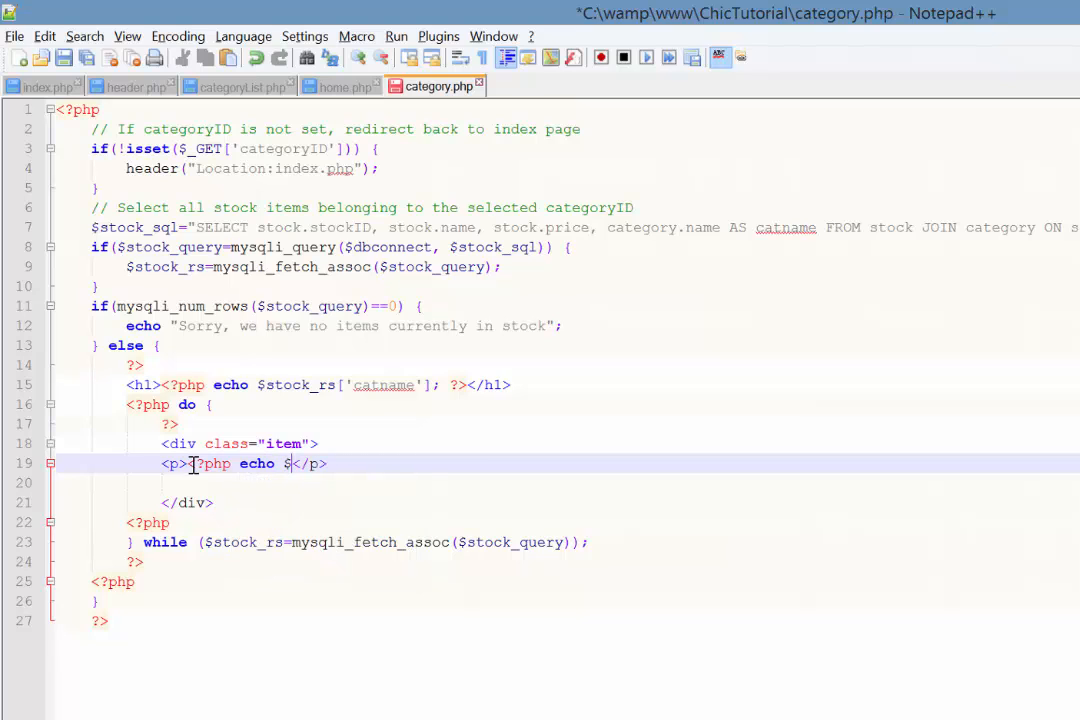
{"action": "type", "text": "stock_rs"}
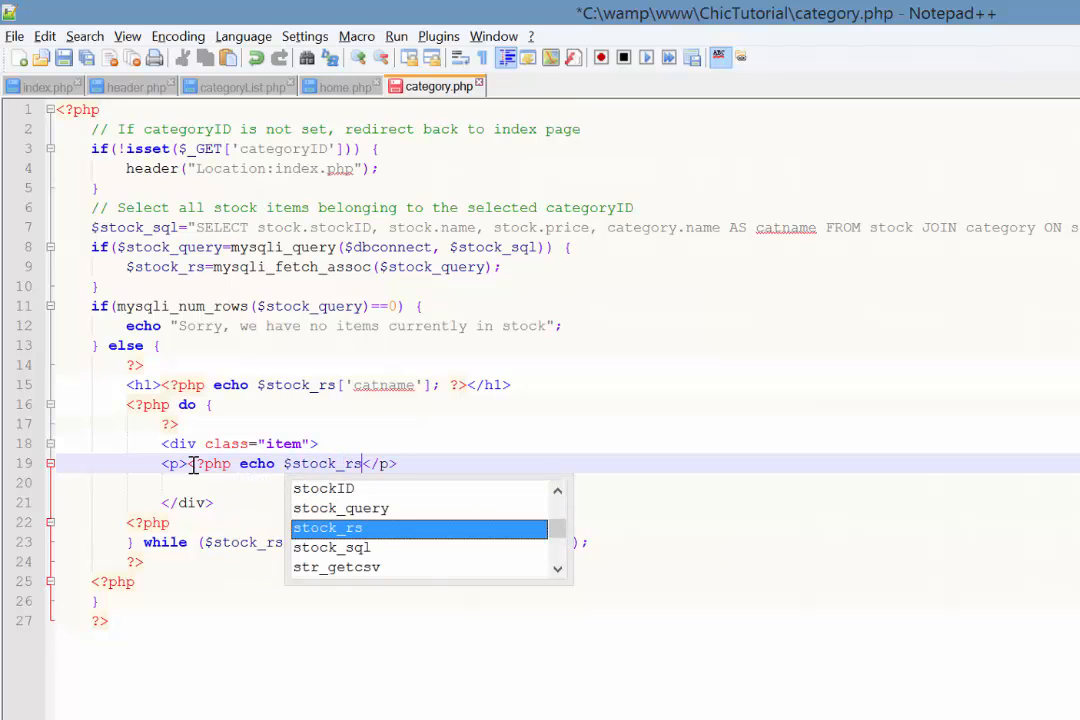
{"action": "type", "text": "['"}
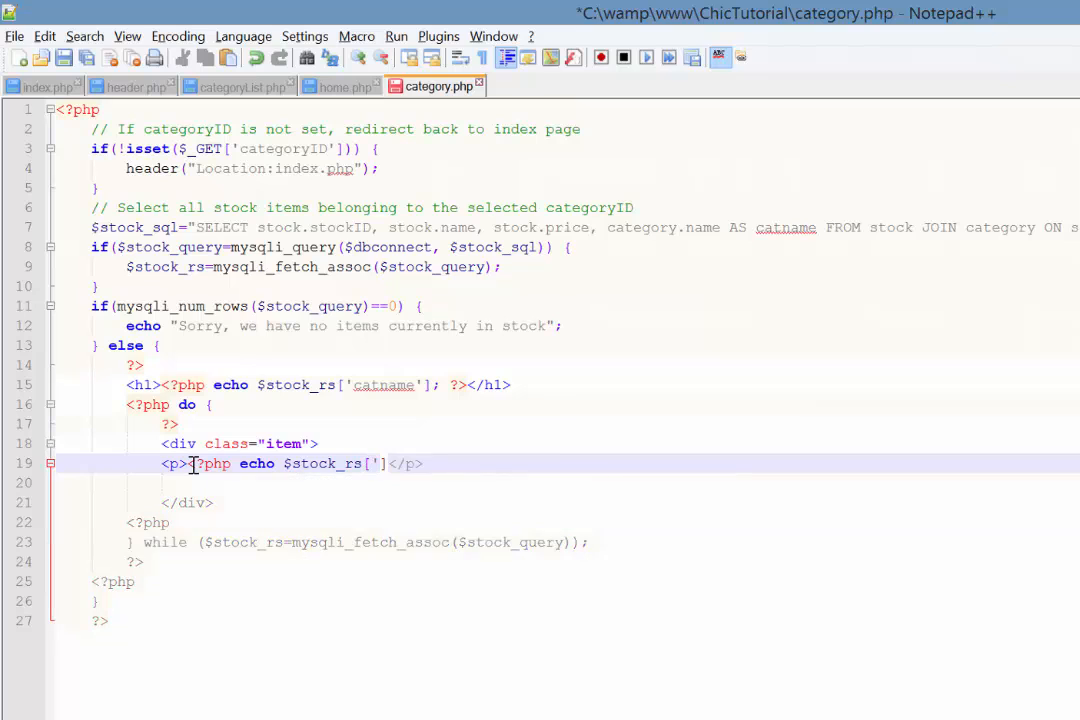
{"action": "type", "text": "name"}
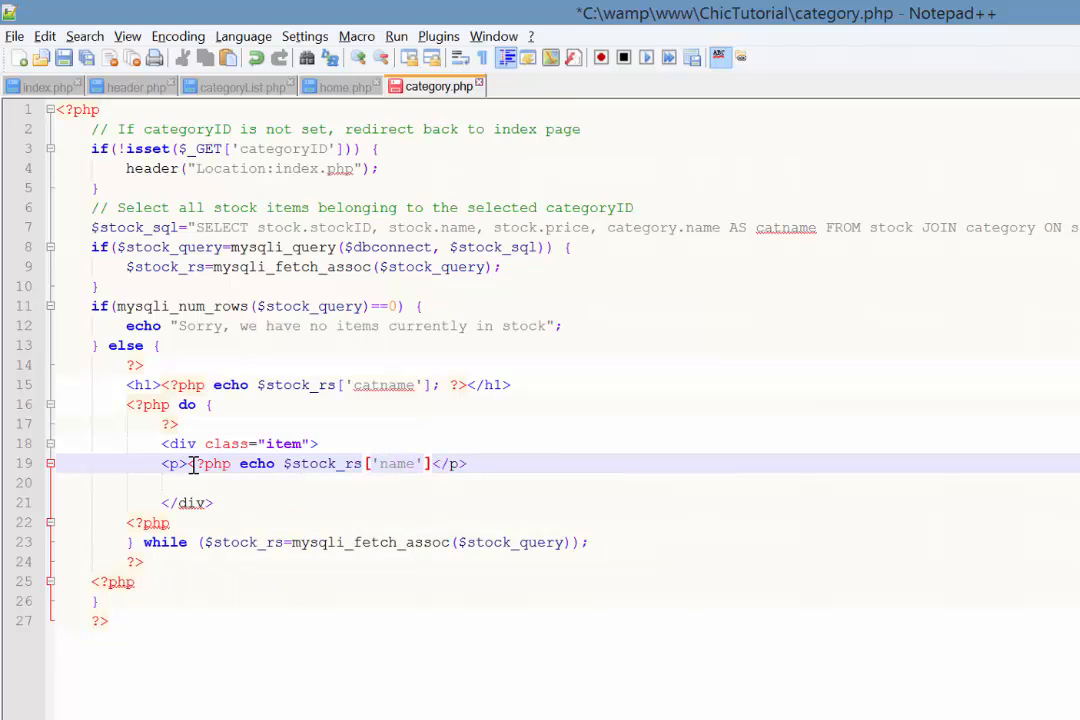
{"action": "type", "text": ";"}
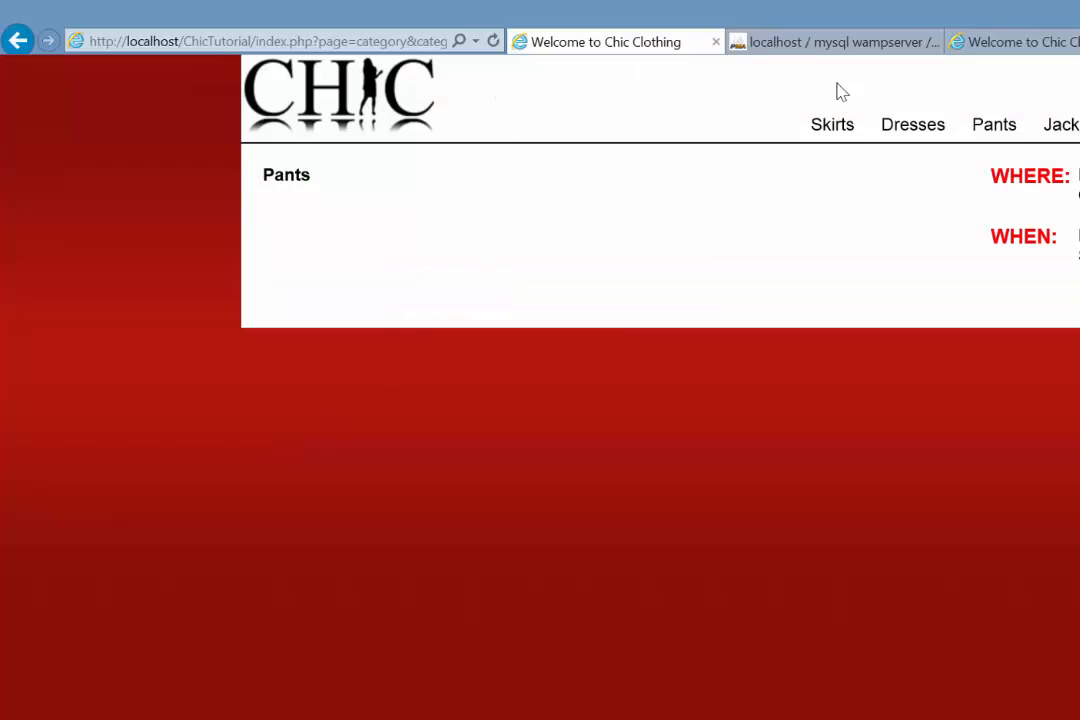
View the Skirts then Dresses category pages, now listing item names
{"action": "left_click", "coordinate": [832, 124]}
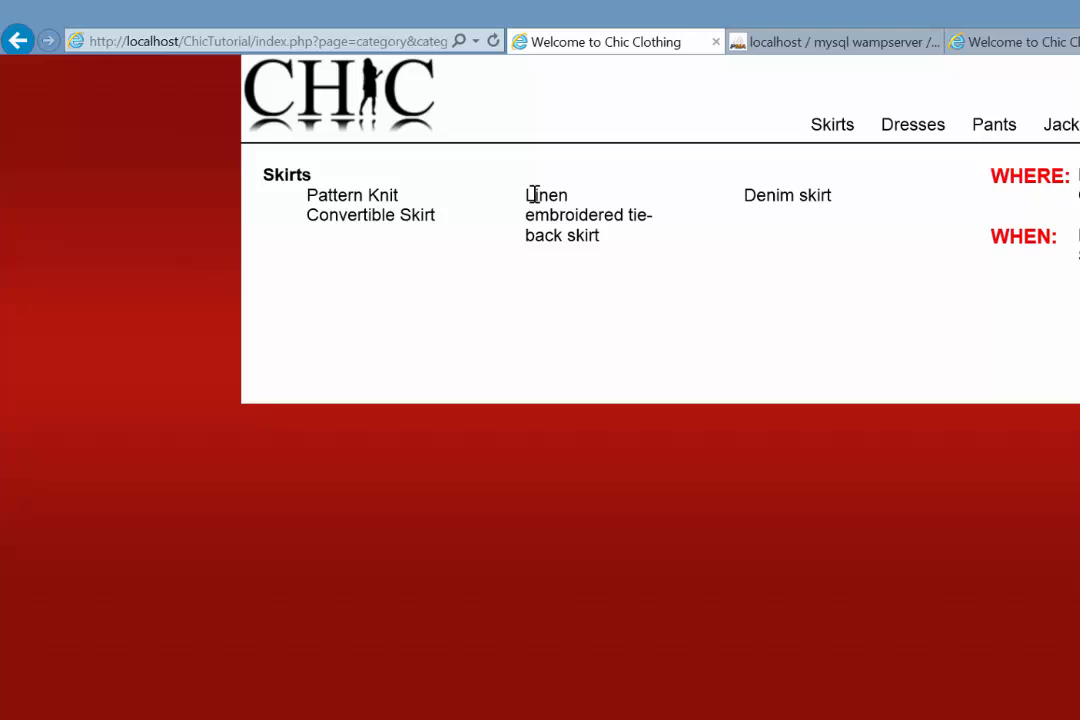
{"action": "left_click", "coordinate": [912, 124]}
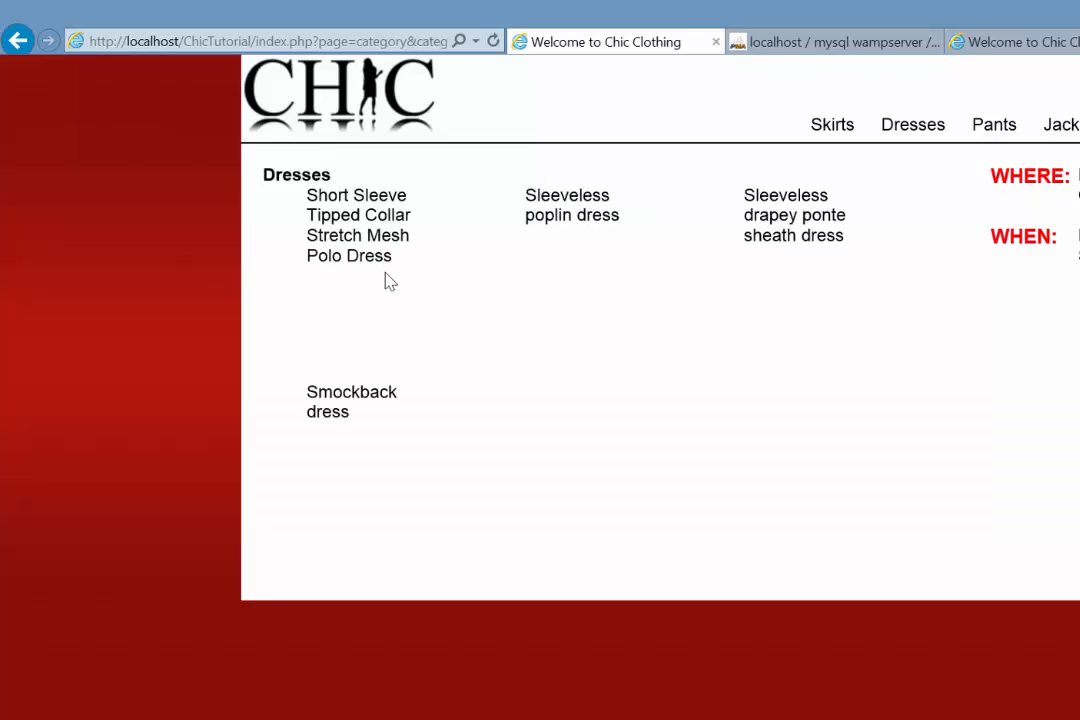
{"action": "mouse_move", "coordinate": [672, 306]}
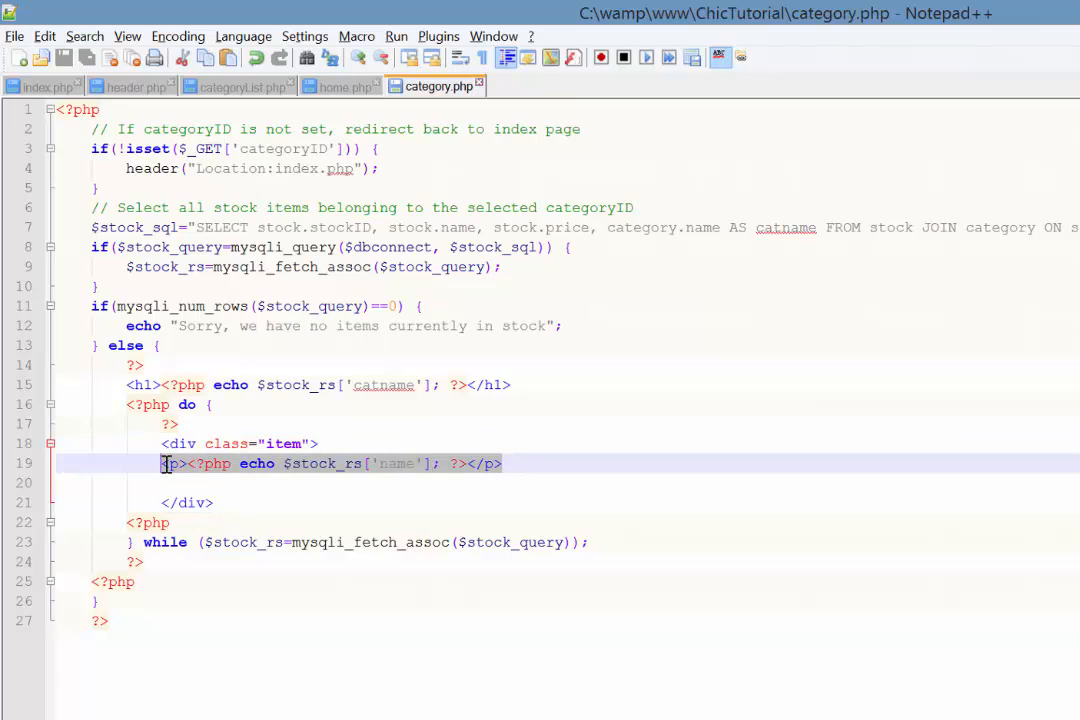
Duplicate the name paragraph as a price paragraph echoing $stock_rs['price'] with a $ prefix
{"action": "left_click", "coordinate": [186, 482]}
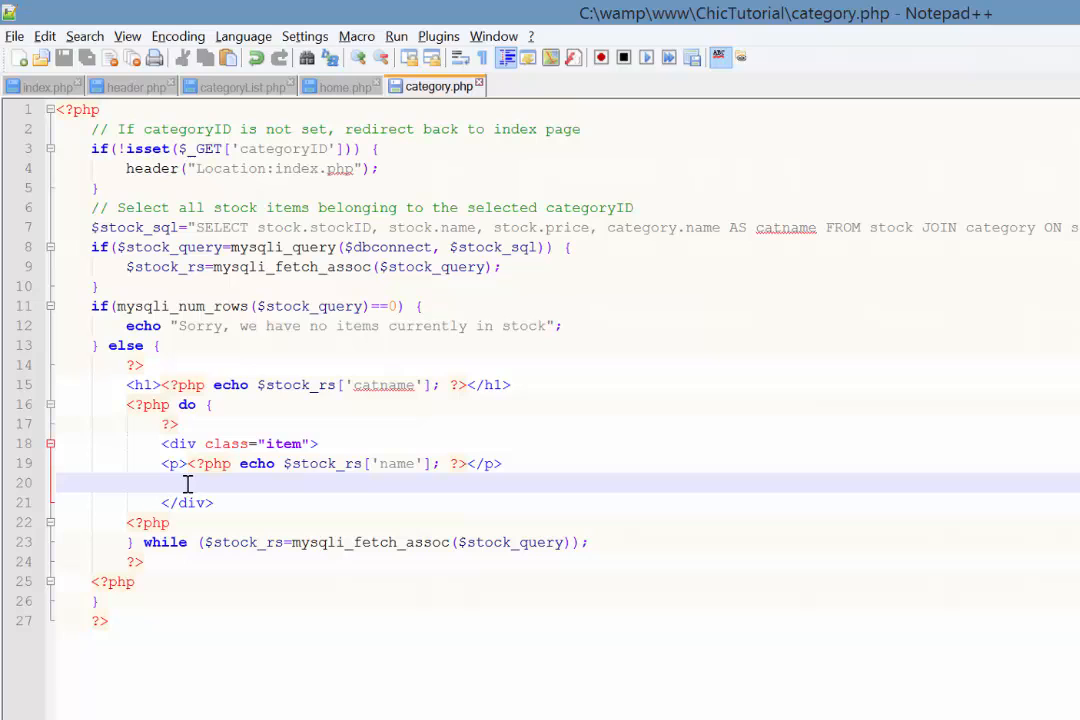
{"action": "type", "text": "<p><?php echo $stock_rs['name']; ?></p>"}
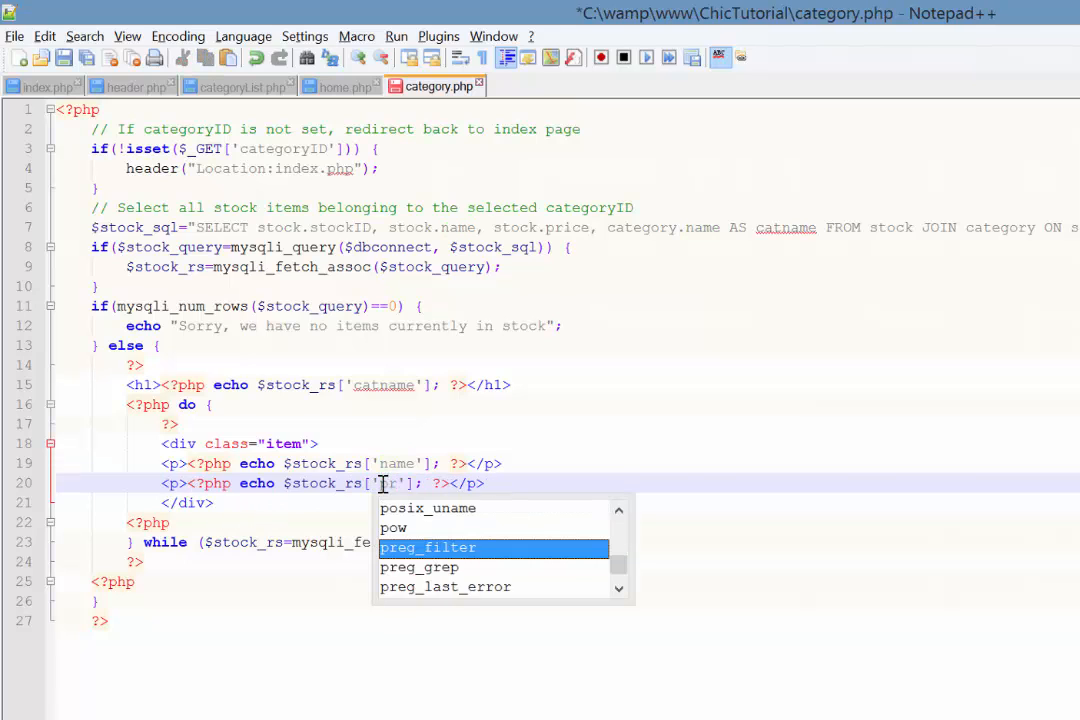
{"action": "type", "text": "price"}
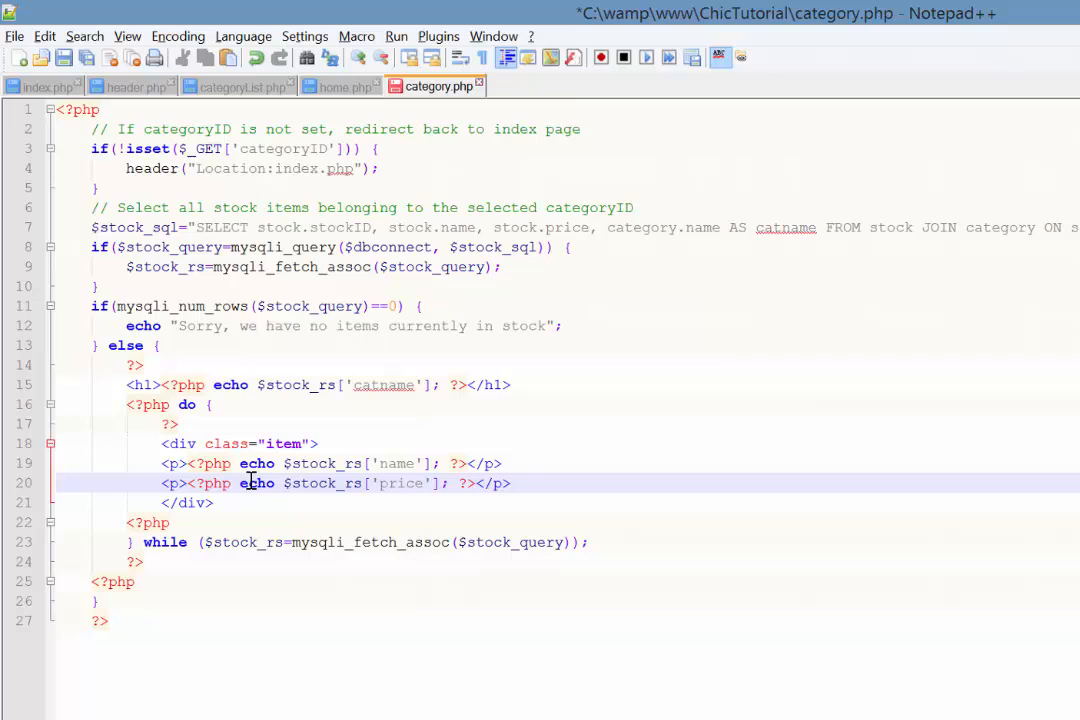
{"action": "type", "text": "$"}
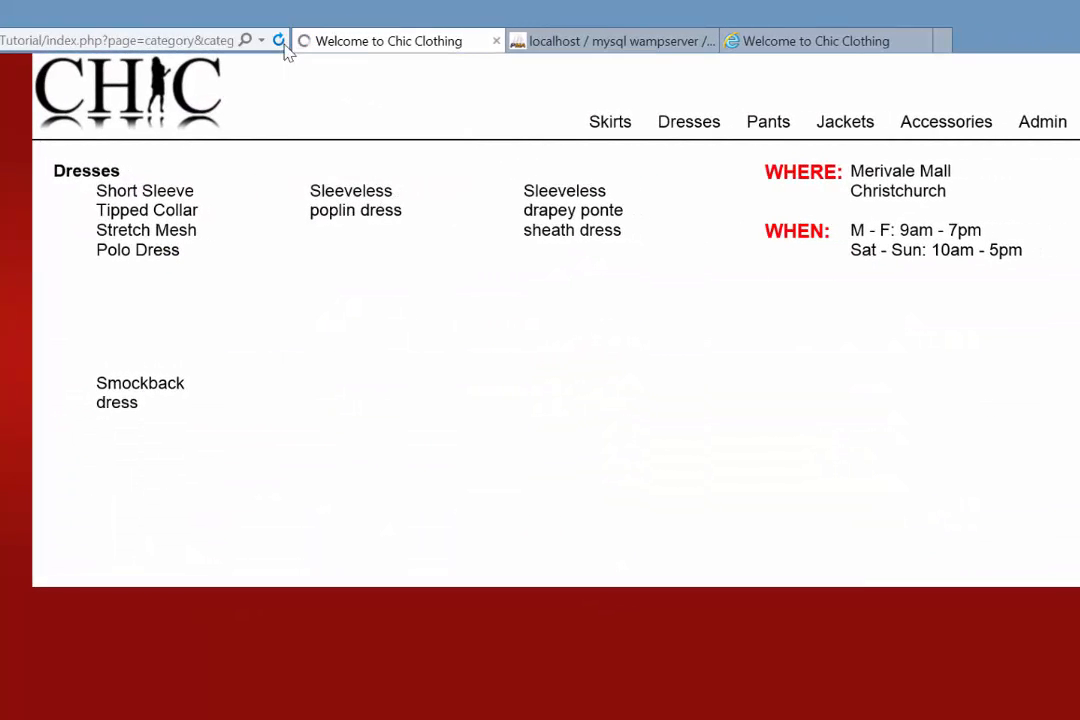
Reload Dresses to show prices, then view Pants, Accessories and Skirts with prices
{"action": "left_click", "coordinate": [280, 40]}
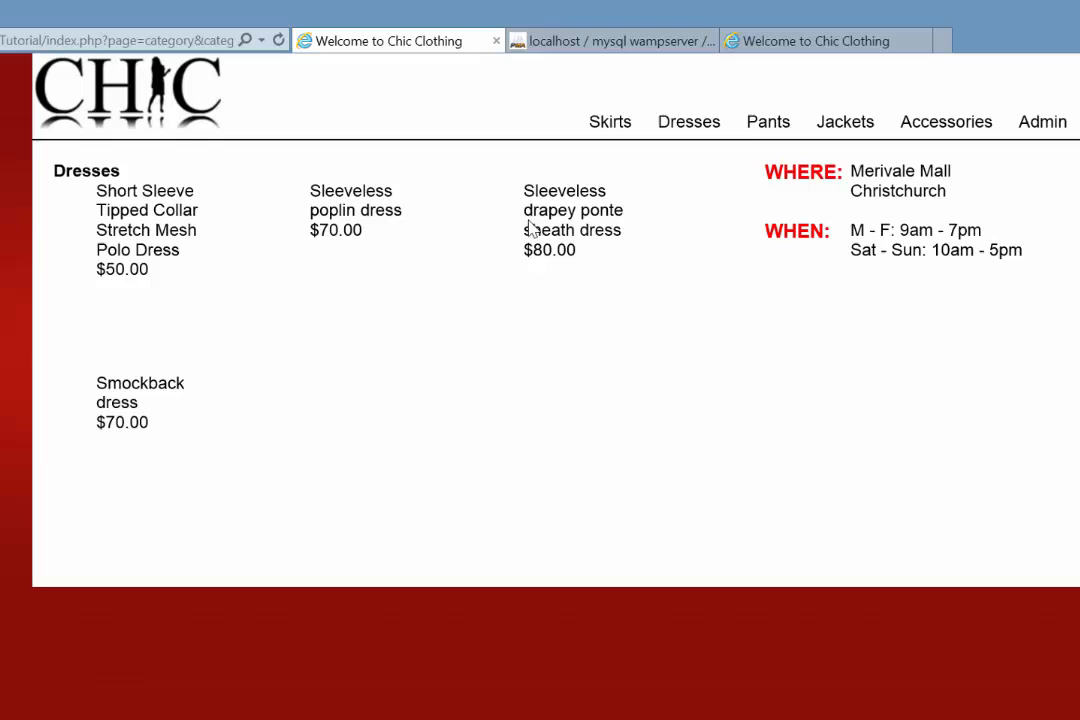
{"action": "left_click", "coordinate": [768, 122]}
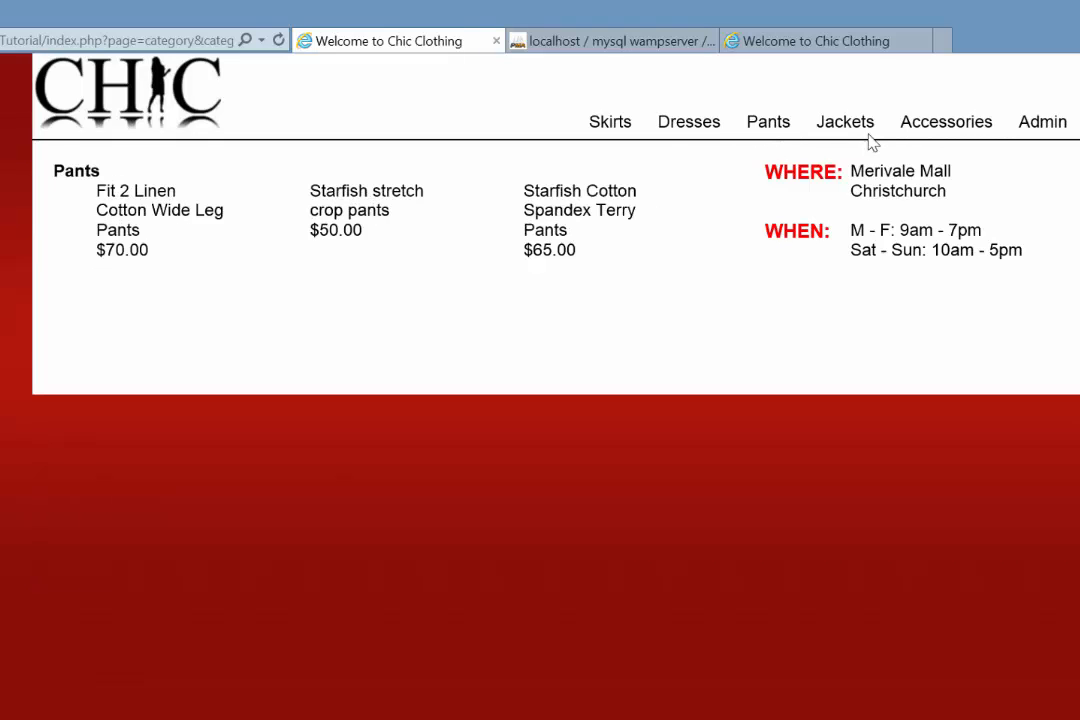
{"action": "left_click", "coordinate": [944, 122]}
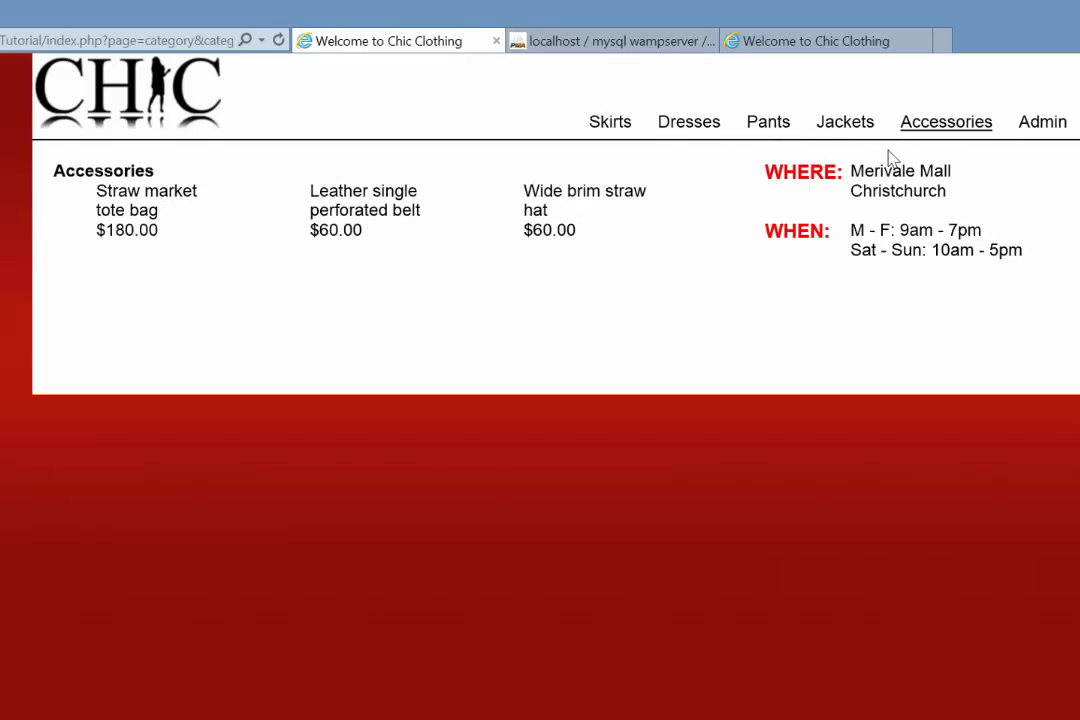
{"action": "left_click", "coordinate": [608, 122]}
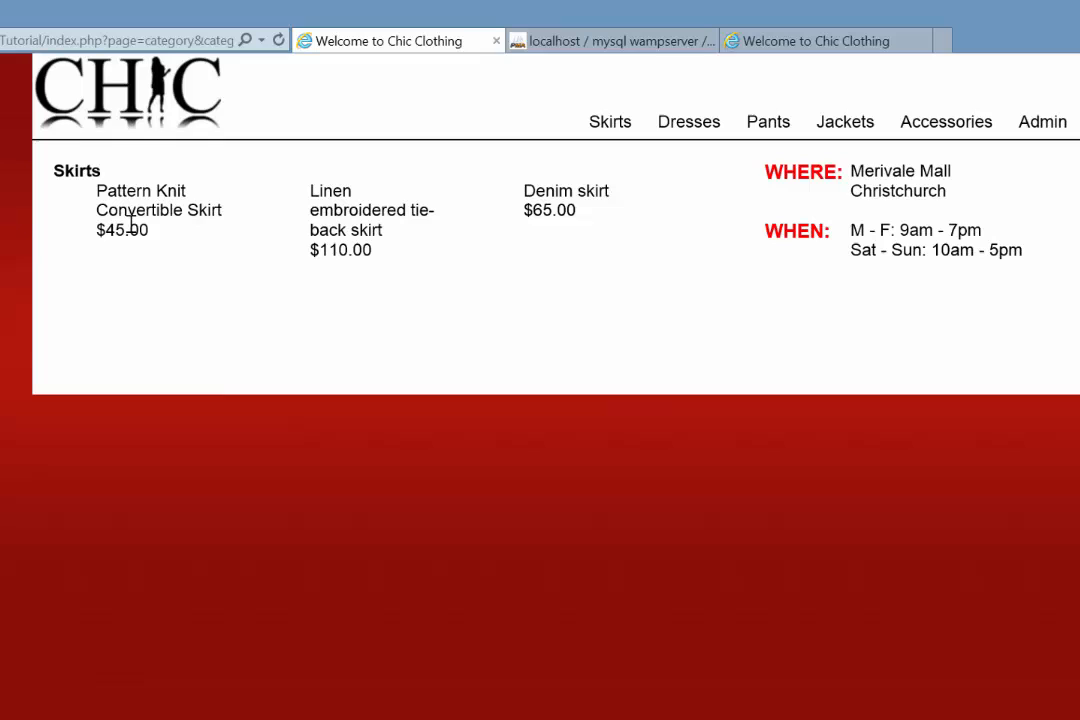
{"action": "mouse_move", "coordinate": [376, 270]}
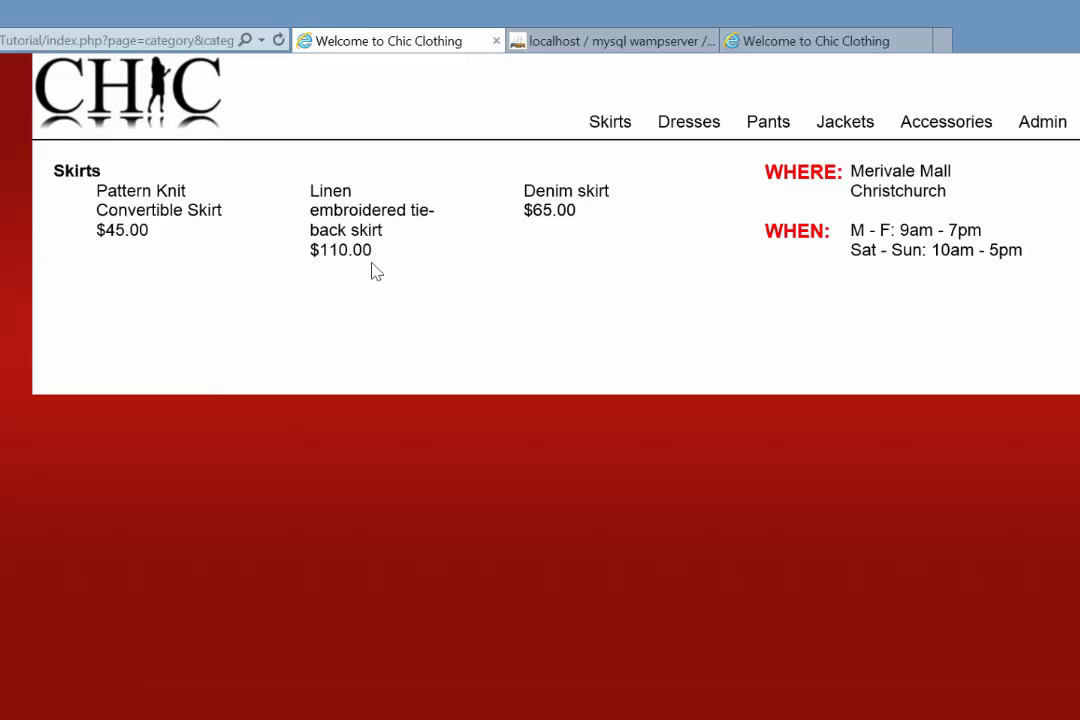
{"action": "mouse_move", "coordinate": [350, 222]}
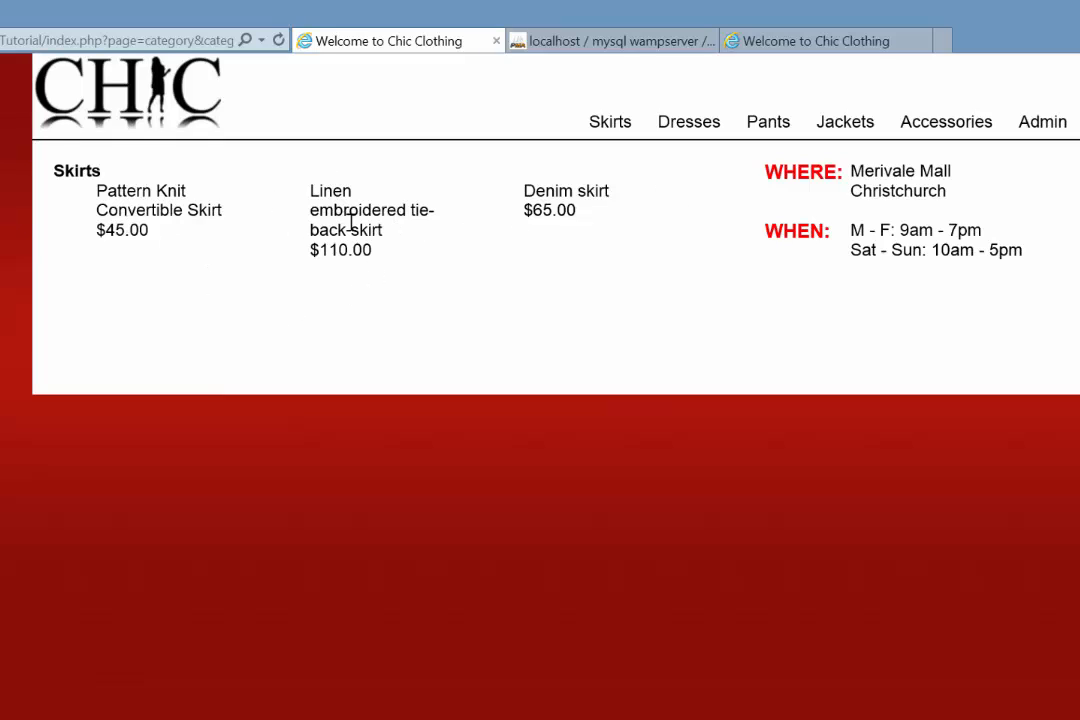
{"action": "mouse_move", "coordinate": [504, 276]}
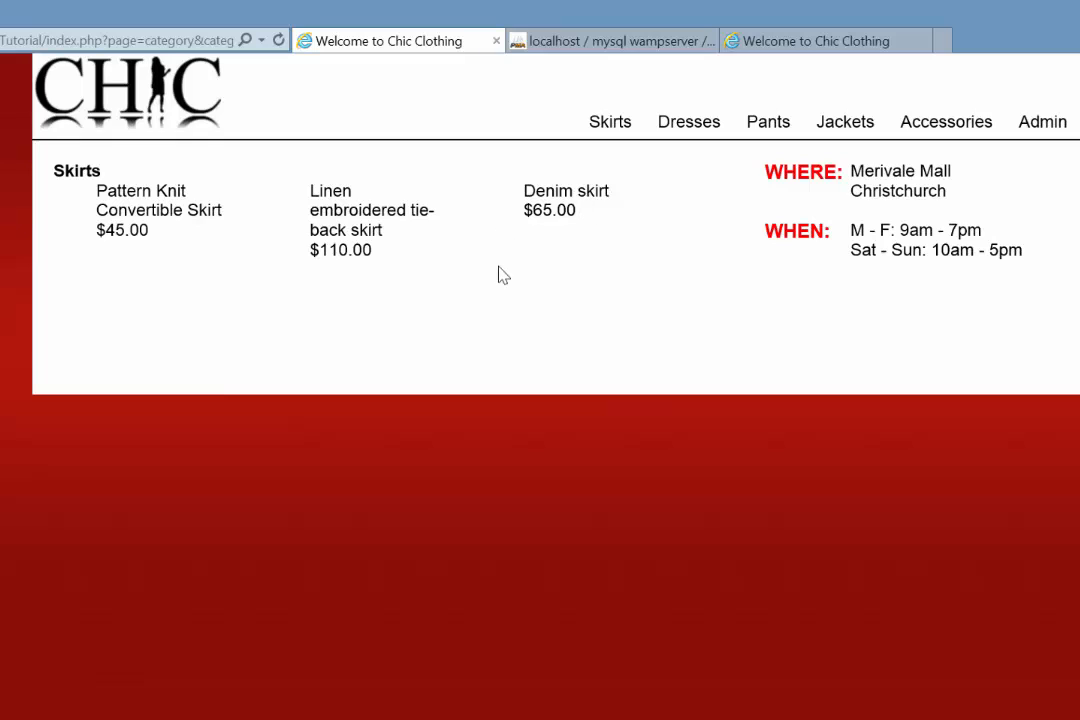
{"action": "mouse_move", "coordinate": [332, 236]}
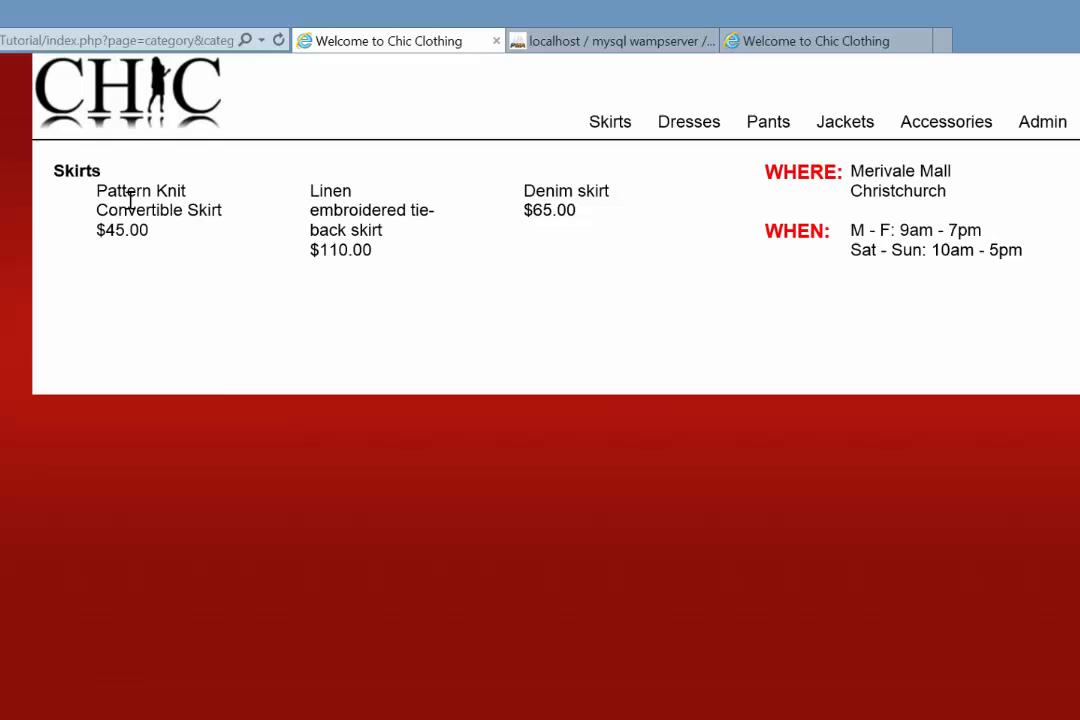
{"action": "mouse_move", "coordinate": [364, 240]}
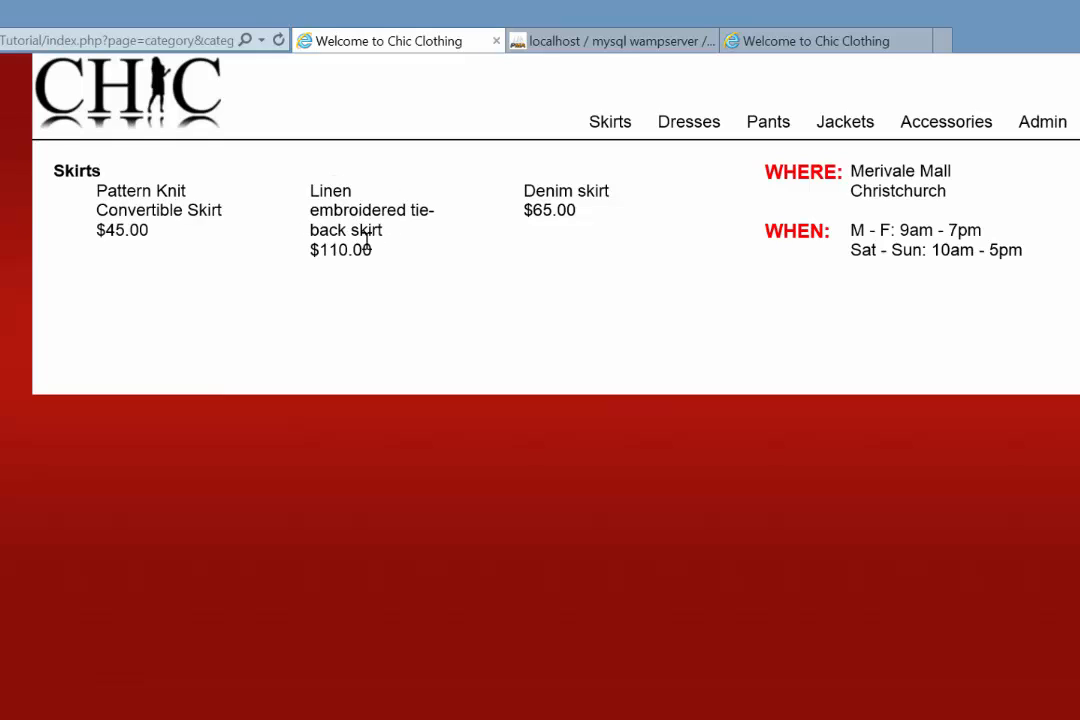
{"action": "mouse_move", "coordinate": [168, 252]}
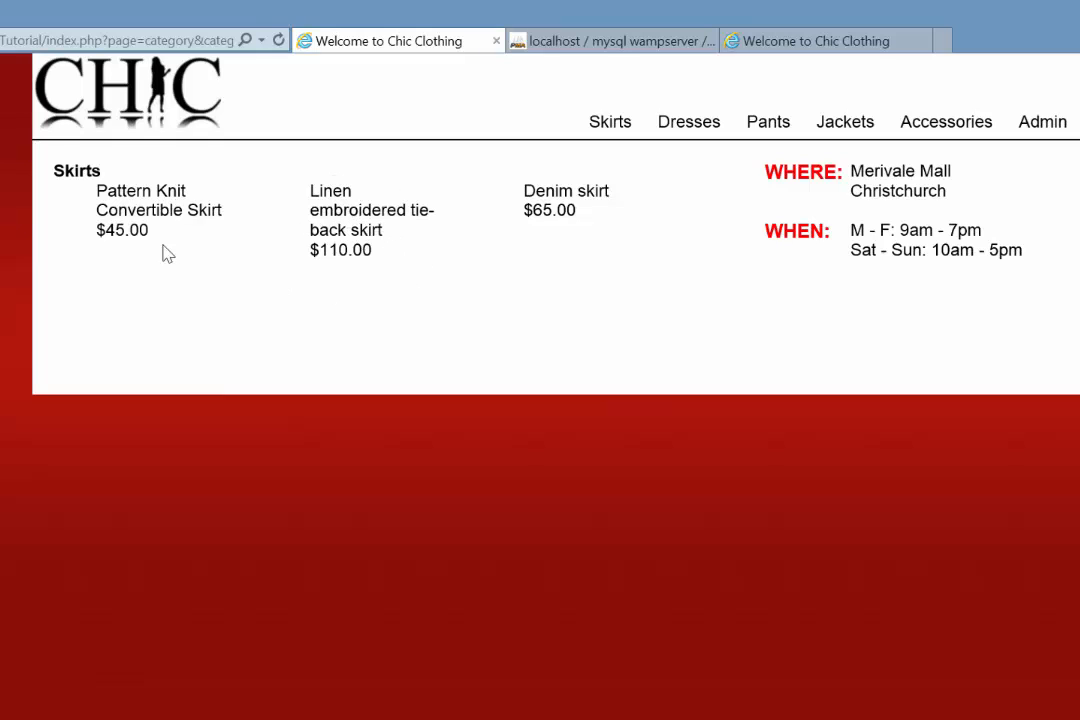
{"action": "mouse_move", "coordinate": [318, 230]}
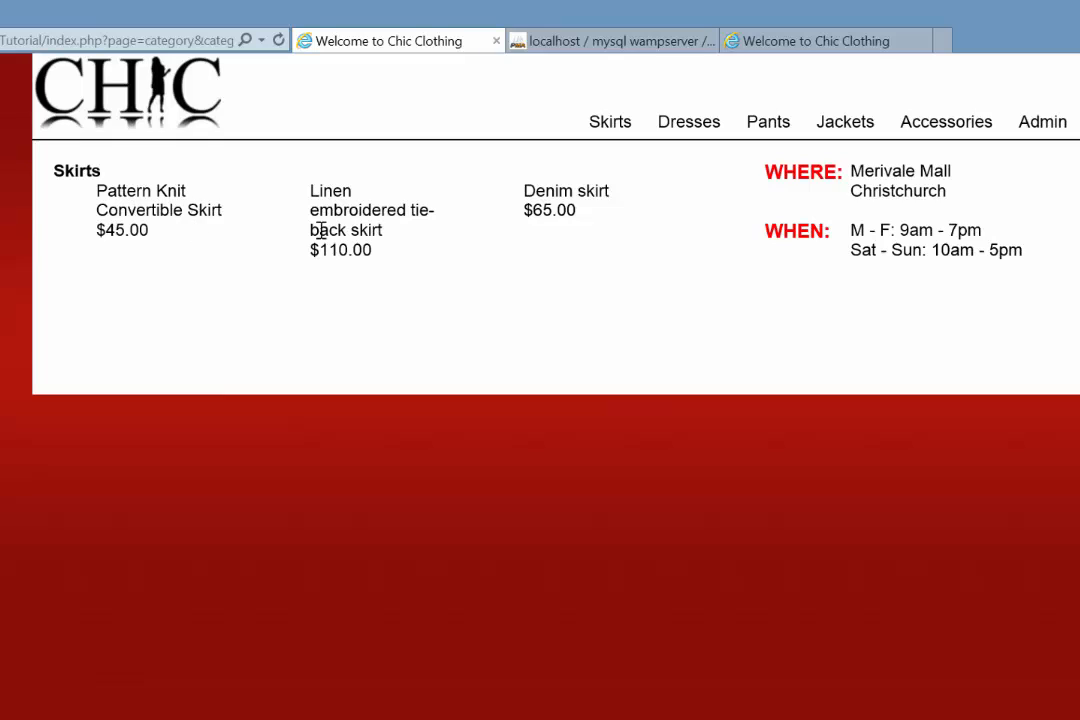
{"action": "mouse_move", "coordinate": [528, 242]}
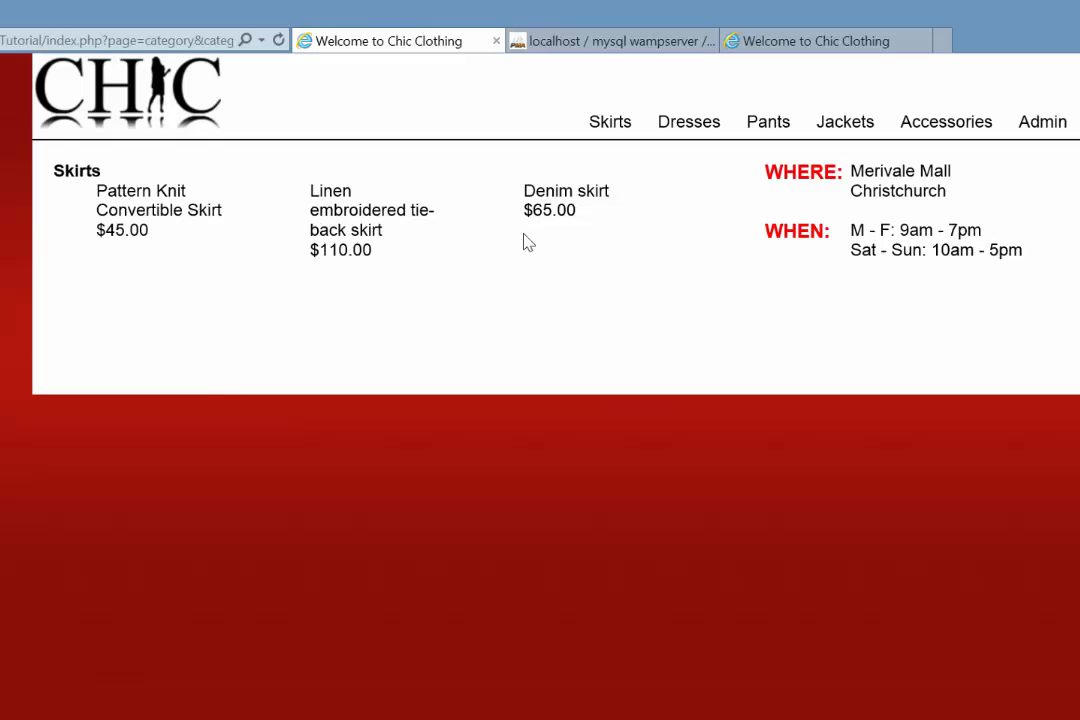